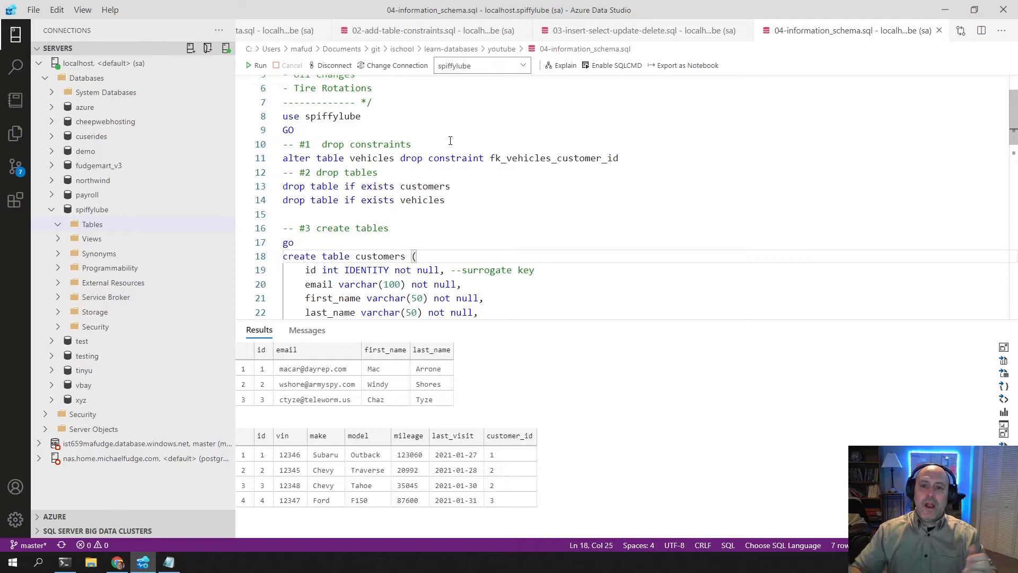
Step: Refresh the spiffylube Tables folder in the Servers tree
scroll("up", 3)
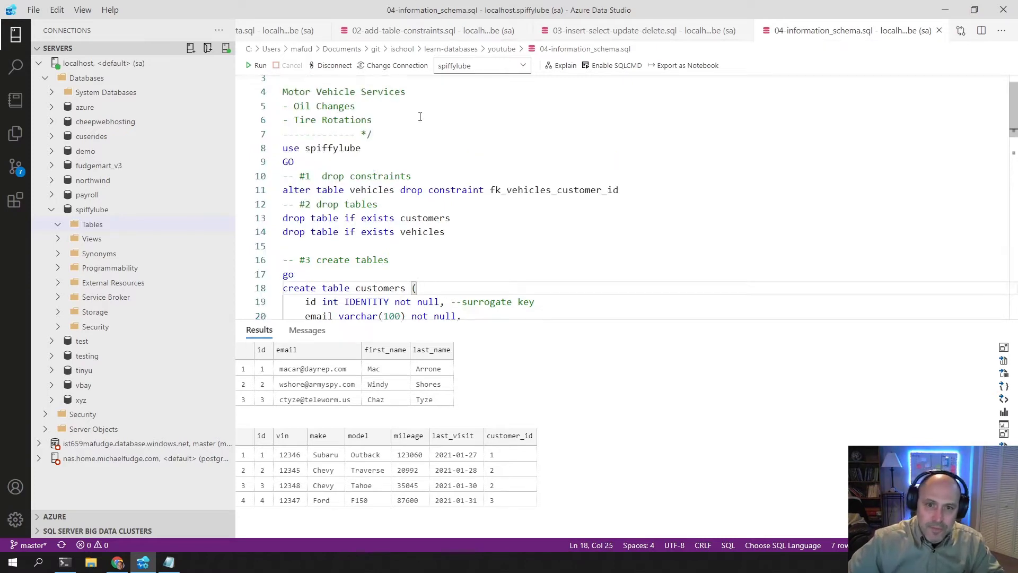
scroll("up", 3)
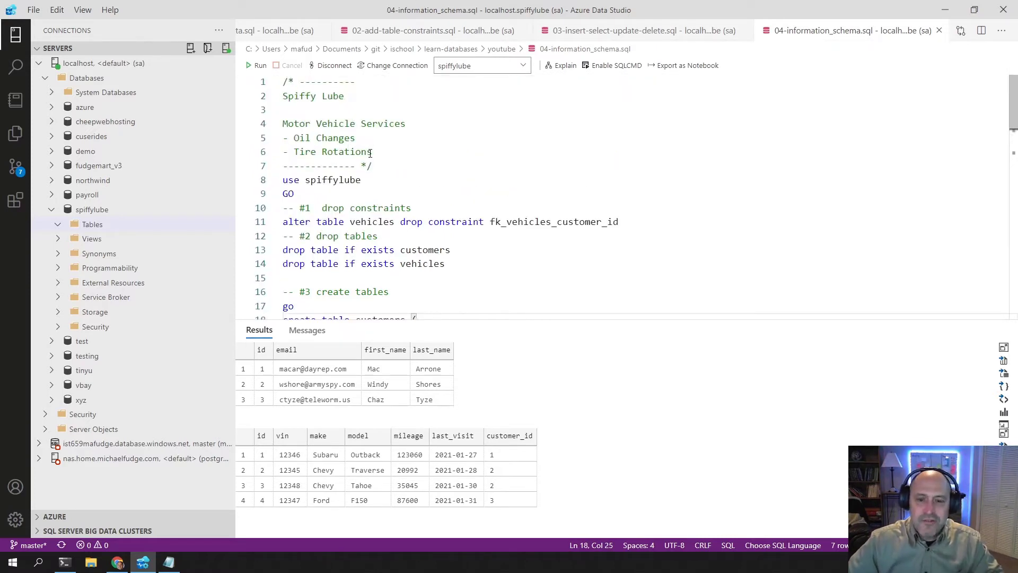
scroll("down", 3)
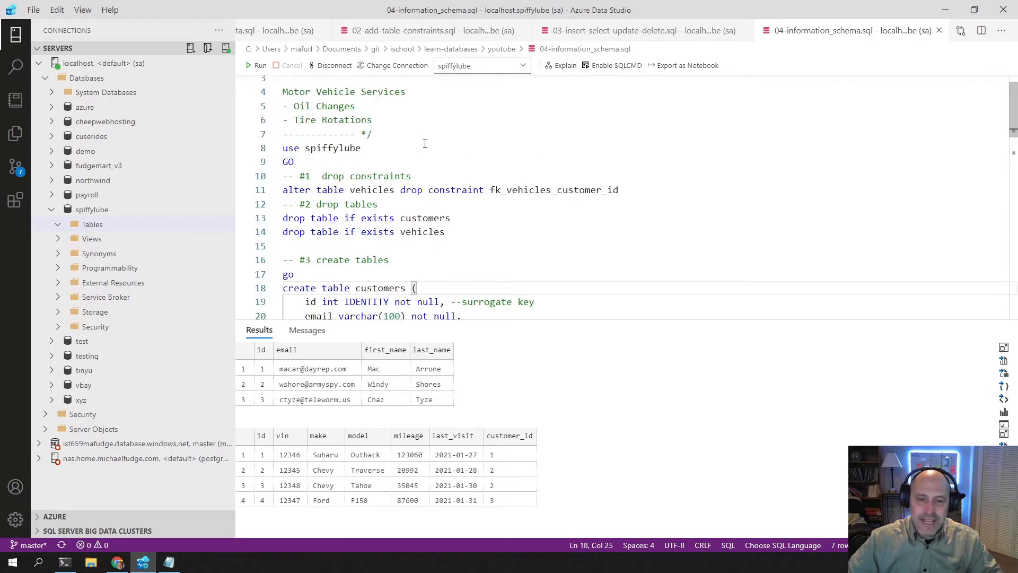
scroll("up", 3)
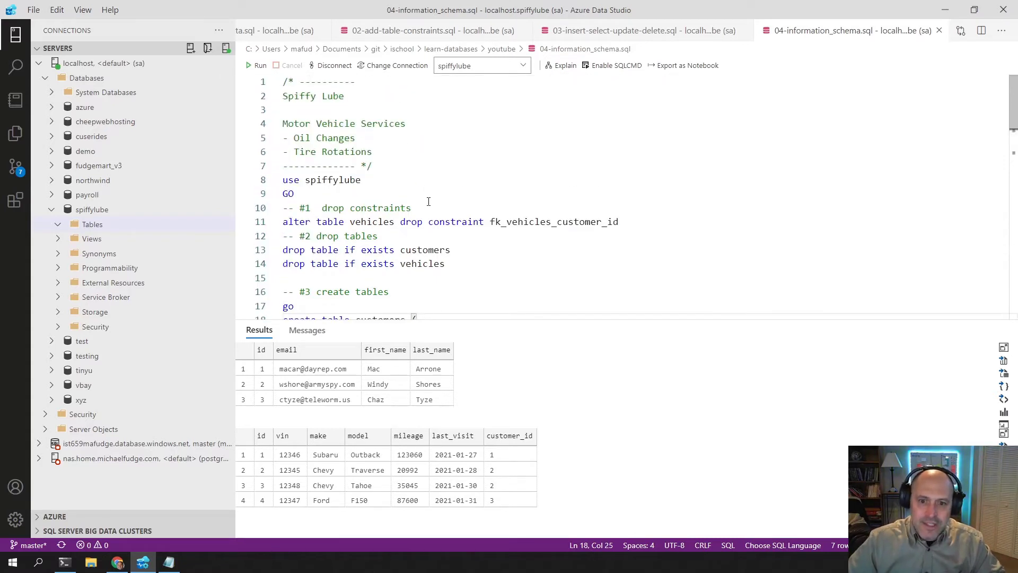
mouse_move(423, 249)
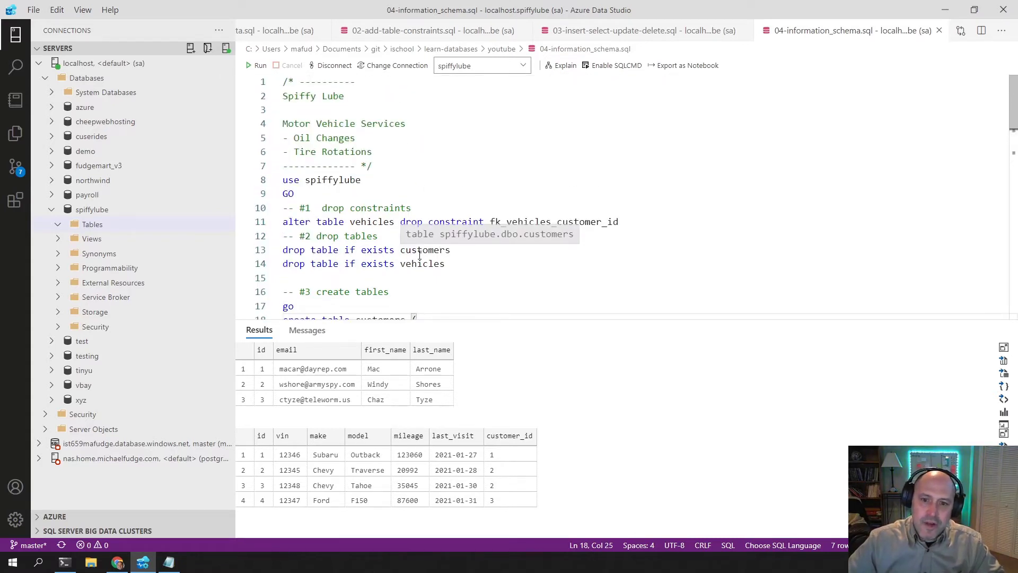
mouse_move(414, 255)
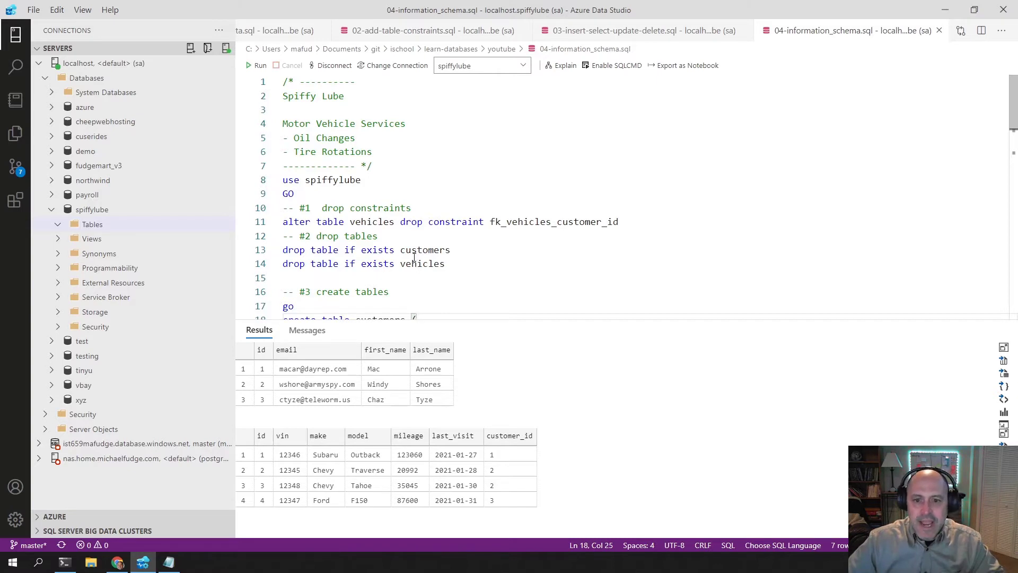
scroll("down", 3)
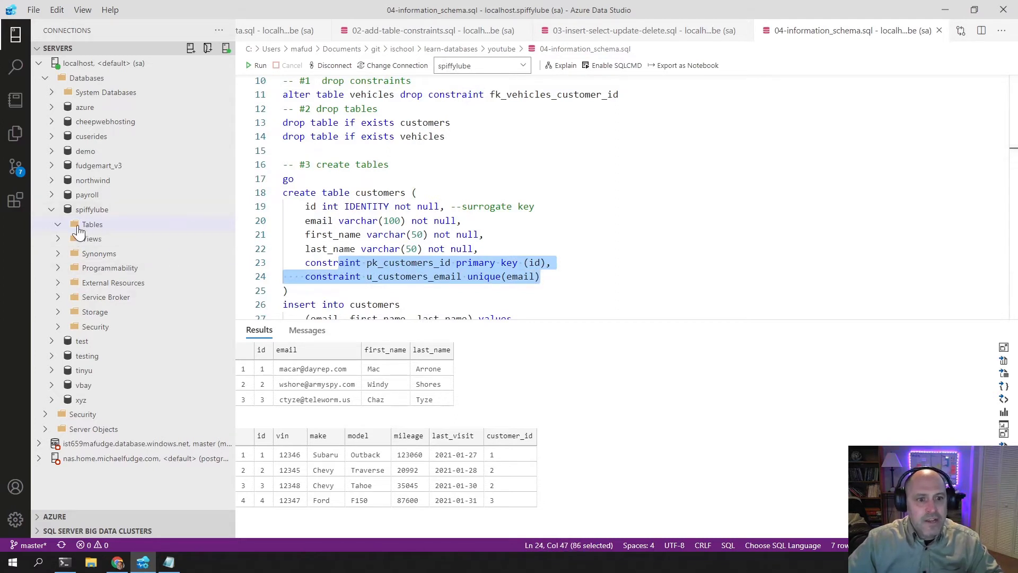
left_click(91, 224)
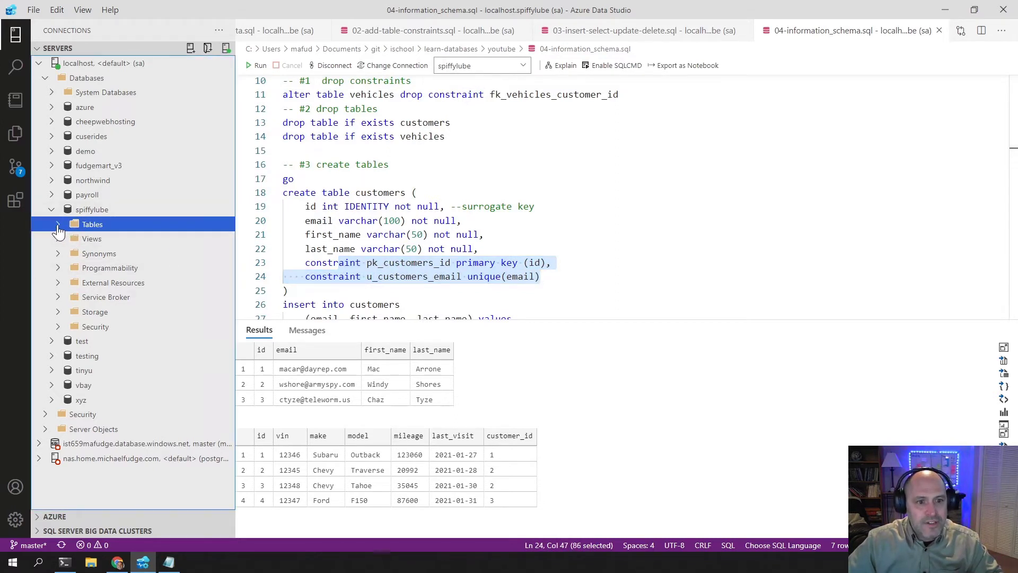
right_click(91, 209)
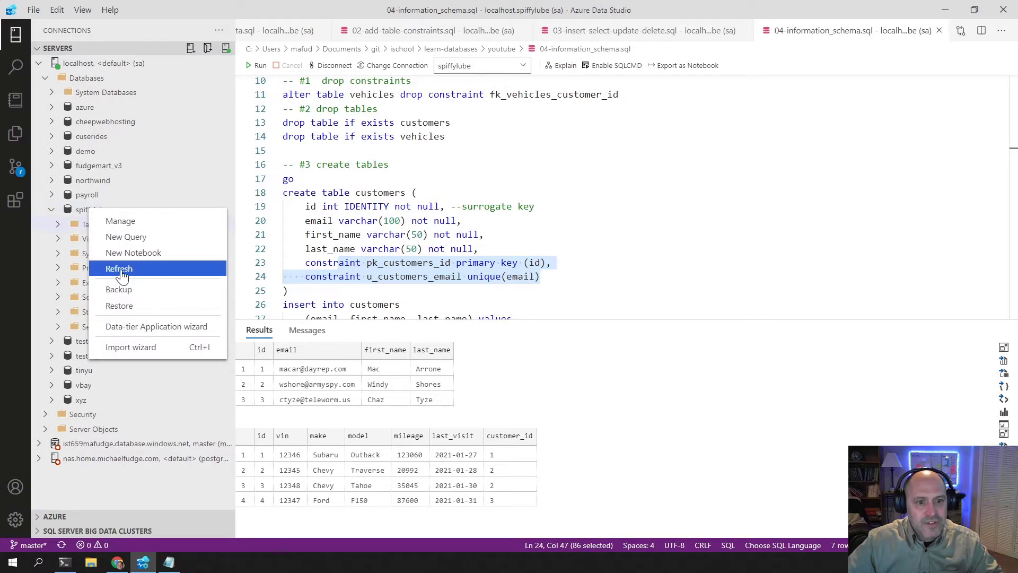
left_click(119, 268)
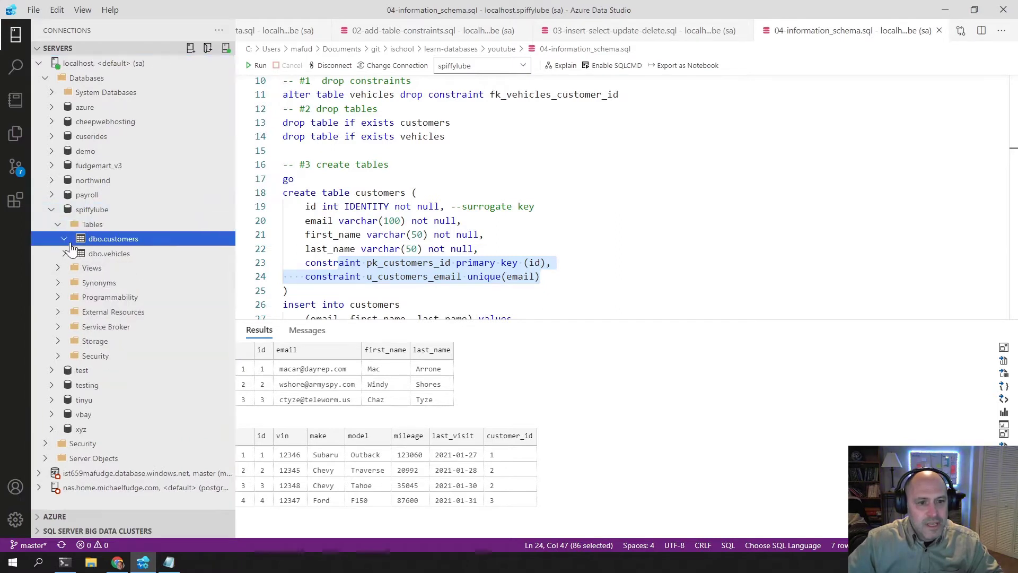
Step: Expand dbo.customers keys (u_customers_email) and dbo.vehicles columns in the object browser
left_click(64, 239)
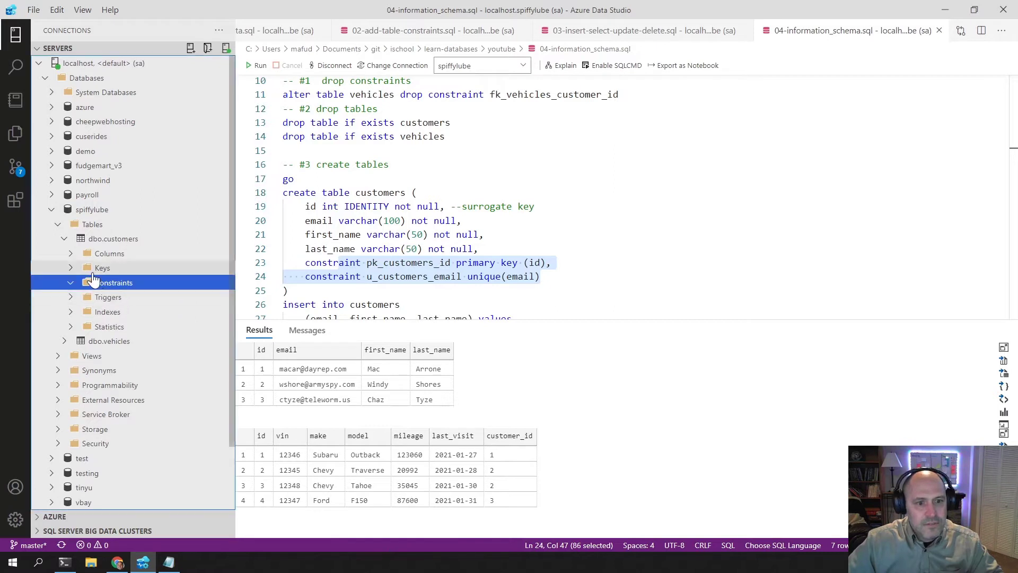
left_click(102, 268)
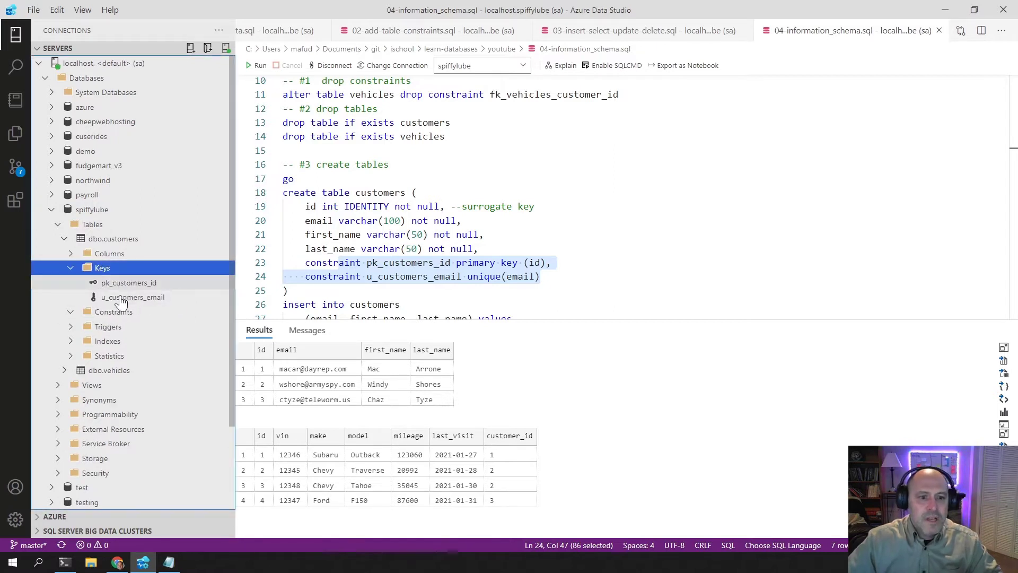
left_click(133, 297)
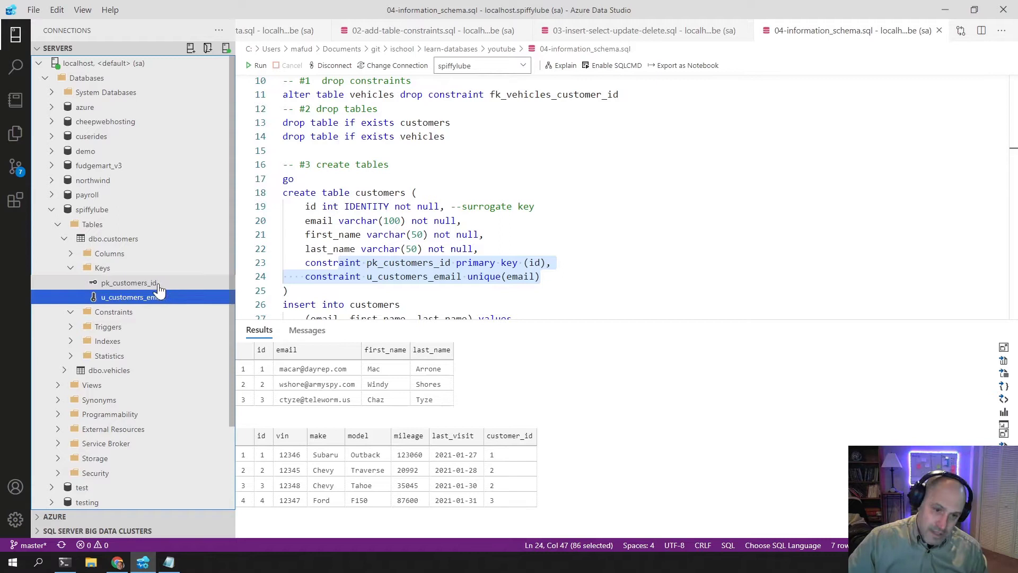
left_click(129, 282)
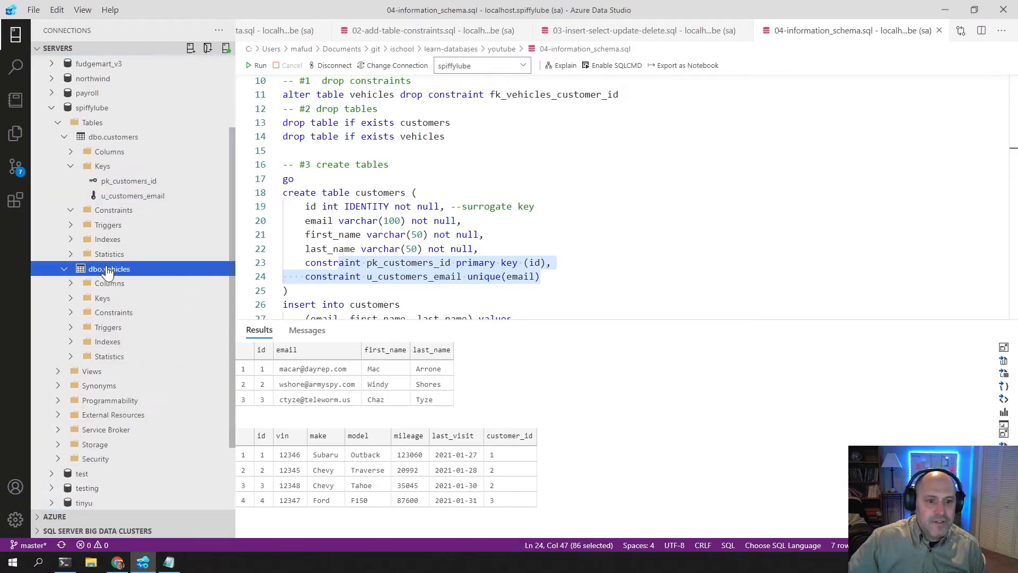
mouse_move(108, 326)
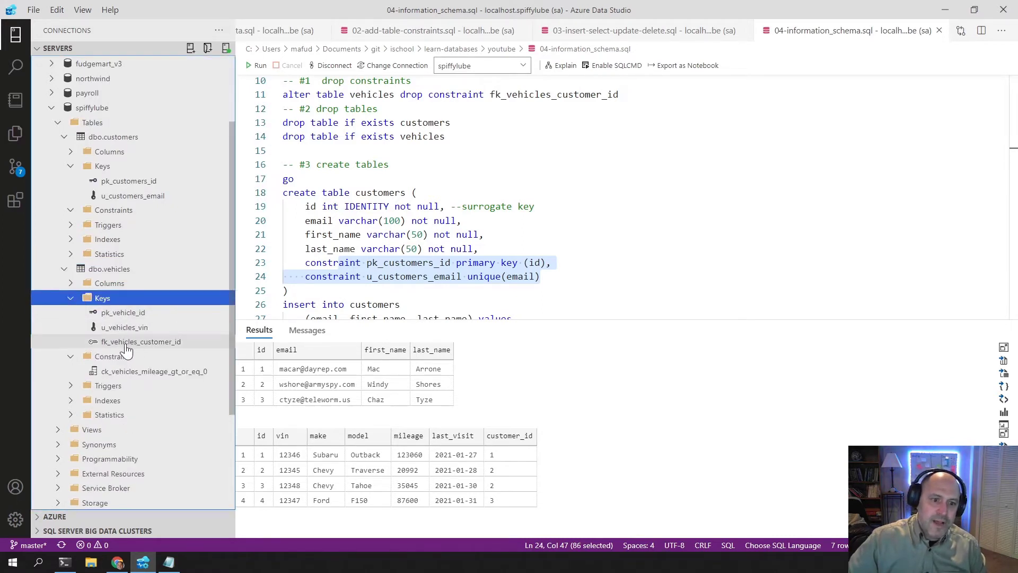
left_click(122, 311)
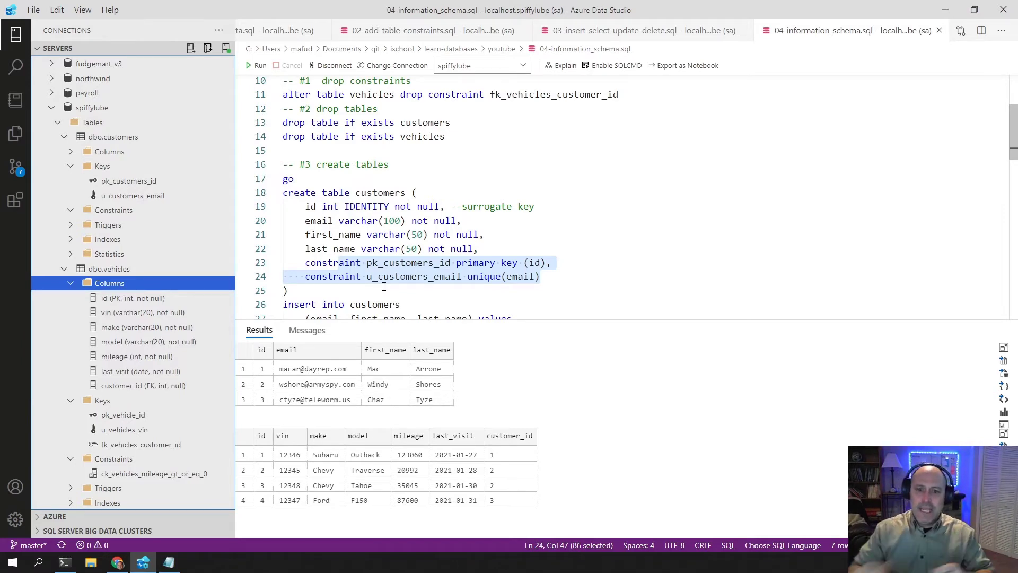
Step: Write select * from INFORMATION_SCHEMA.TABLES at the end of the script
scroll("down", 3)
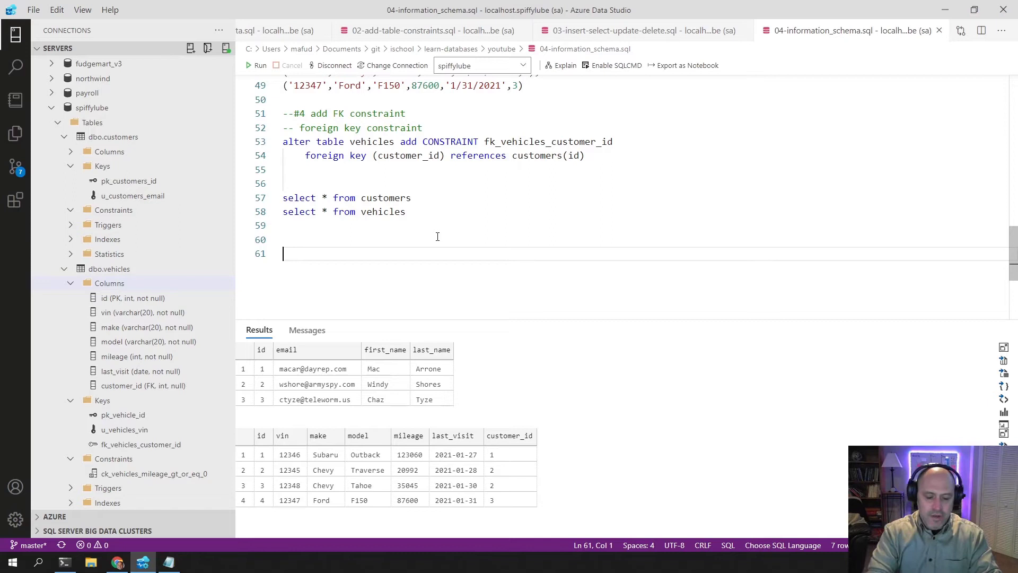
type("INFORM")
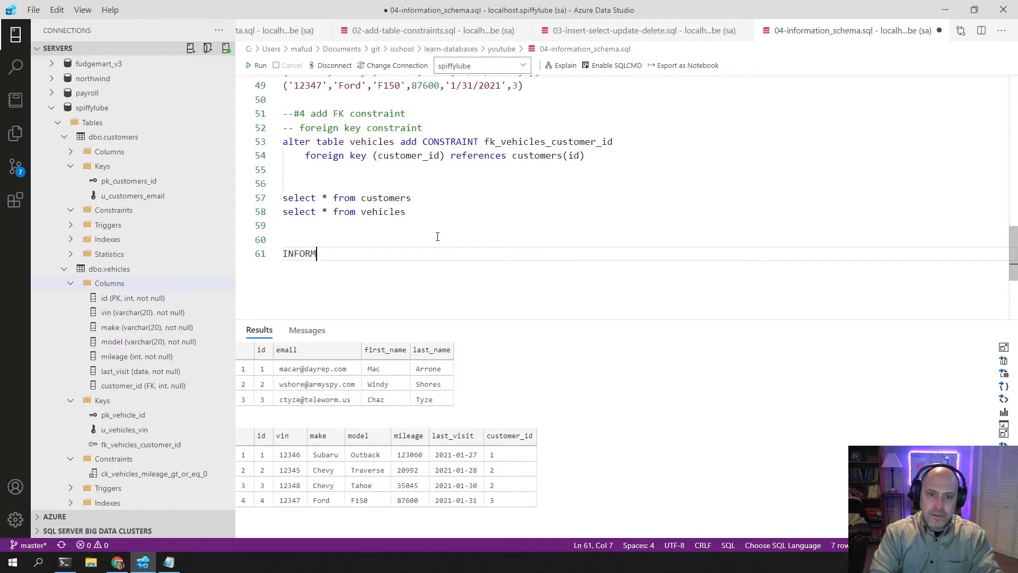
type("ATION_")
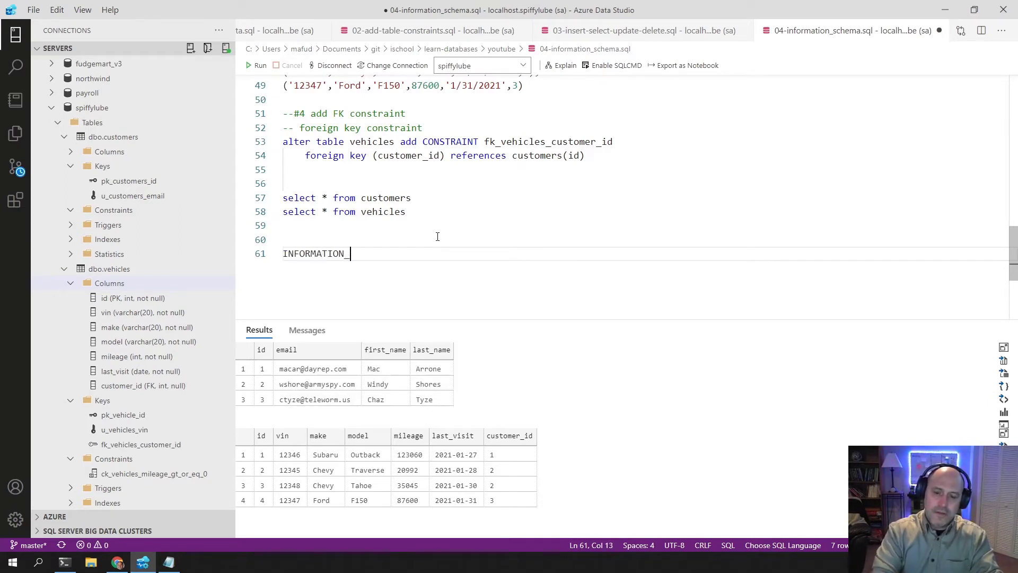
type("SCHEMA")
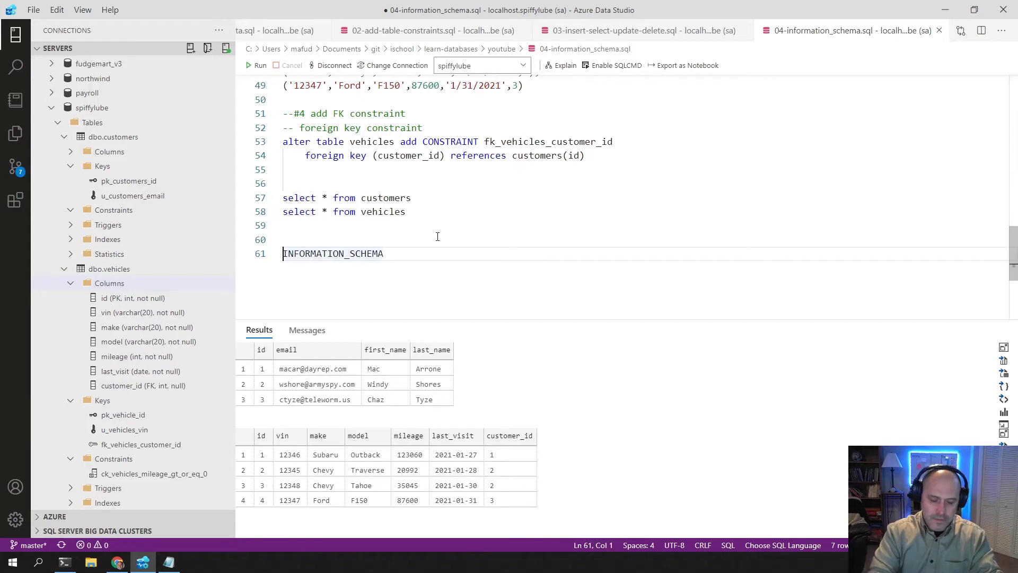
type("selc")
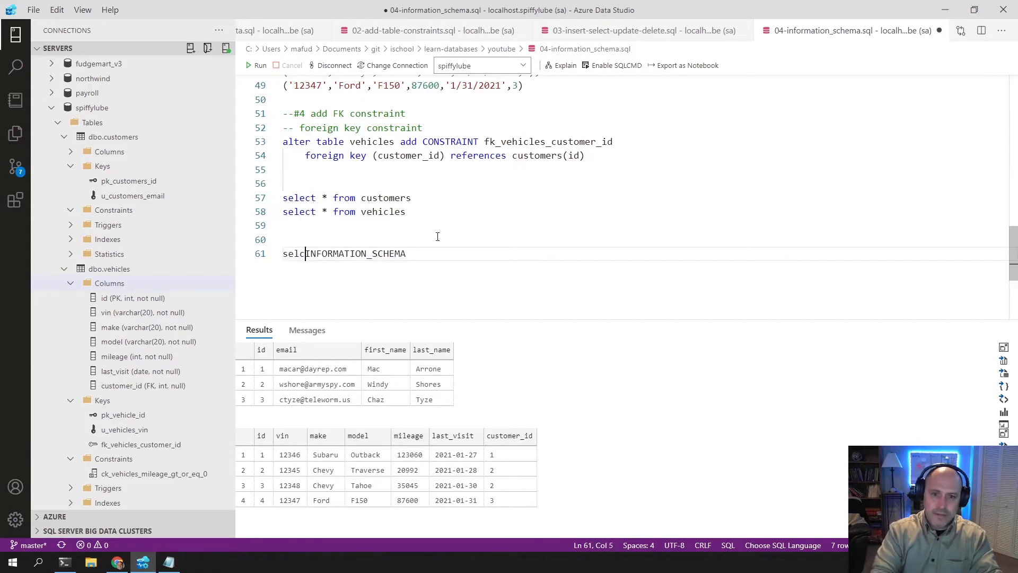
type("t")
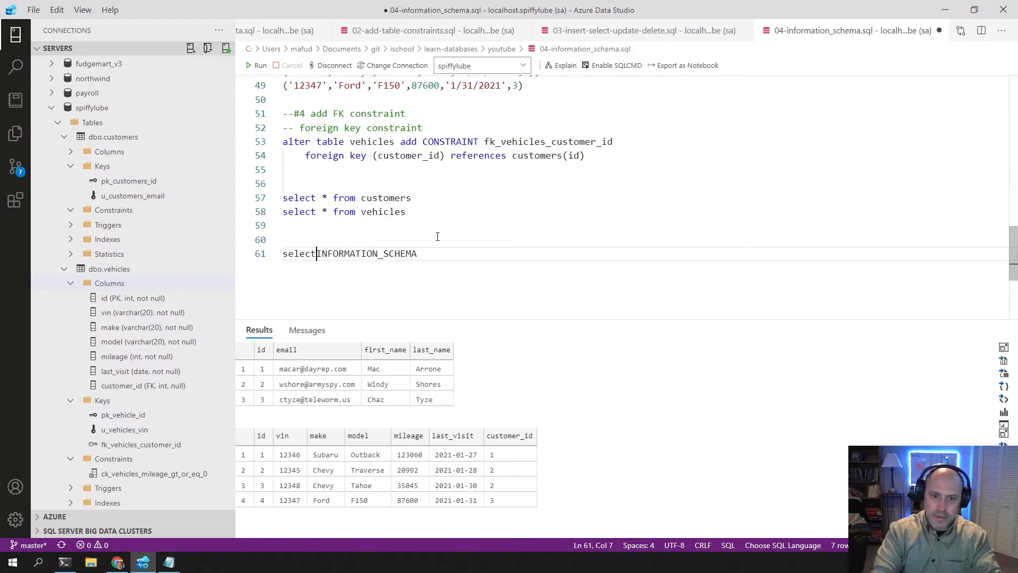
type("\" * \"")
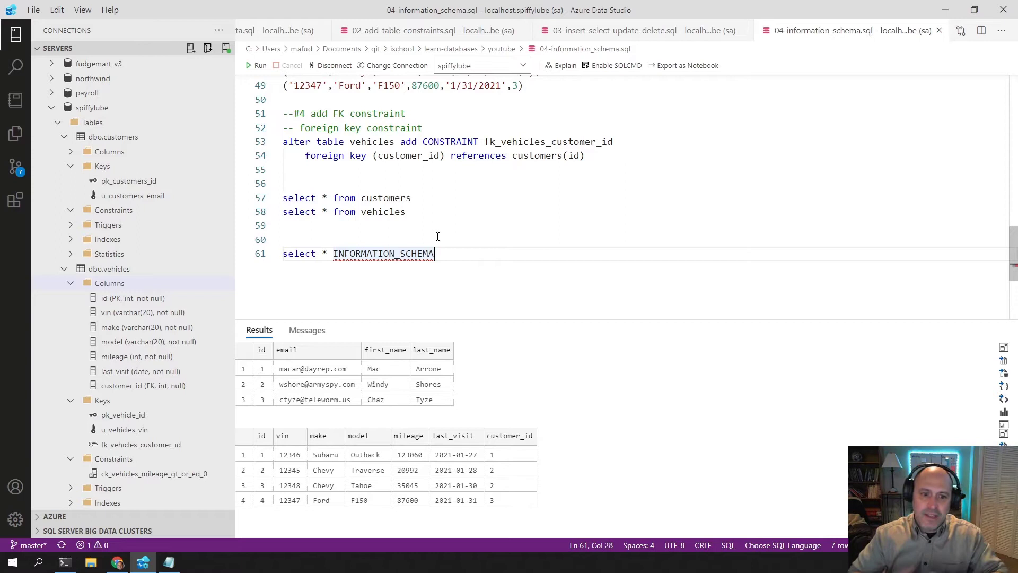
type(".")
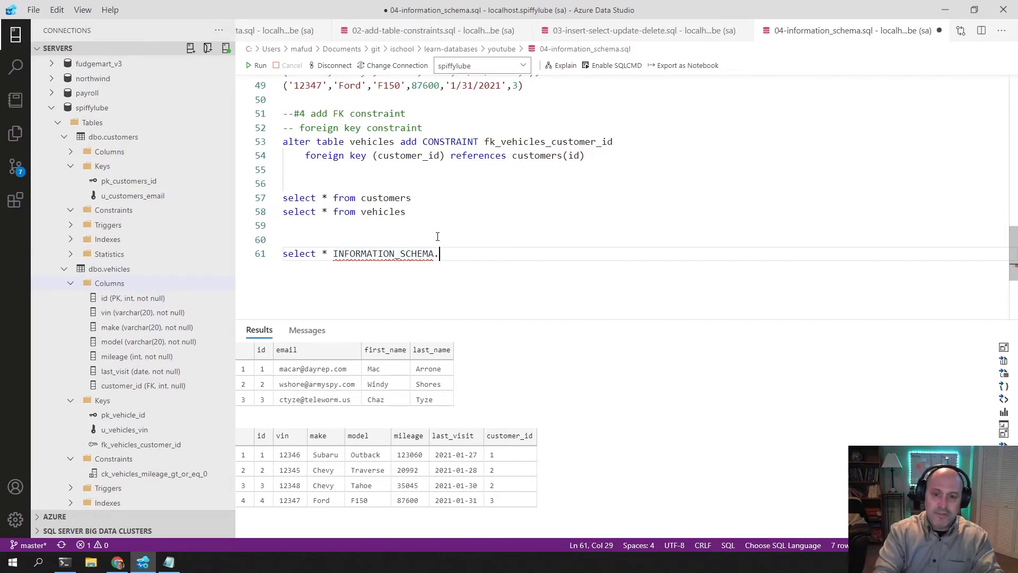
type("TABLES")
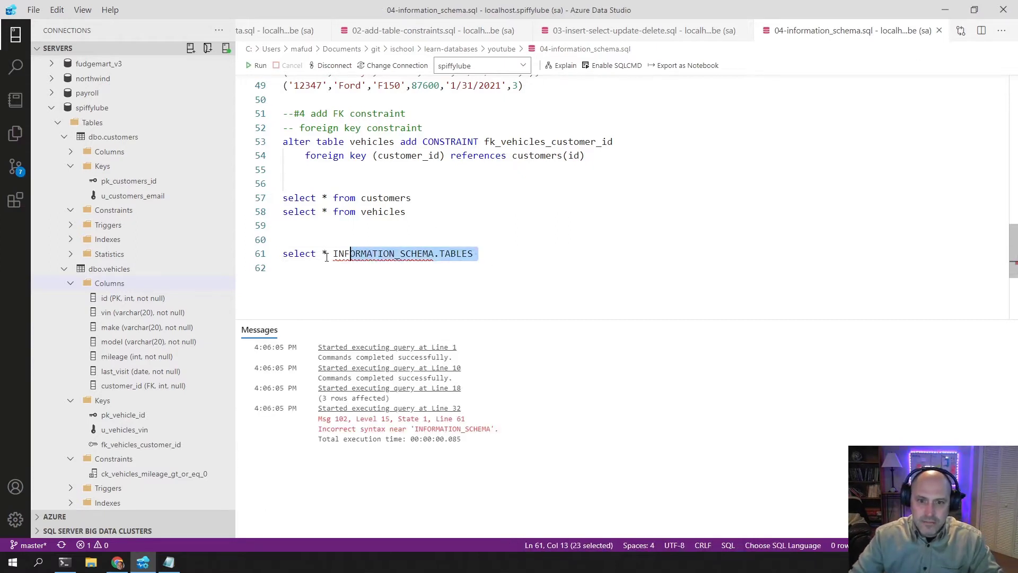
type("from")
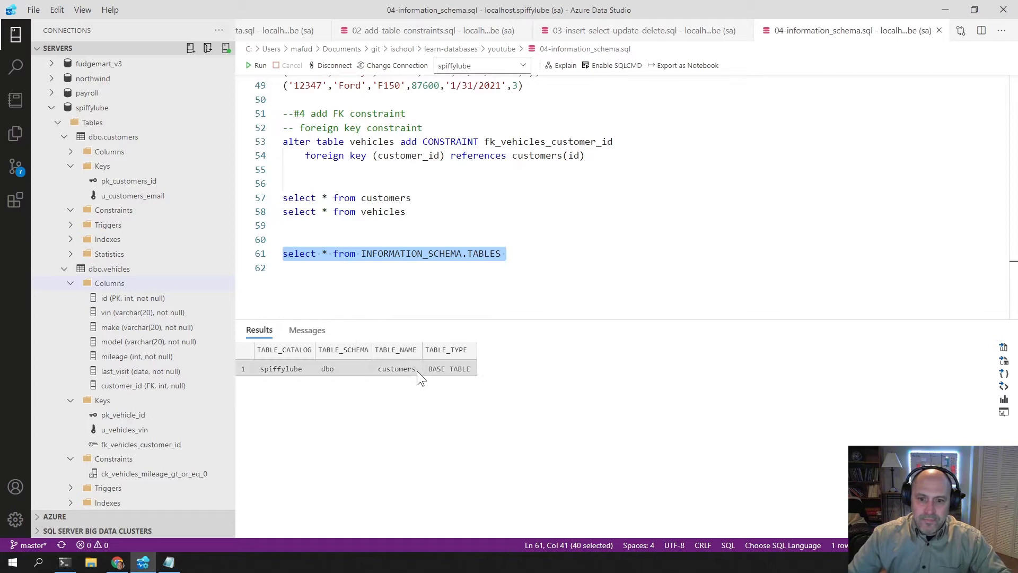
Step: Rerun the whole script so INFORMATION_SCHEMA.TABLES returns both customers and vehicles
left_click(396, 368)
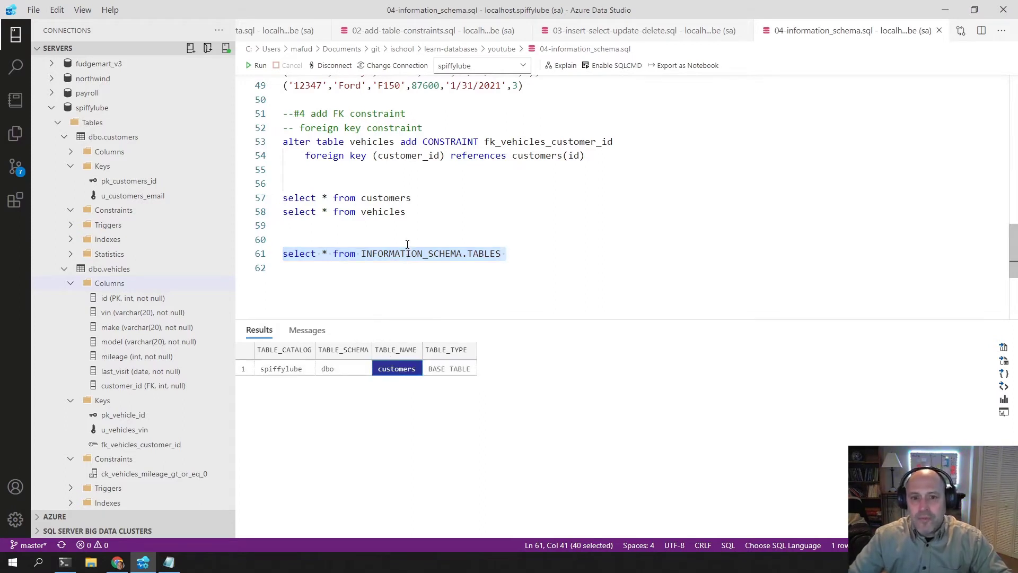
left_click(429, 225)
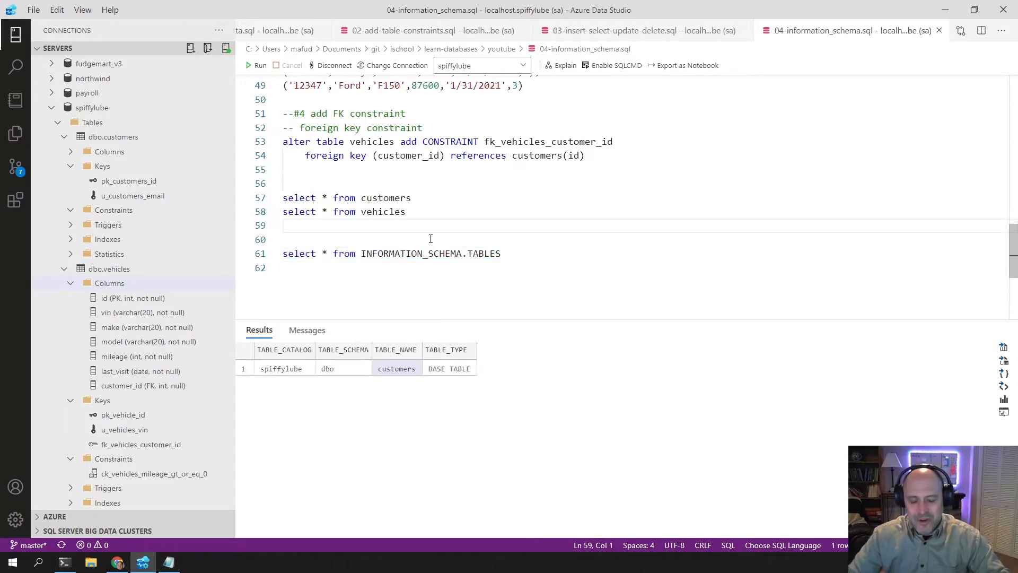
left_click(305, 329)
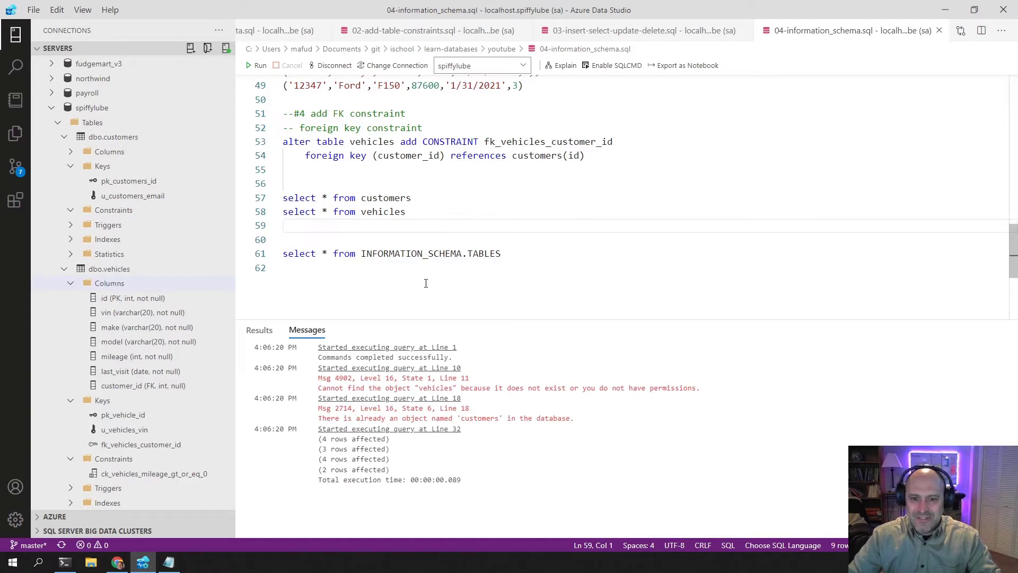
left_click(258, 65)
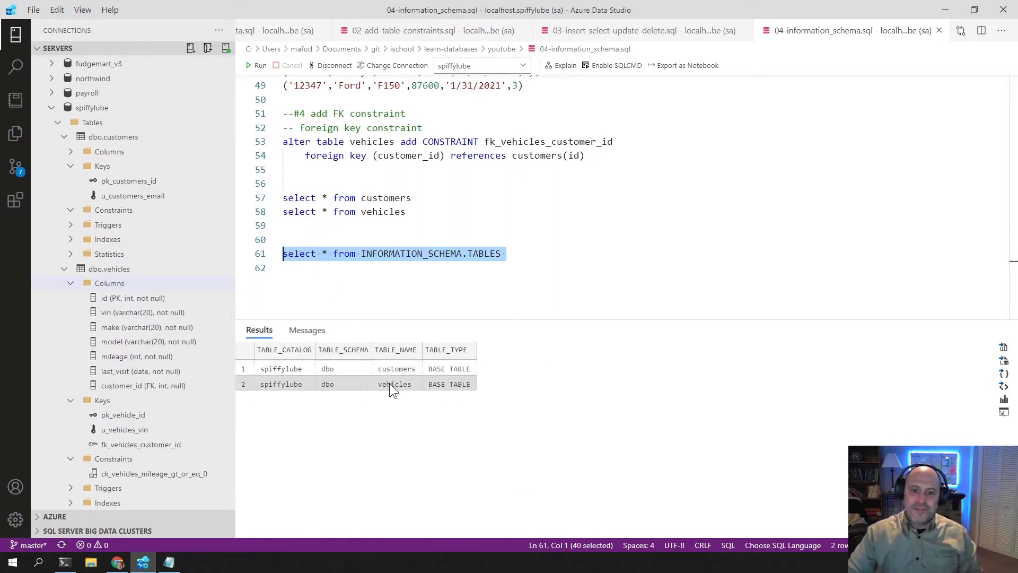
mouse_move(394, 398)
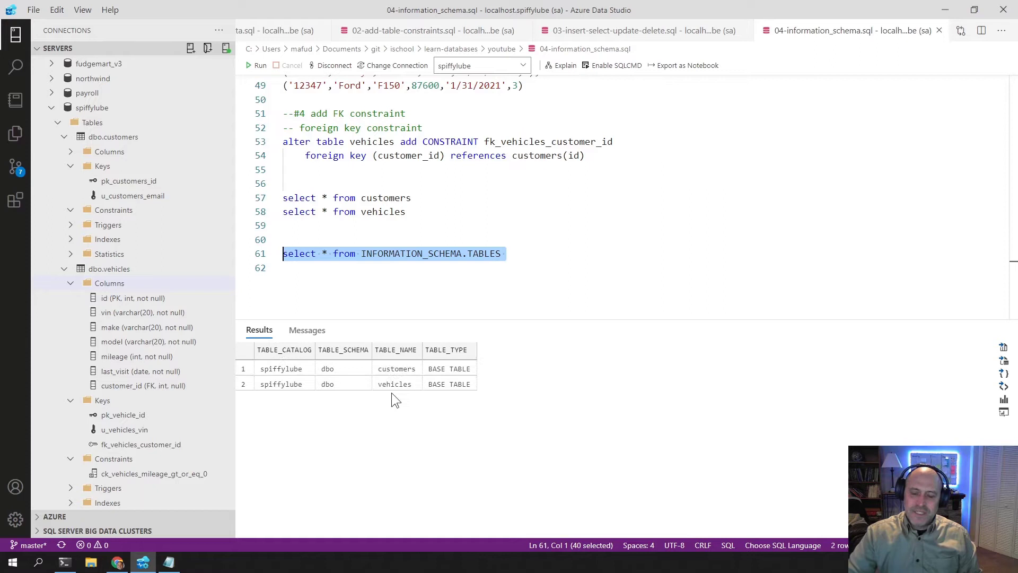
mouse_move(455, 288)
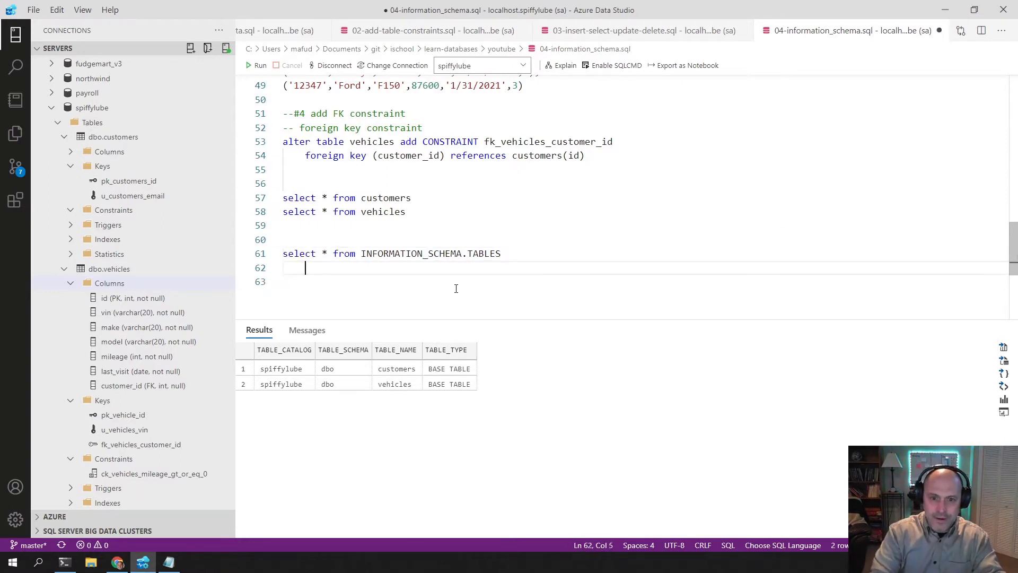
Step: Filter the TABLES query with where table_name = 'customers' and run it
type("where t")
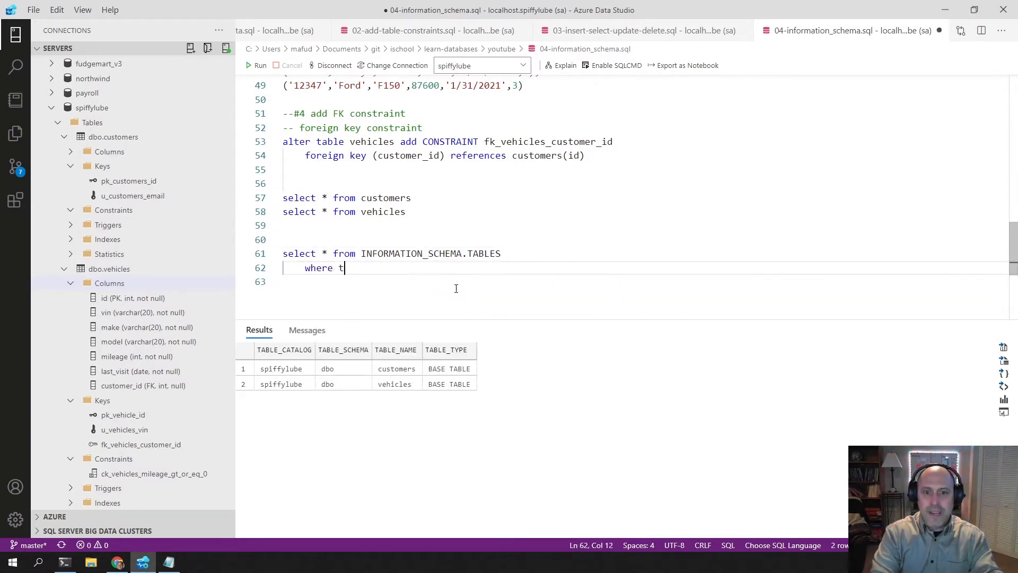
type("able_name")
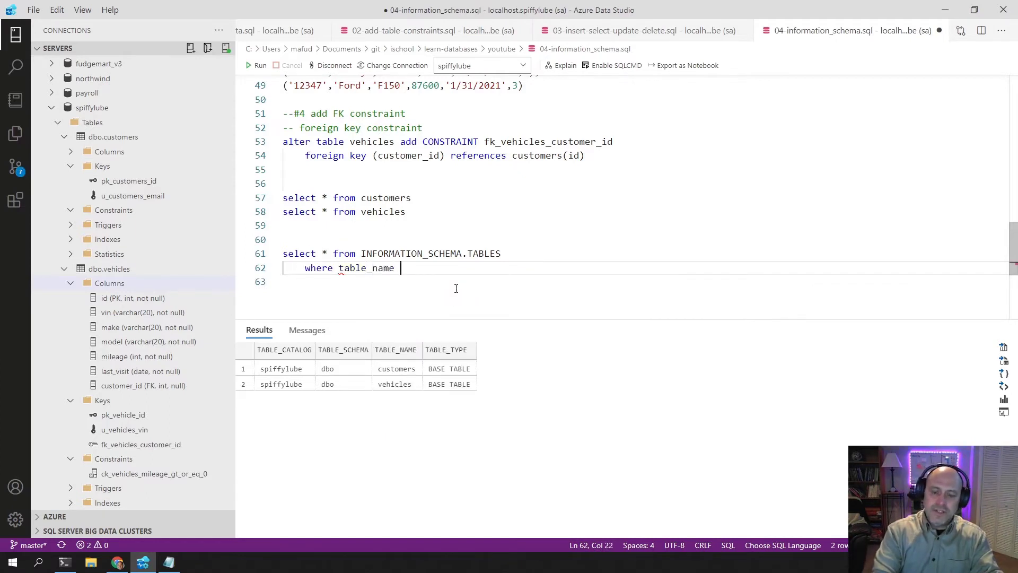
type("= '")
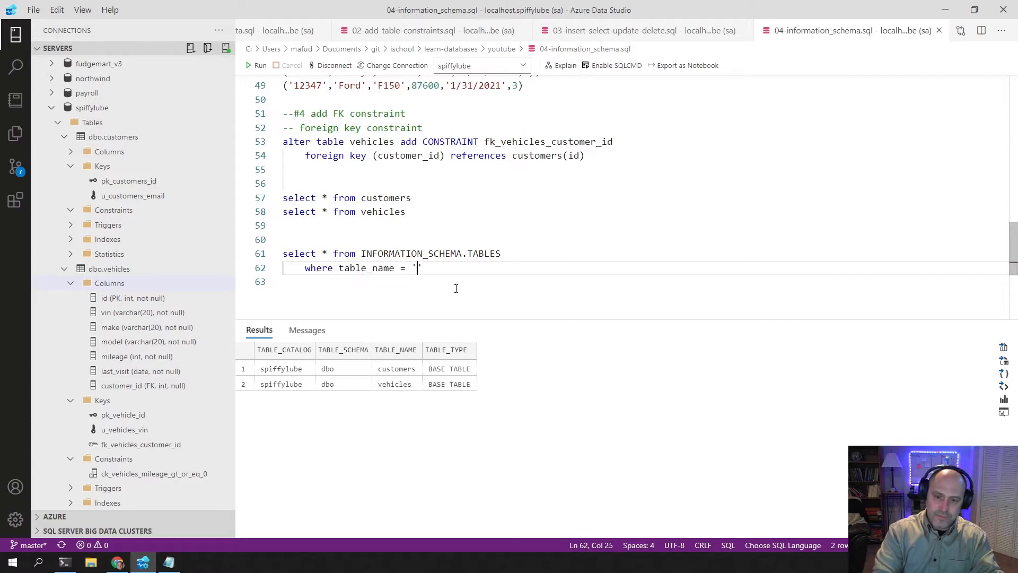
type("customers")
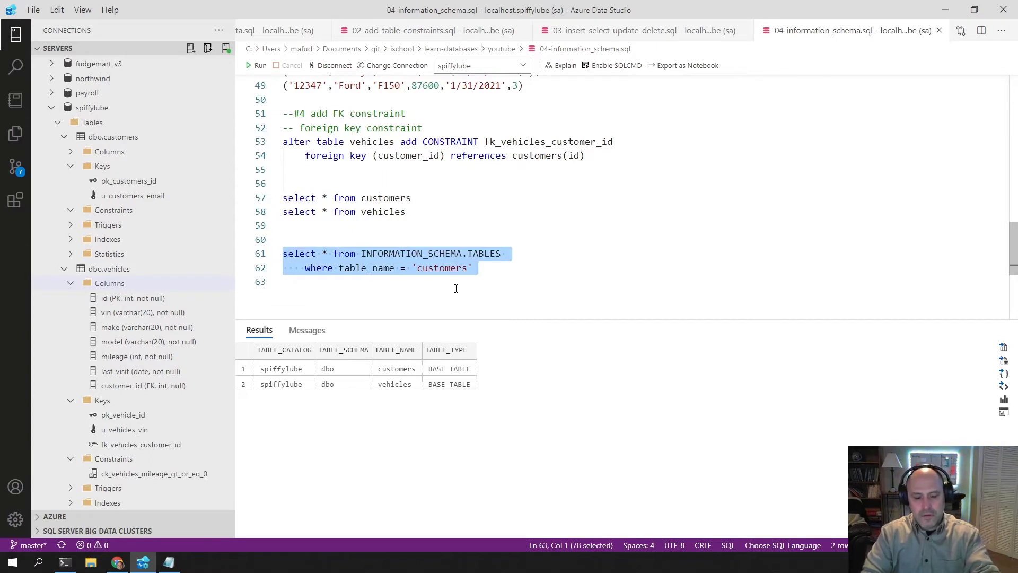
left_click(259, 65)
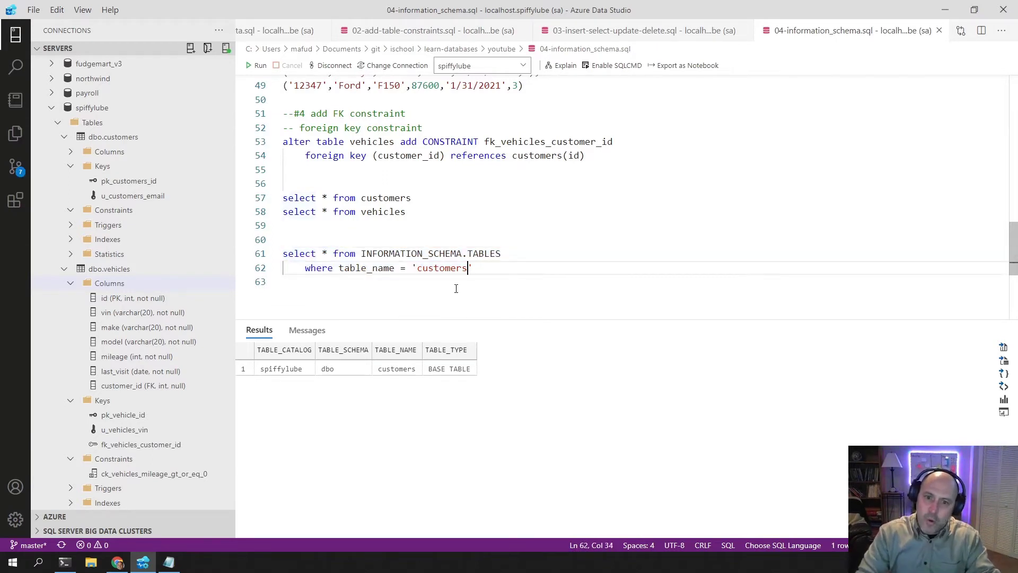
Step: Duplicate the check for table_name = 'oil_changes', which returns no rows, and save
type("oil")
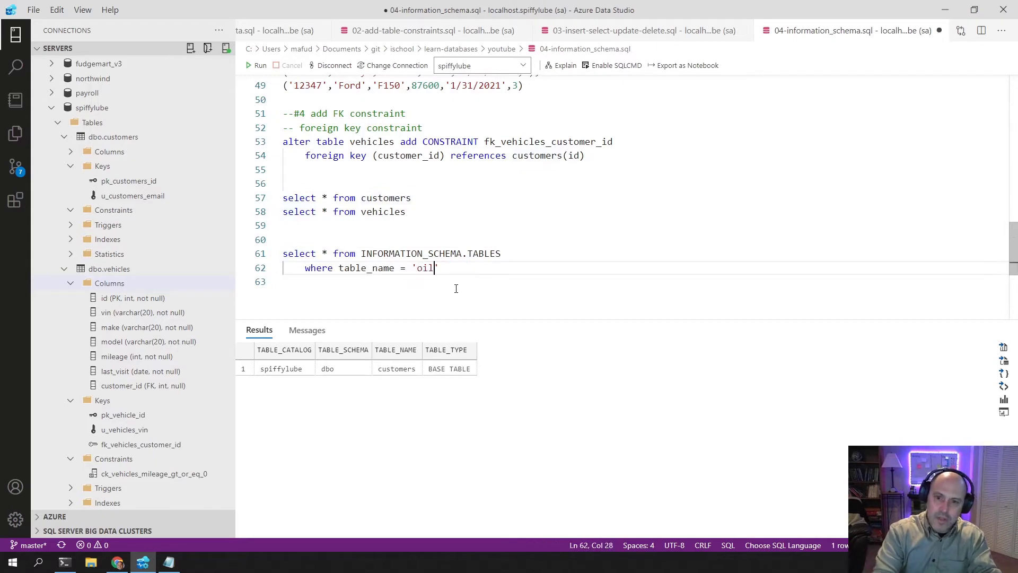
type("_changes")
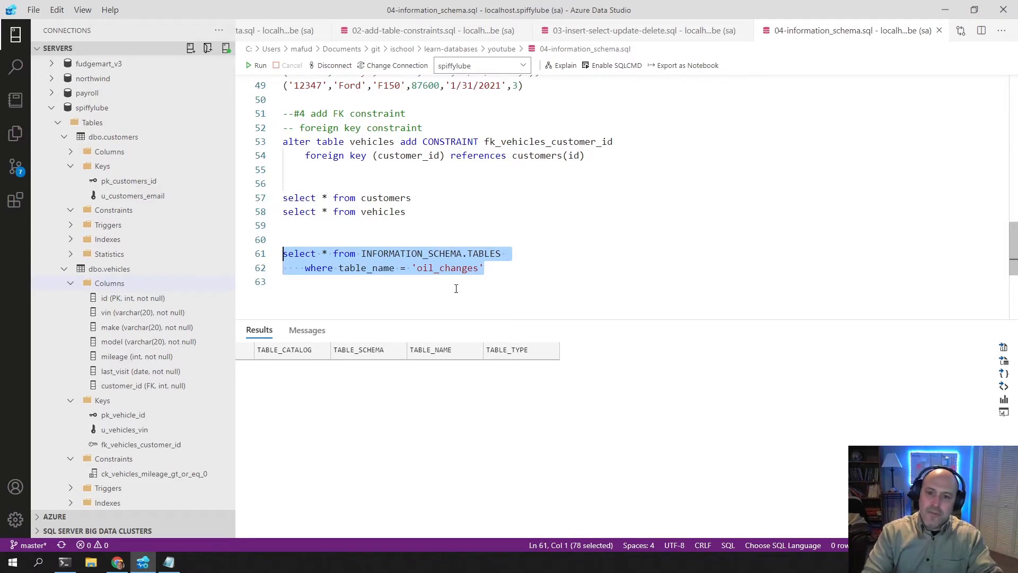
type("customers")
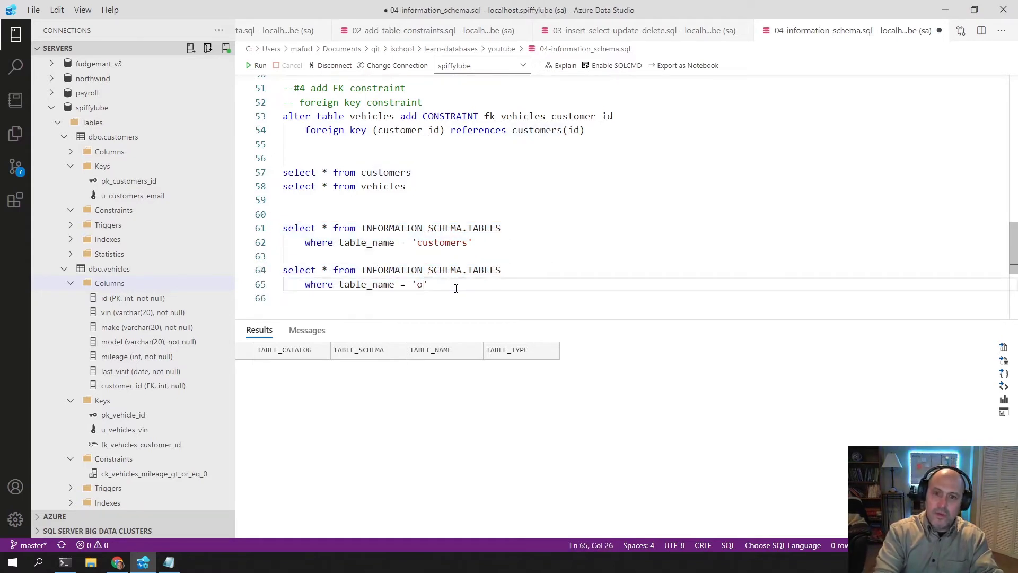
type("il_changes")
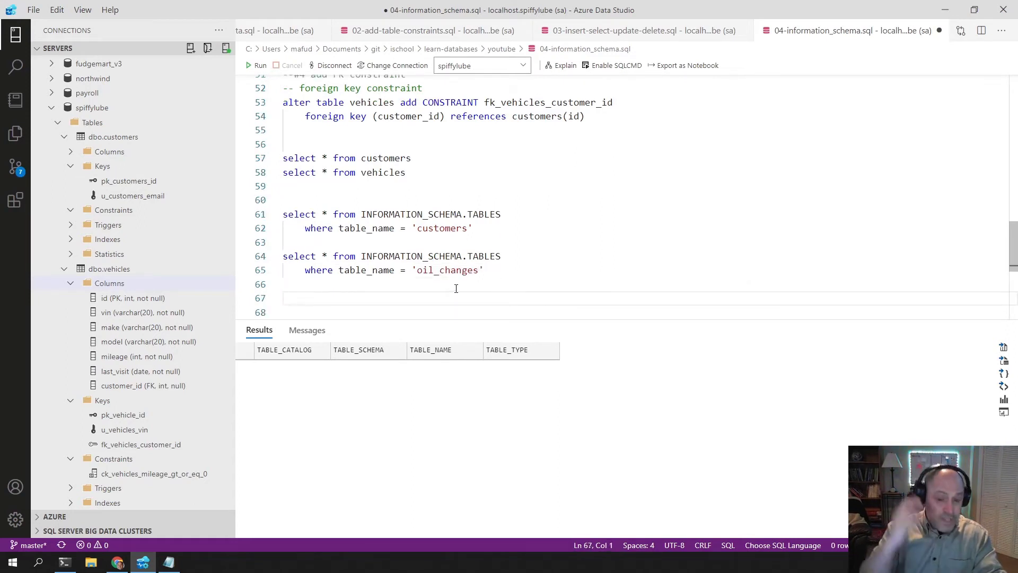
key("ctrl+s")
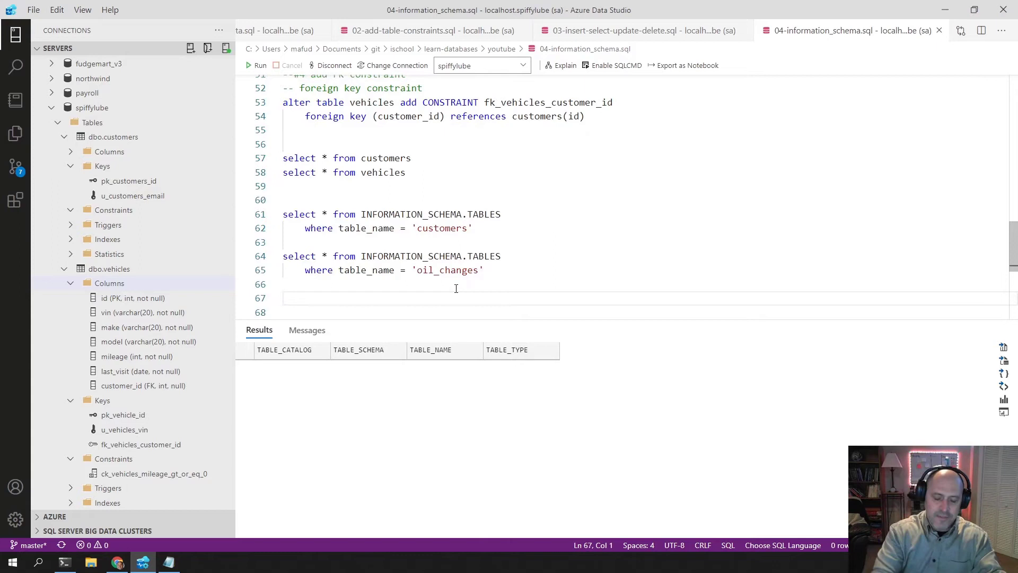
Step: Run select * from INFORMATION_SCHEMA.COLUMNS and review the TABLE_NAME column in the results
type("select *")
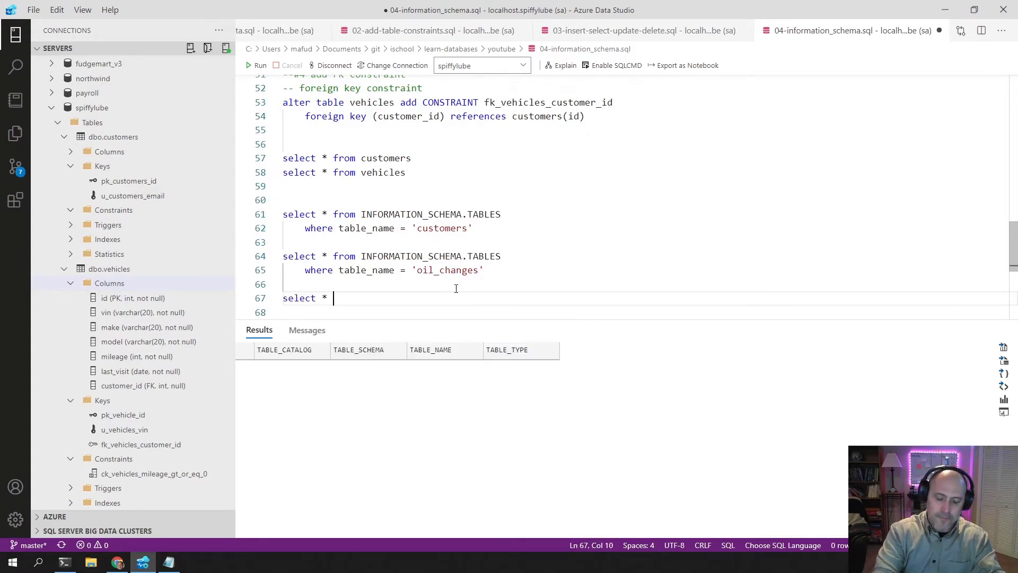
type("from inf")
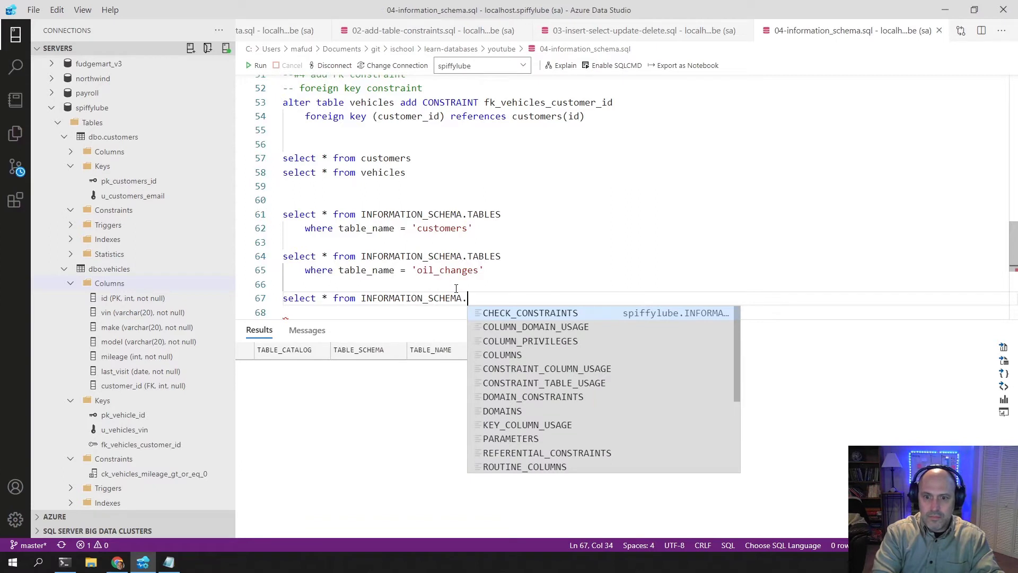
type("column")
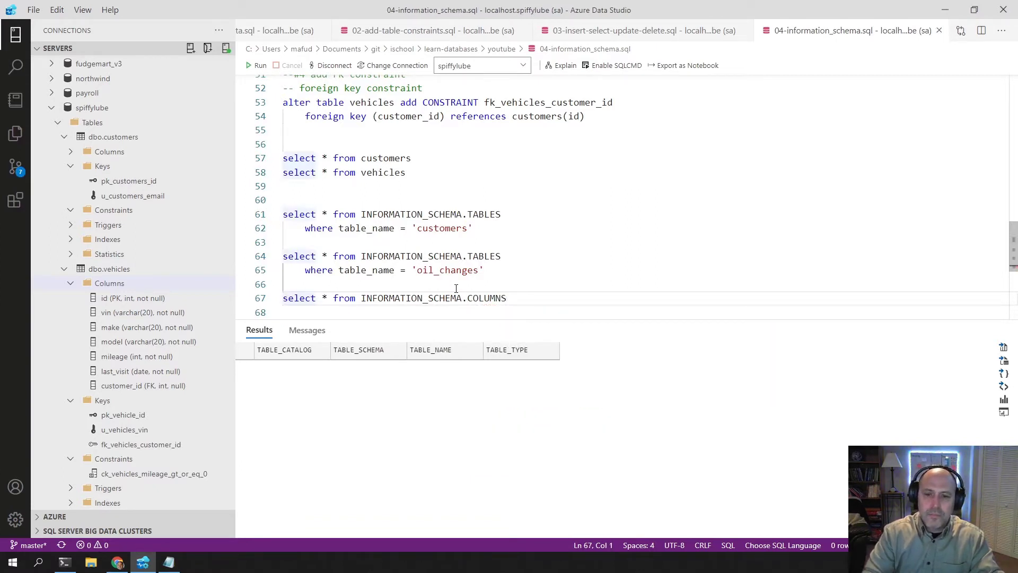
left_click(260, 64)
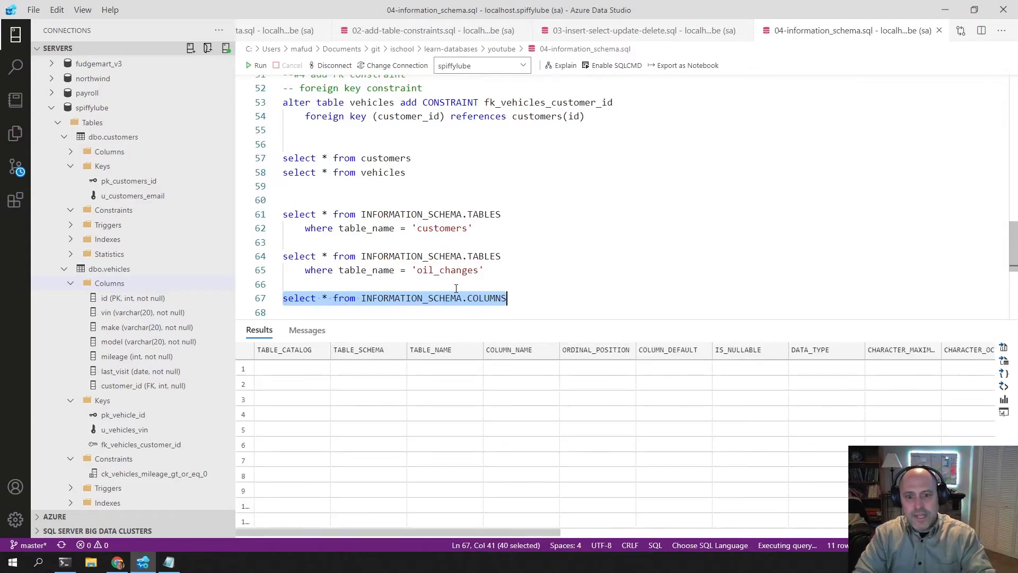
left_click(256, 65)
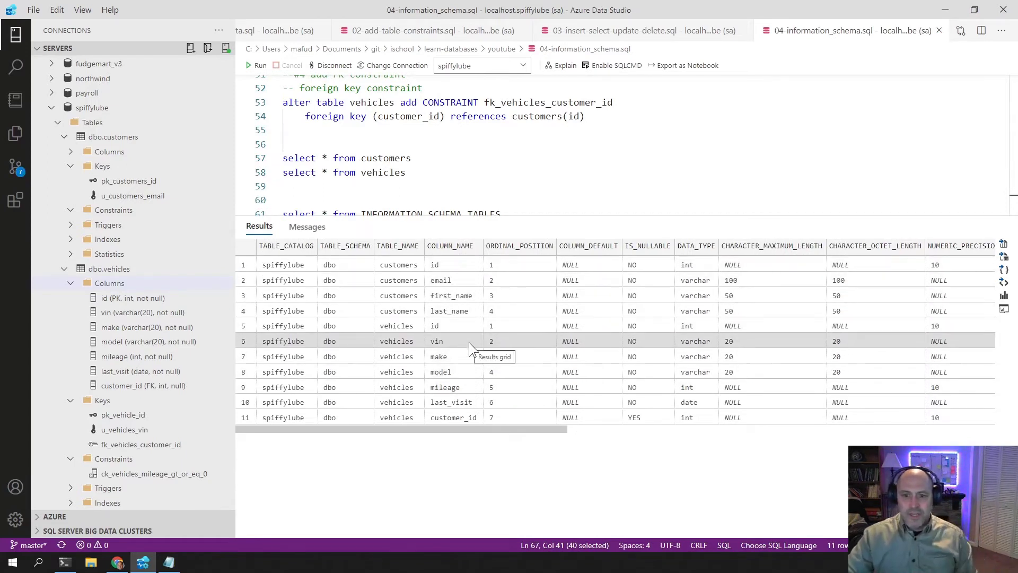
mouse_move(337, 378)
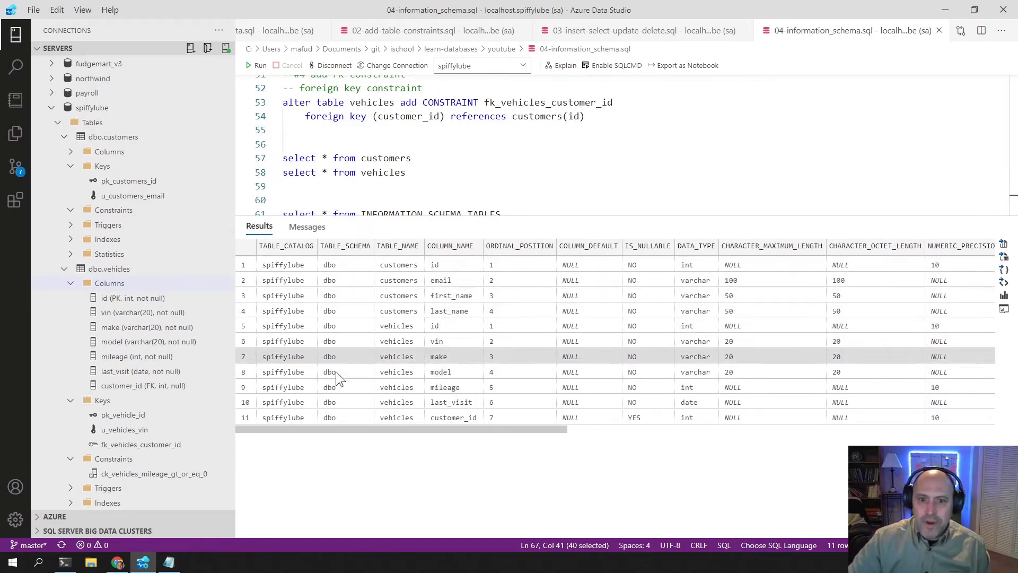
mouse_move(395, 250)
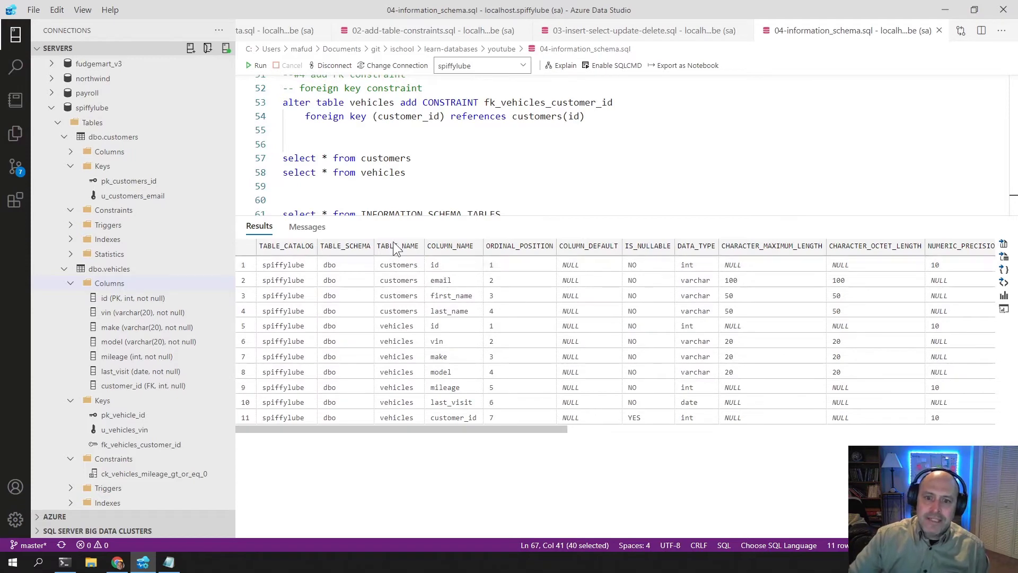
left_click(398, 245)
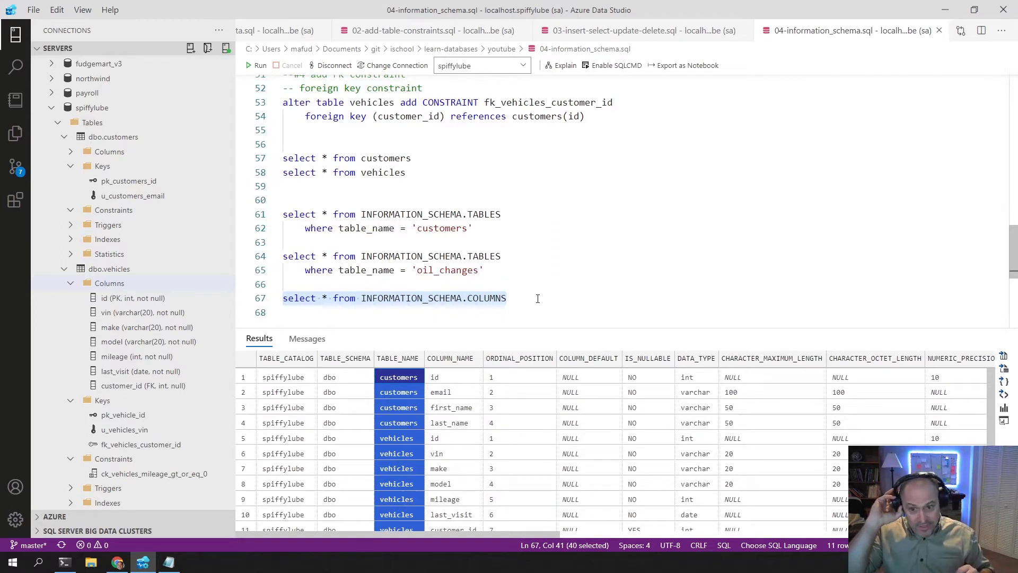
left_click(345, 376)
type("w")
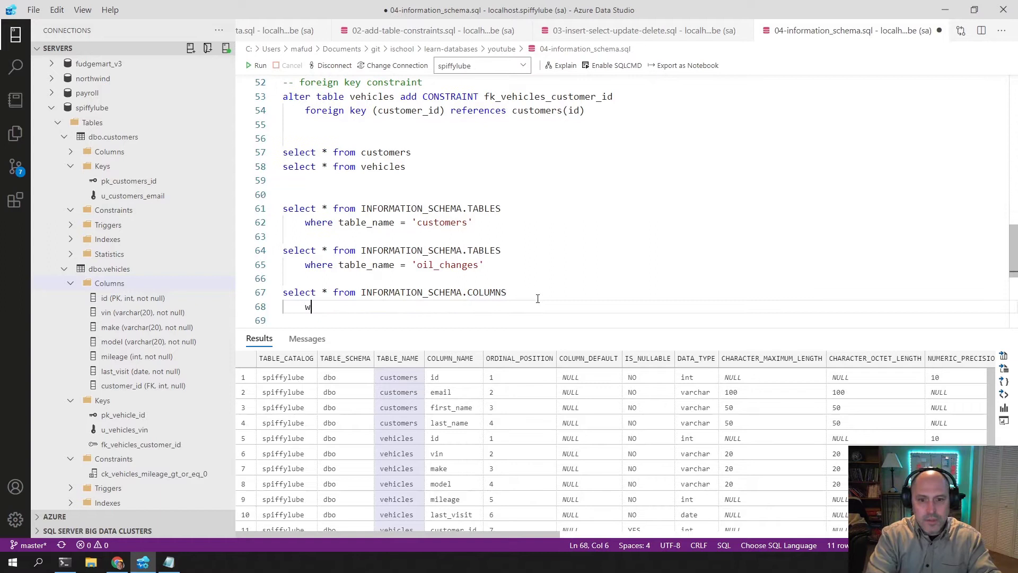
Step: Add where table_name = 'vehicles' to the COLUMNS query and run it, reviewing COLUMN_DEFAULT
type("here table_name ='")
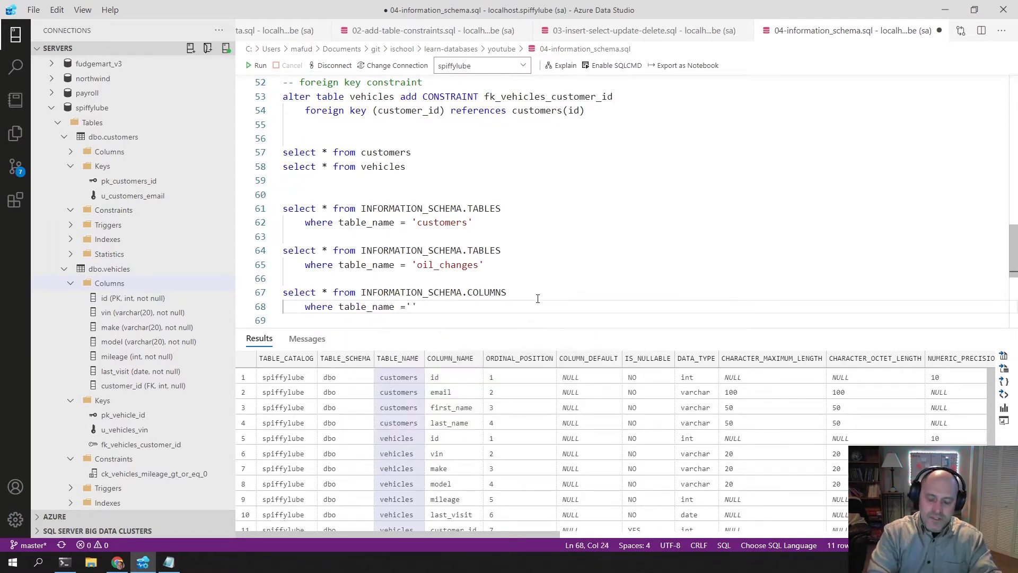
type("vb")
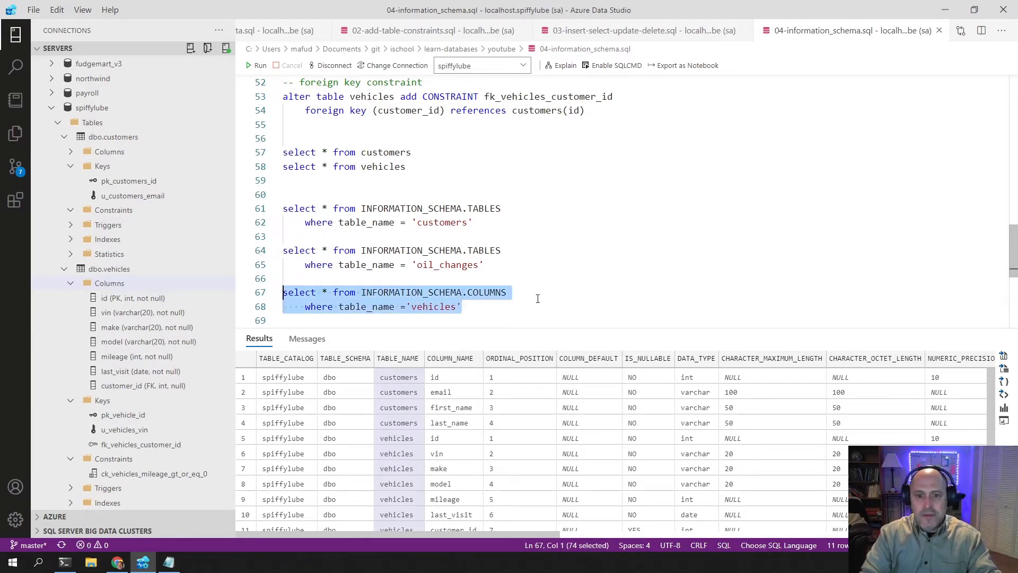
left_click(258, 65)
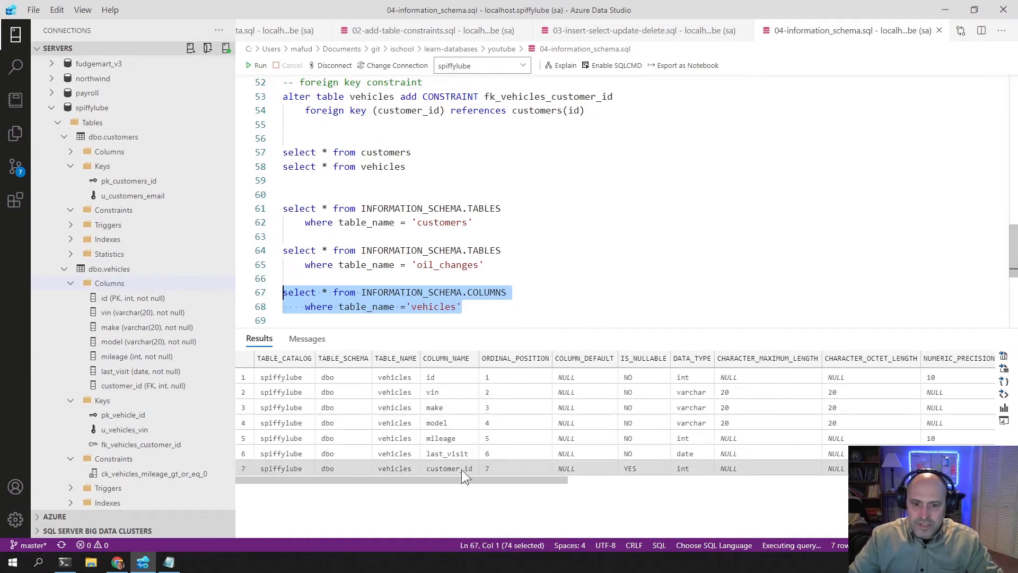
mouse_move(460, 471)
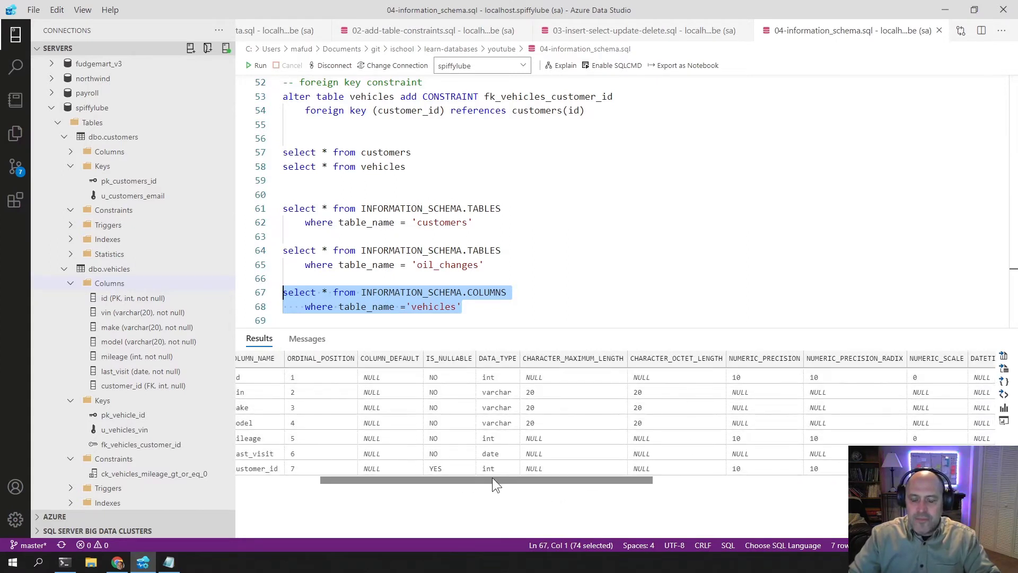
left_click(448, 357)
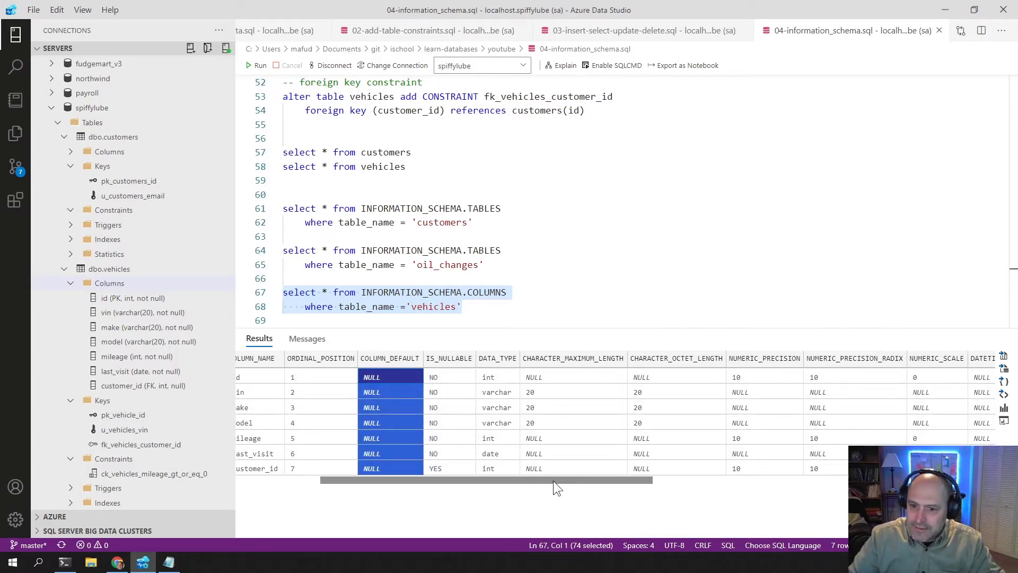
scroll("left", 3)
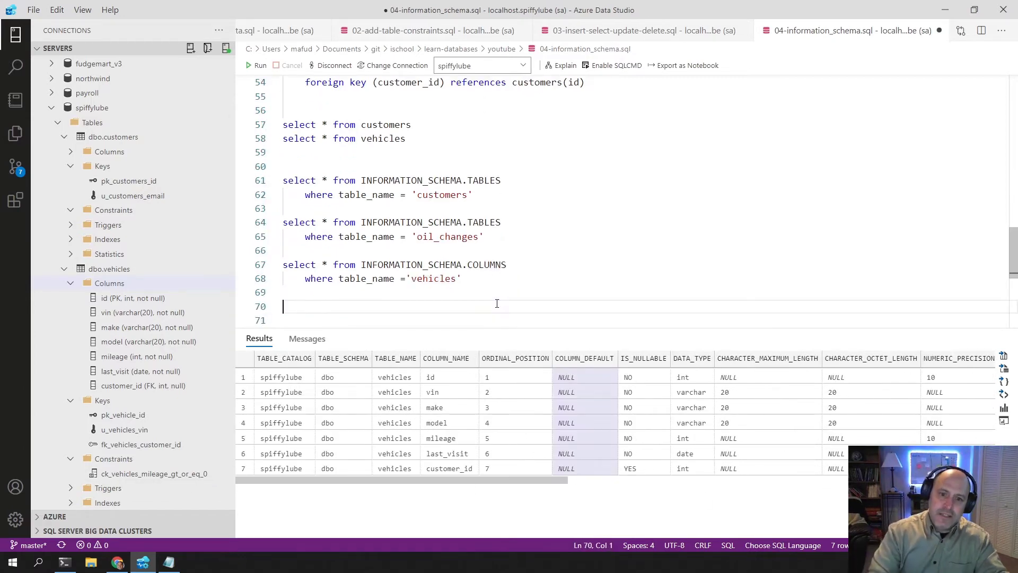
Step: Run select * from INFORMATION_SCHEMA.CHECK_CONSTRAINTS and read ck_vehicles_mileage_gt_or_eq_0 and its clause
type("s")
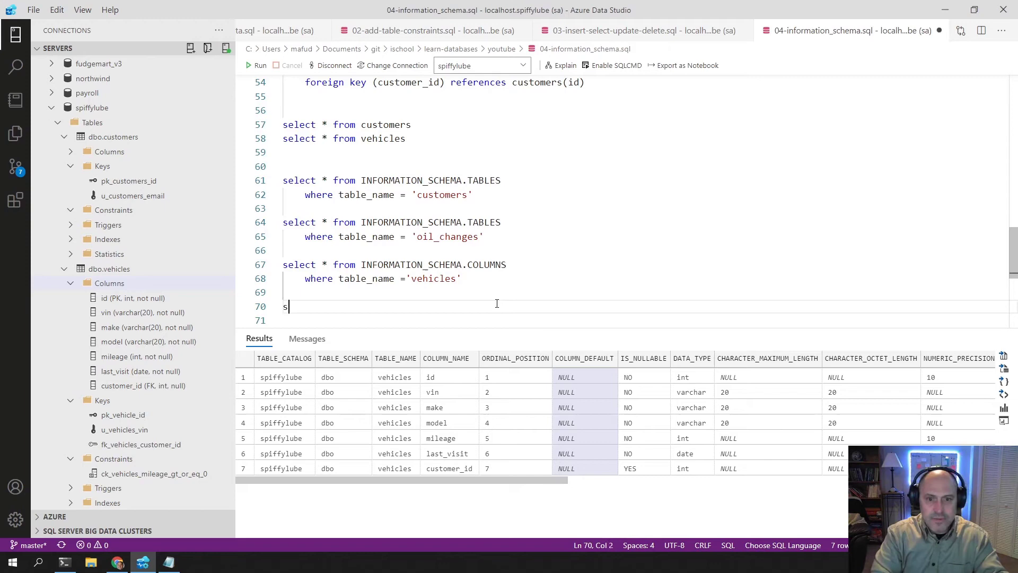
type("elect * f")
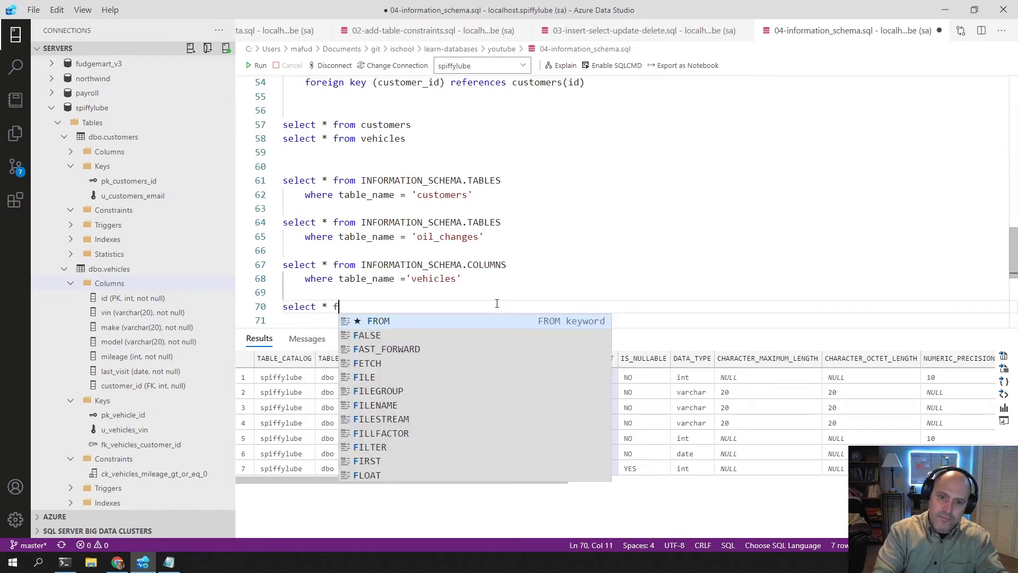
type("rom in")
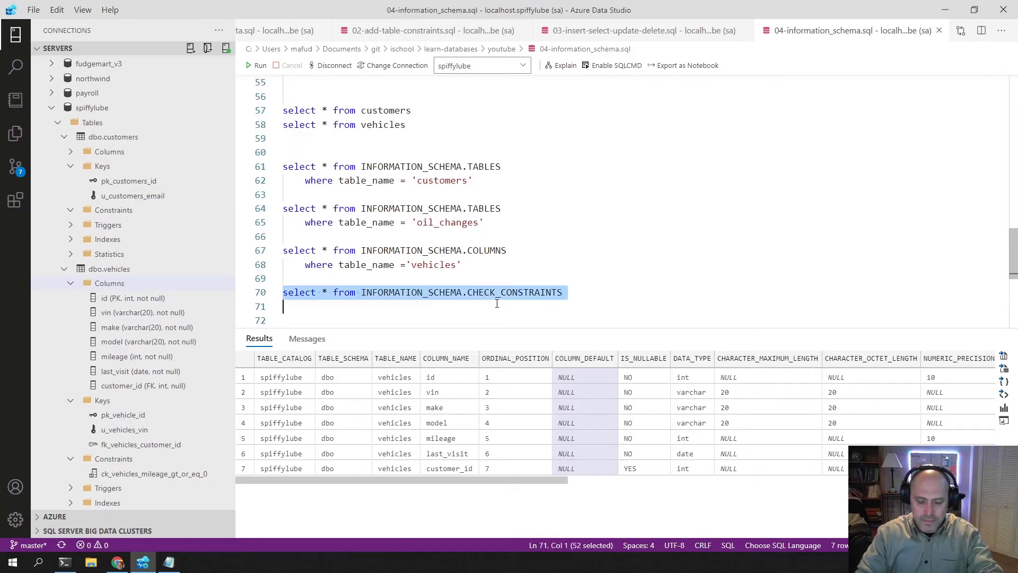
left_click(259, 64)
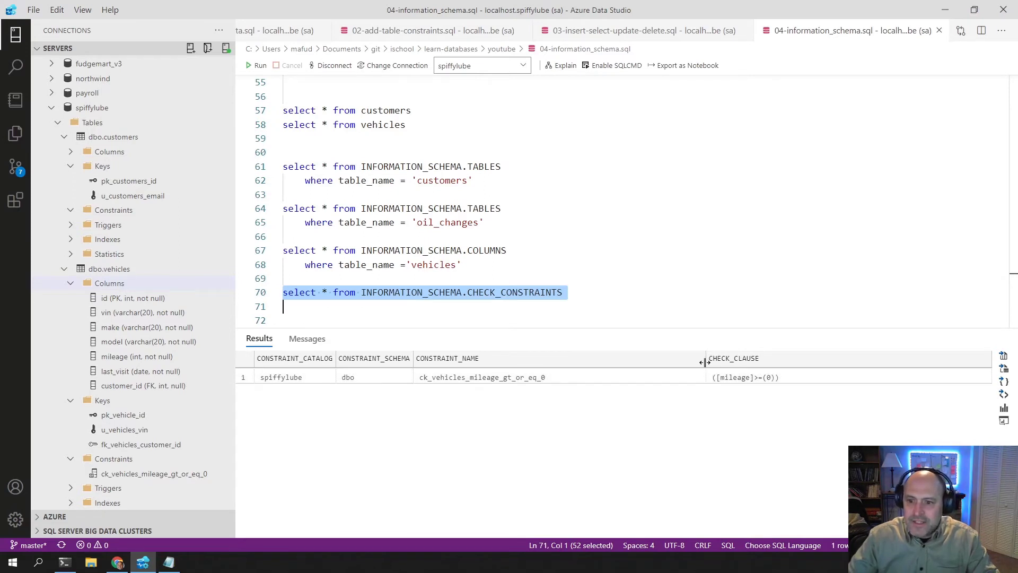
left_click(622, 377)
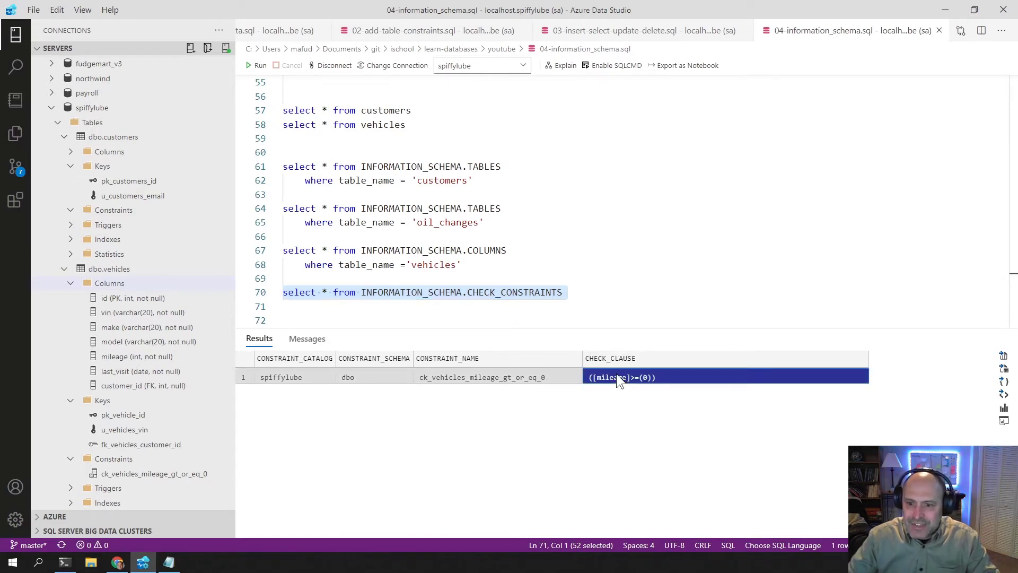
left_click(481, 377)
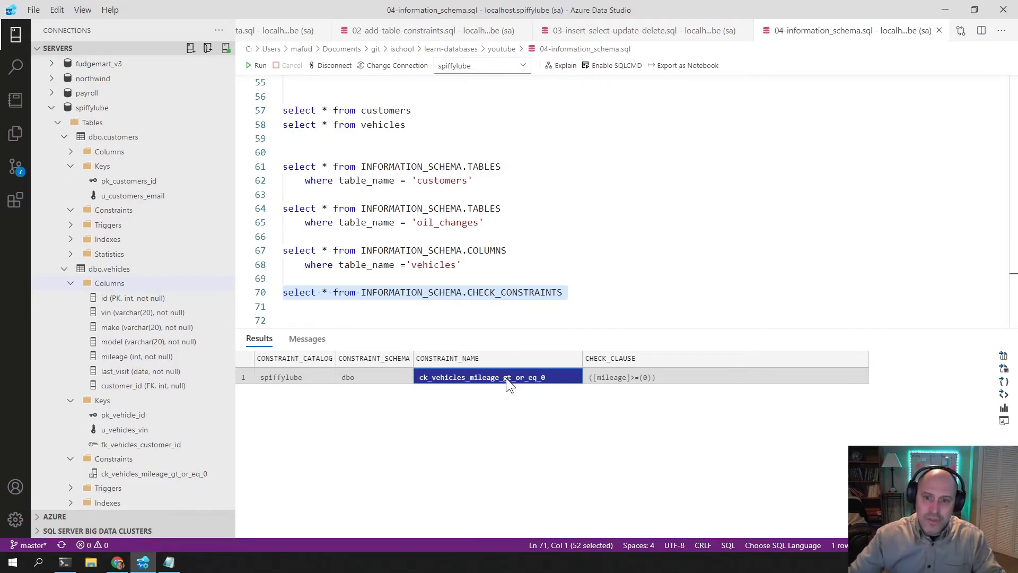
left_click(581, 301)
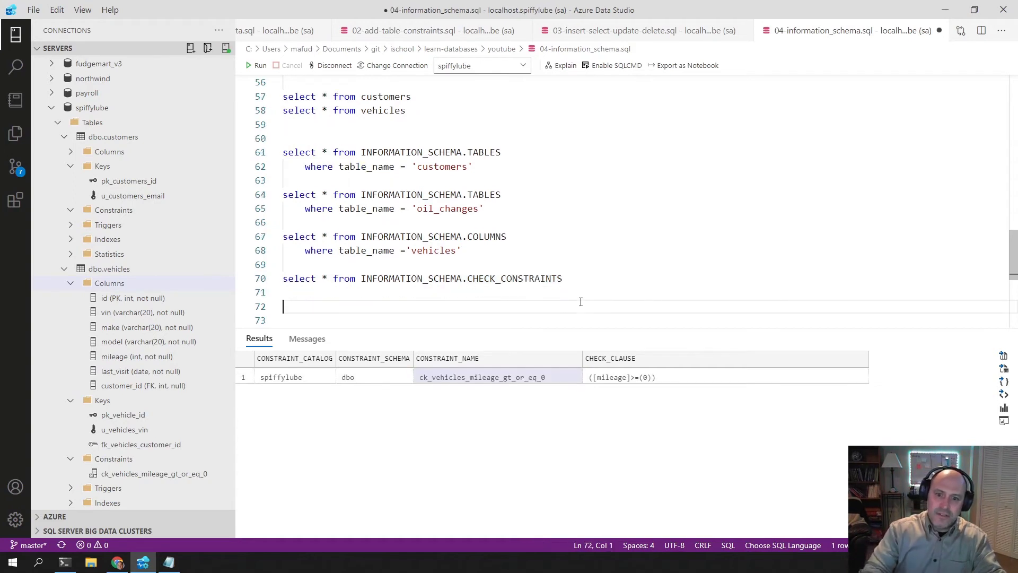
Step: Write a DOMAIN_CONSTRAINTS query, change it to INFORMATION_SCHEMA.TABLE_CONSTRAINTS and run it
type("se")
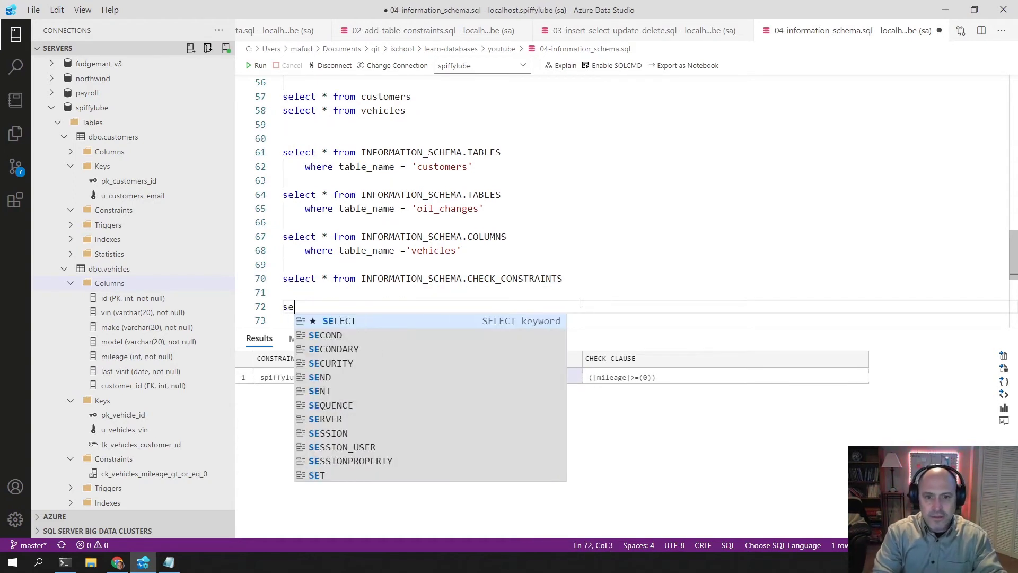
type("lect * from")
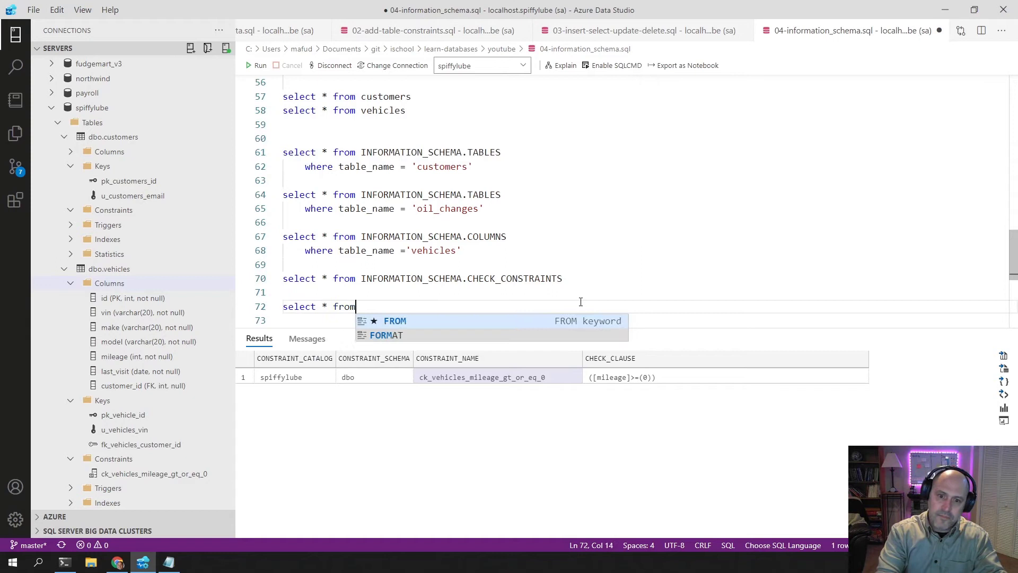
type("INFORMATION_SCHEMA./")
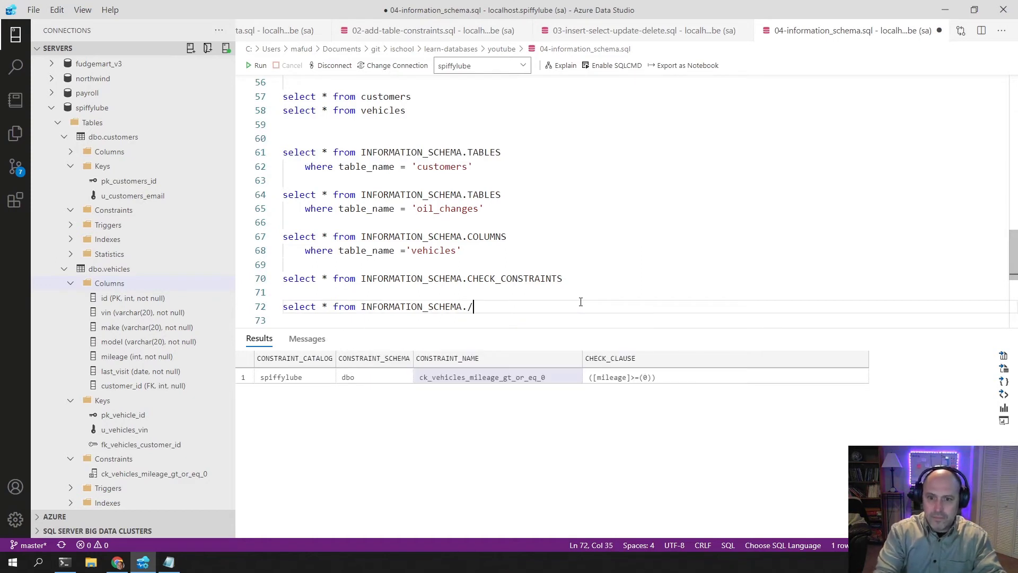
type("dom")
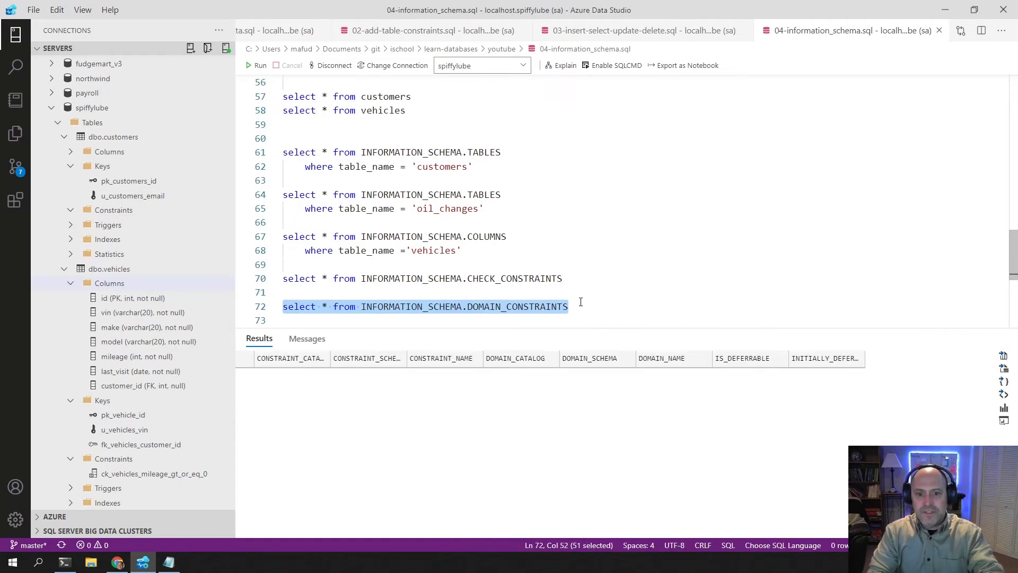
key("Backspace")
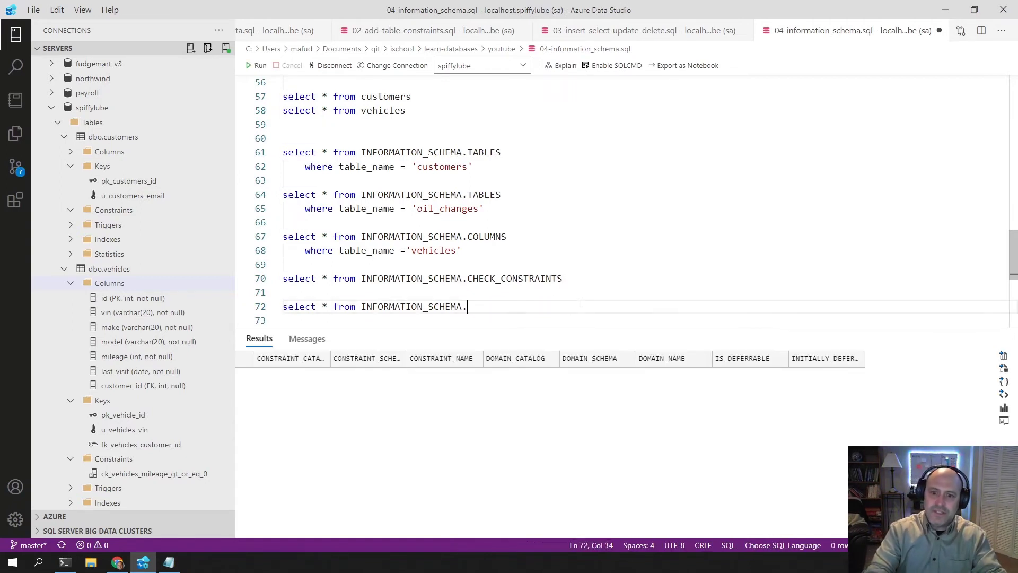
type("ta")
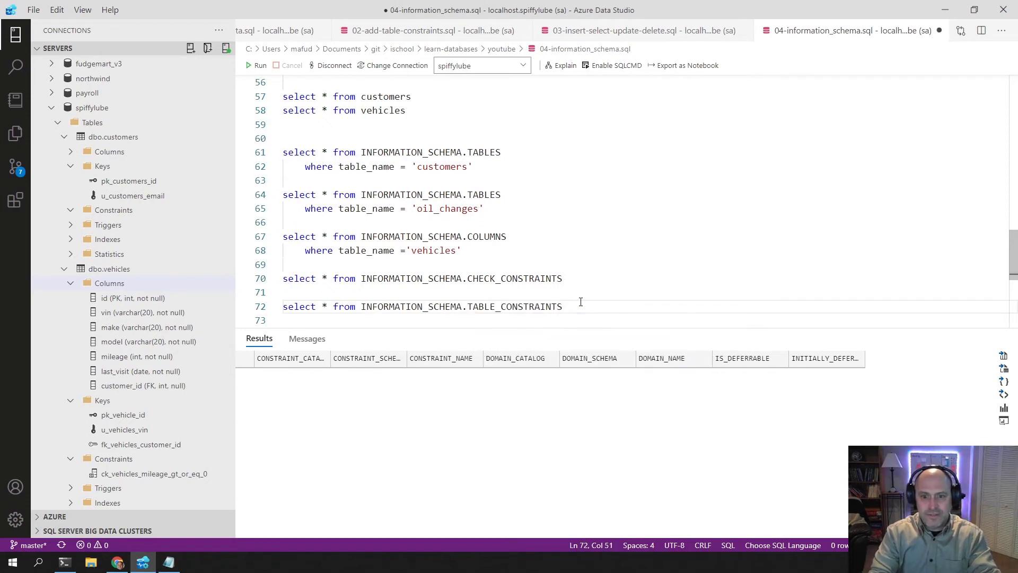
left_click(255, 65)
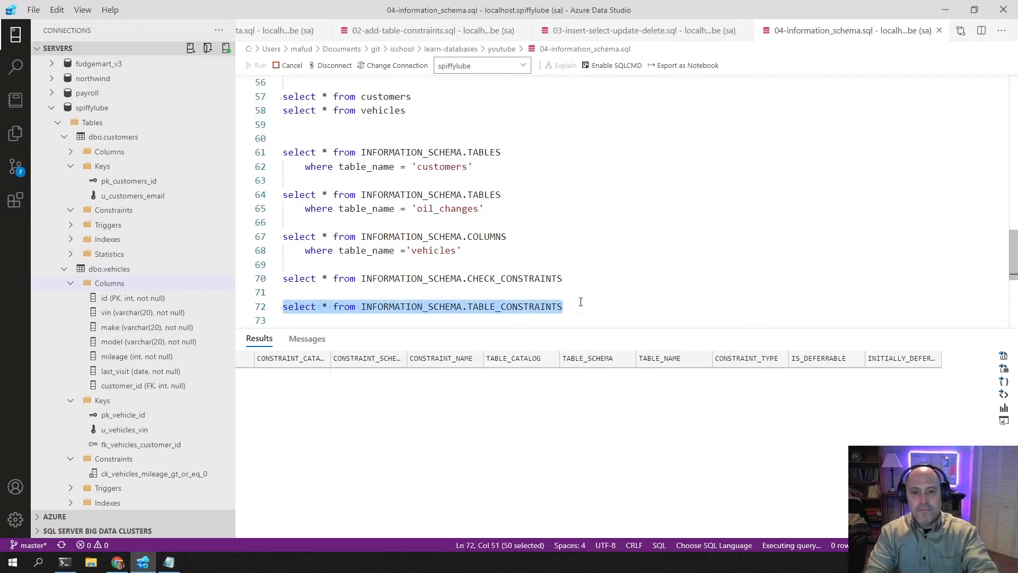
Step: Read each CONSTRAINT_NAME and CONSTRAINT_TYPE: primary keys, unique keys, mileage check and fk_vehicles_customer_id
left_click(257, 65)
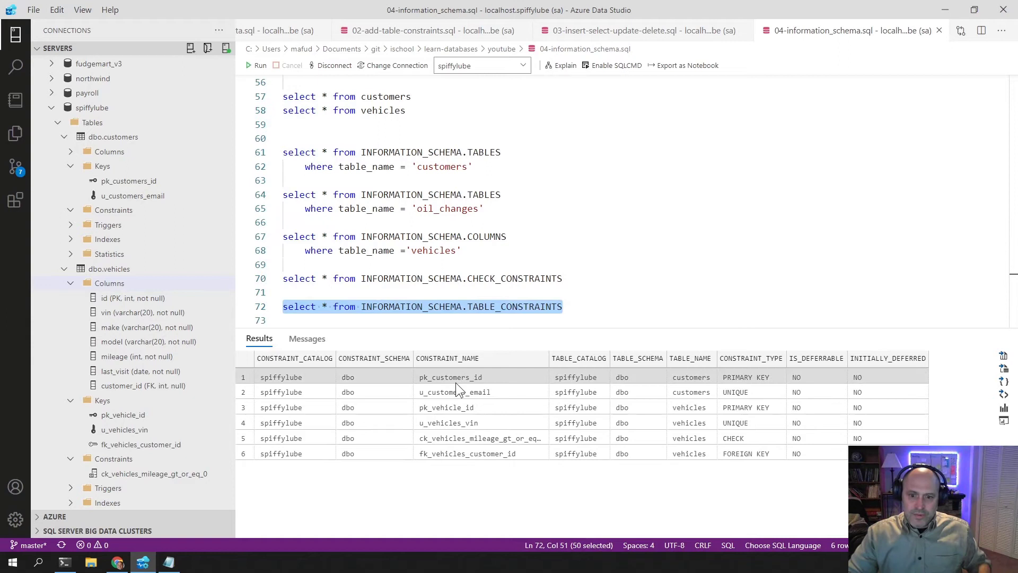
left_click(450, 376)
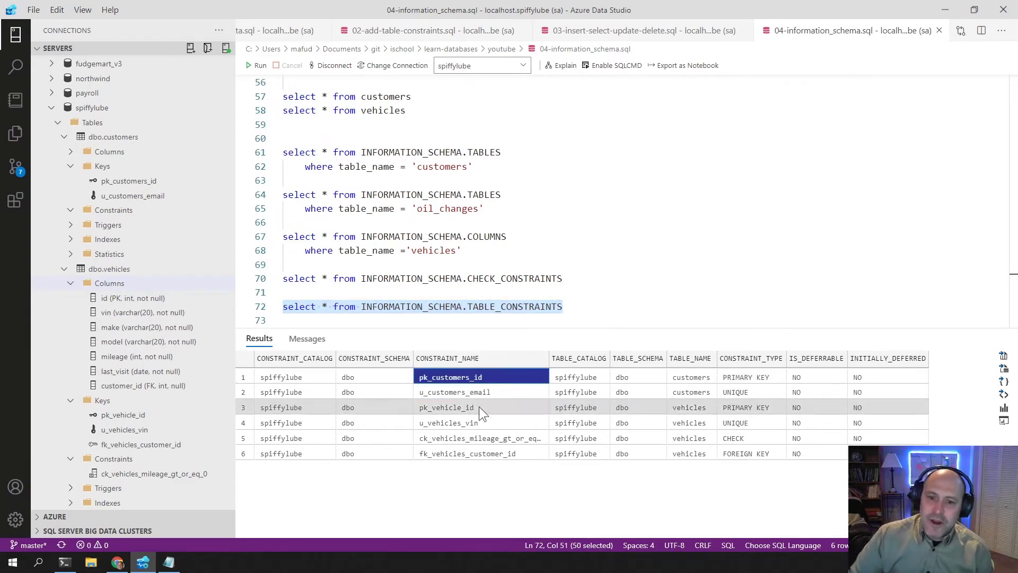
left_click(455, 392)
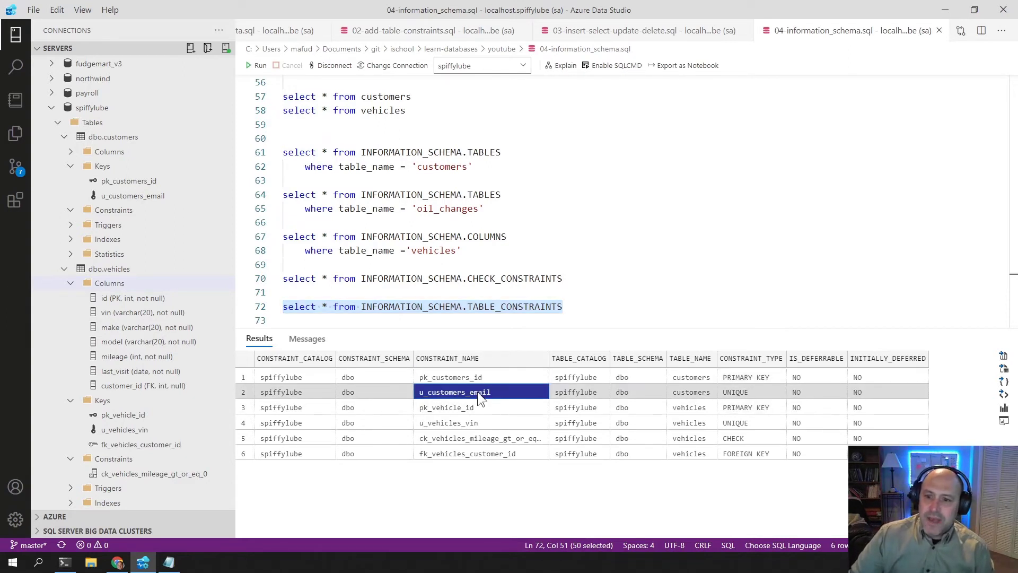
left_click(751, 391)
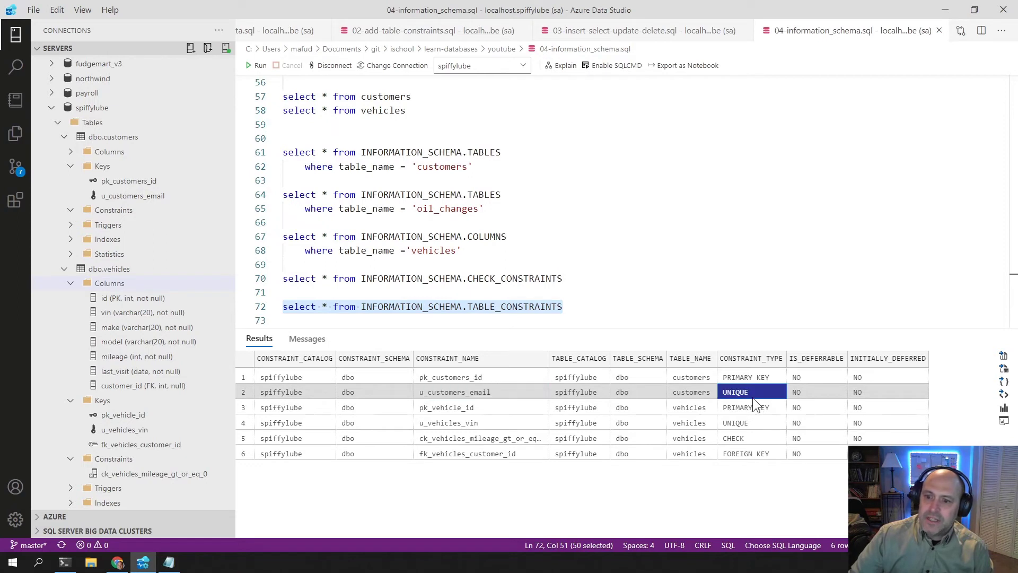
left_click(446, 407)
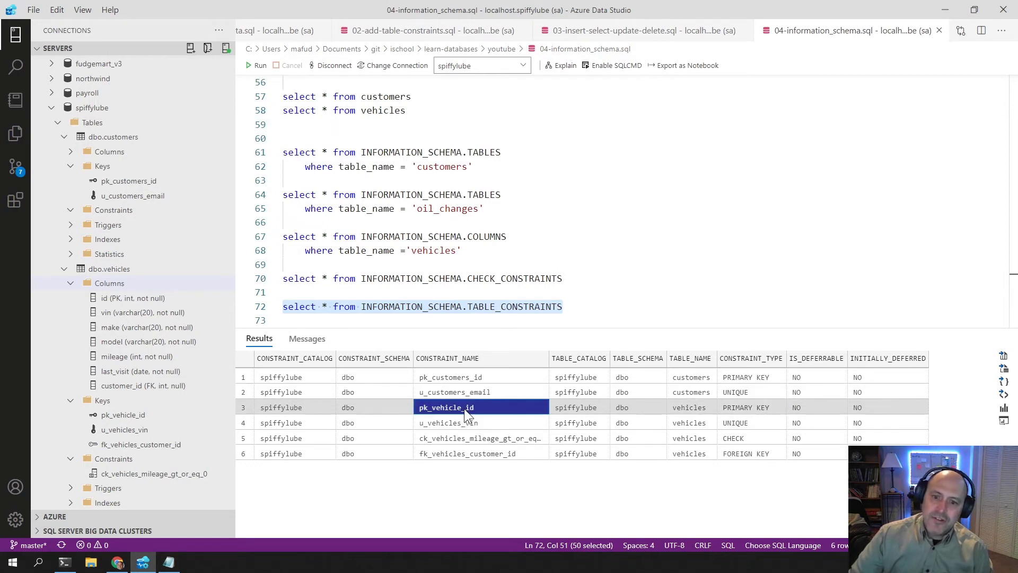
left_click(746, 408)
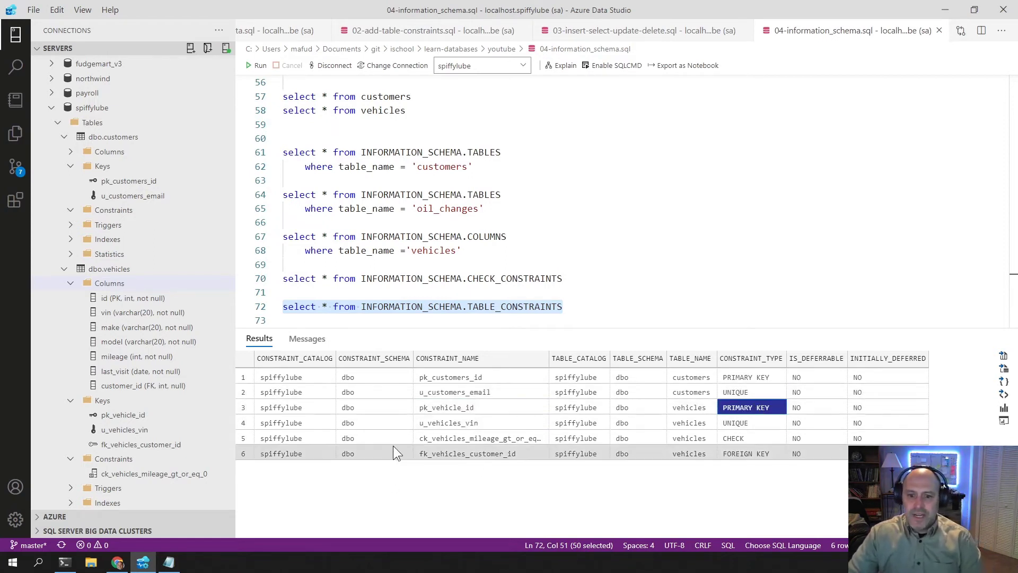
left_click(450, 422)
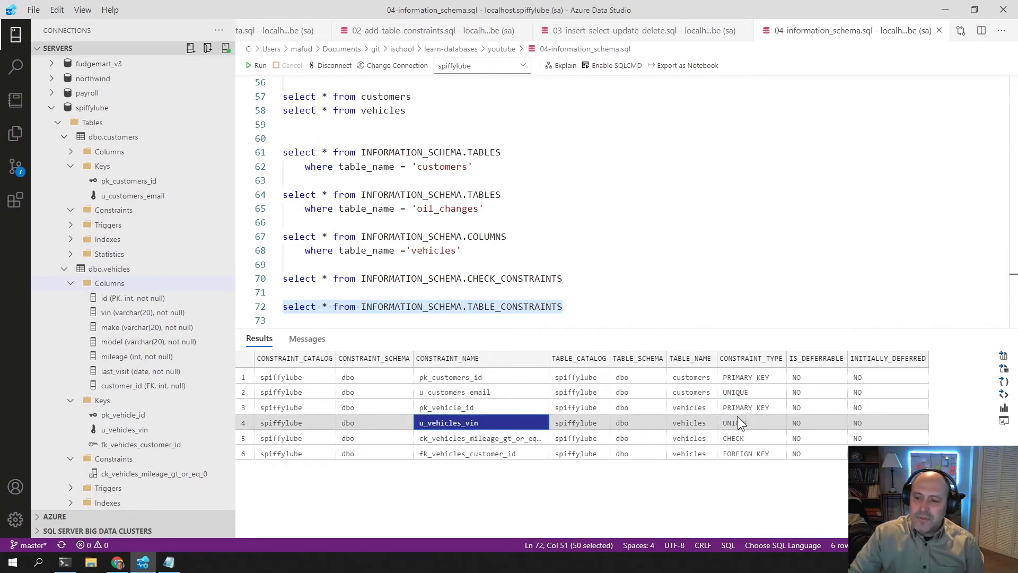
left_click(751, 422)
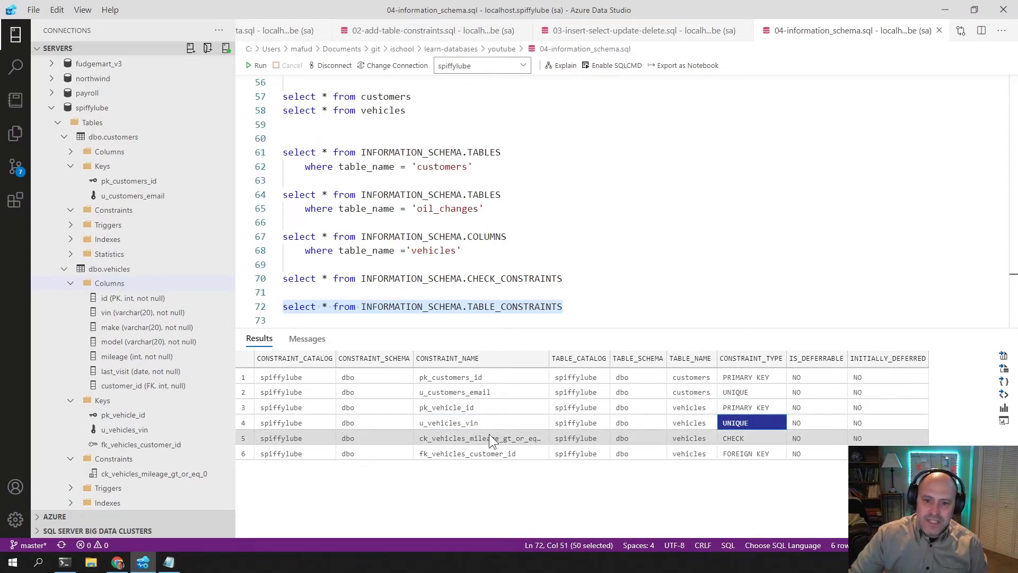
left_click(480, 438)
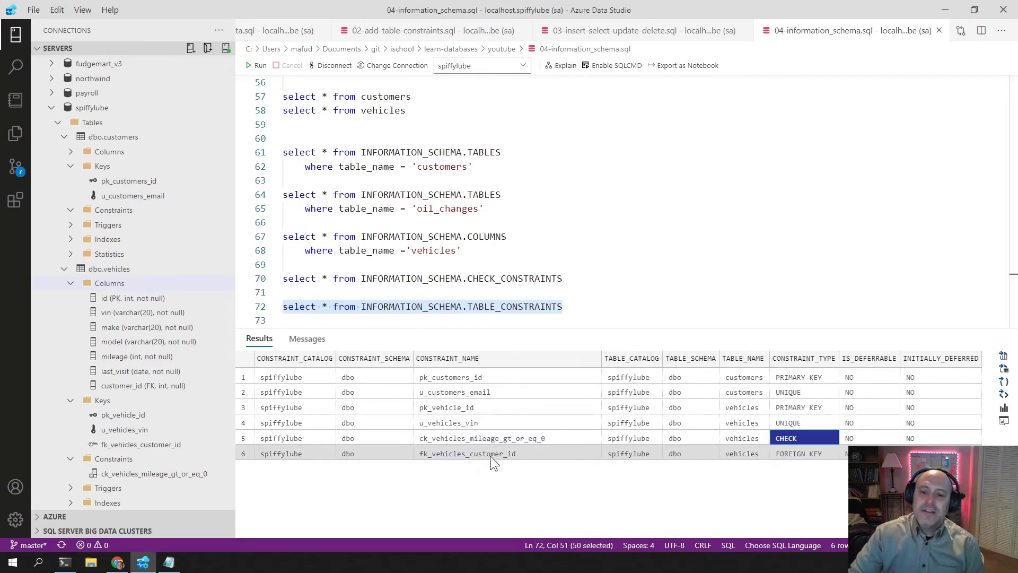
mouse_move(467, 453)
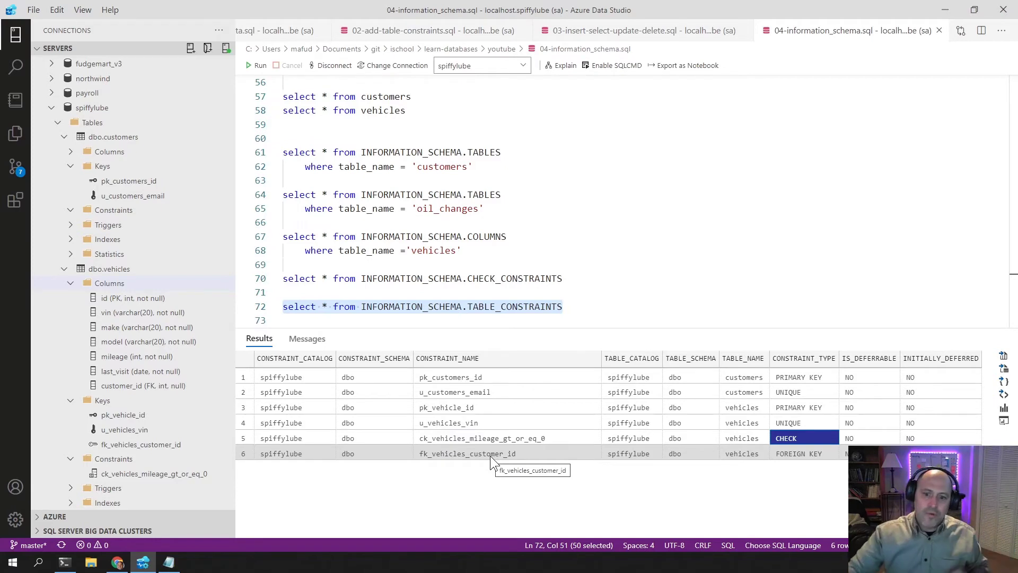
left_click(802, 453)
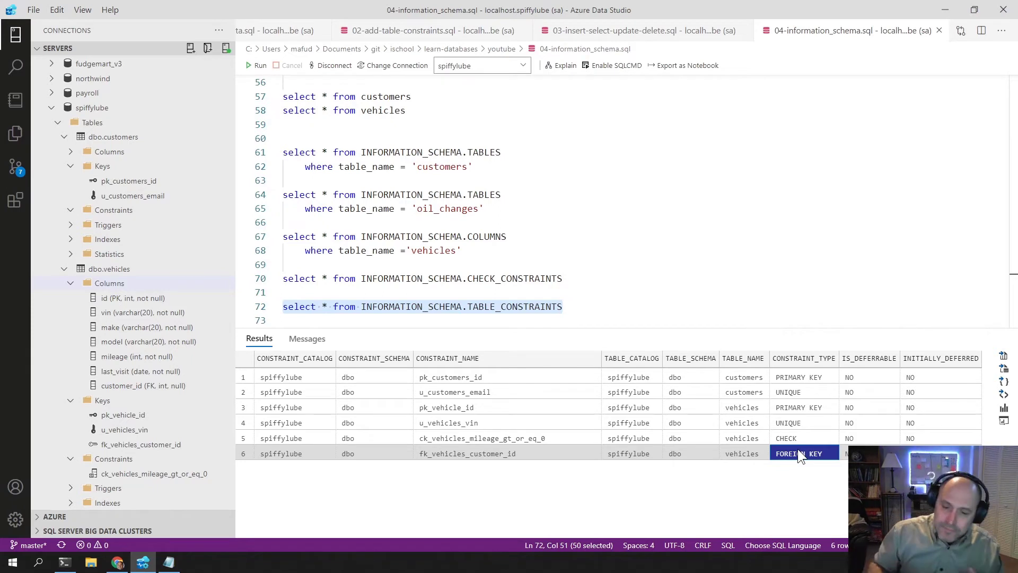
mouse_move(500, 462)
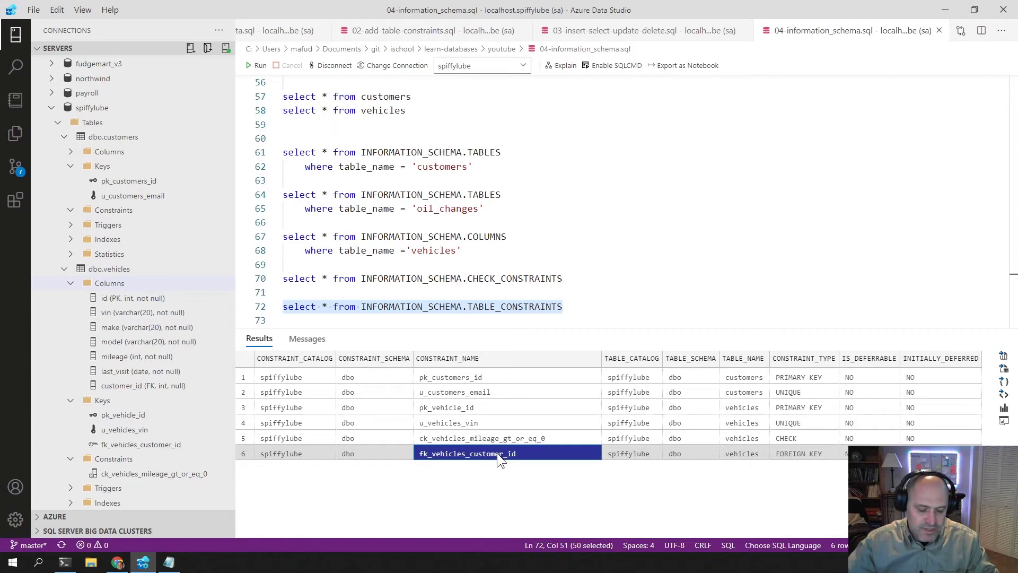
scroll("up", 3)
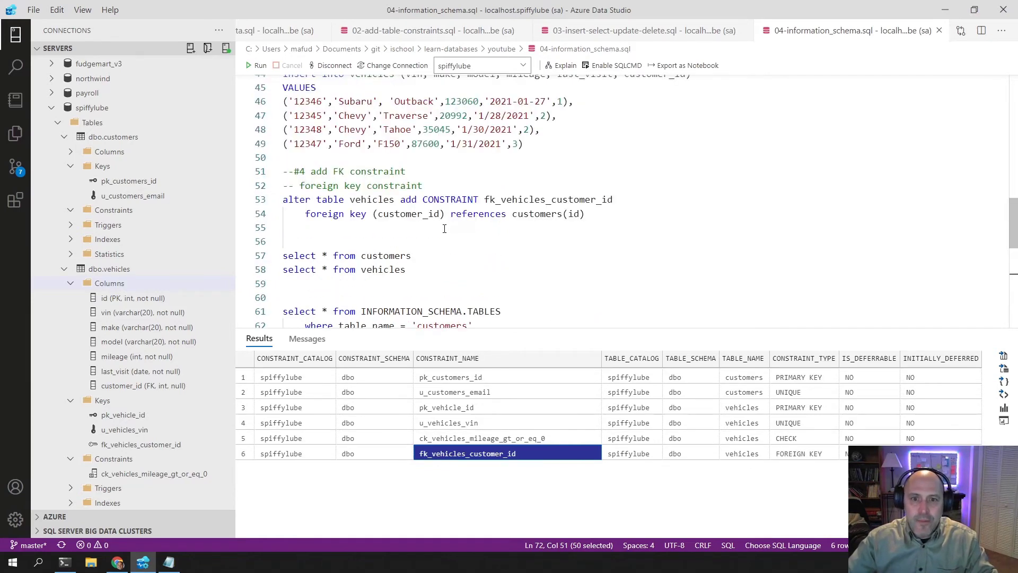
Step: Select fk_vehicles_customer_id in the line 11 drop statement and begin an 'if exists' guard
scroll("up", 3)
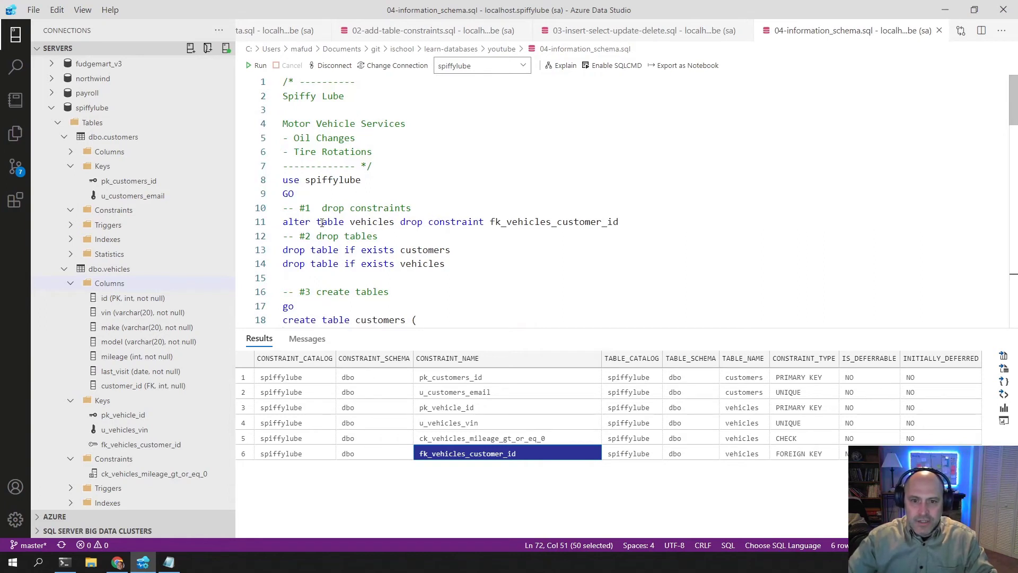
mouse_move(537, 215)
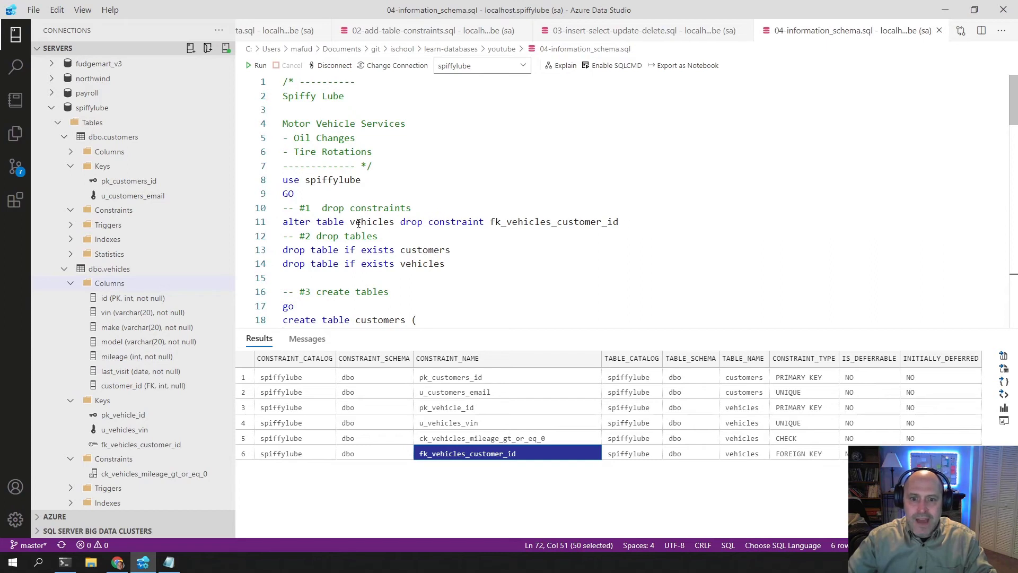
left_click(529, 222)
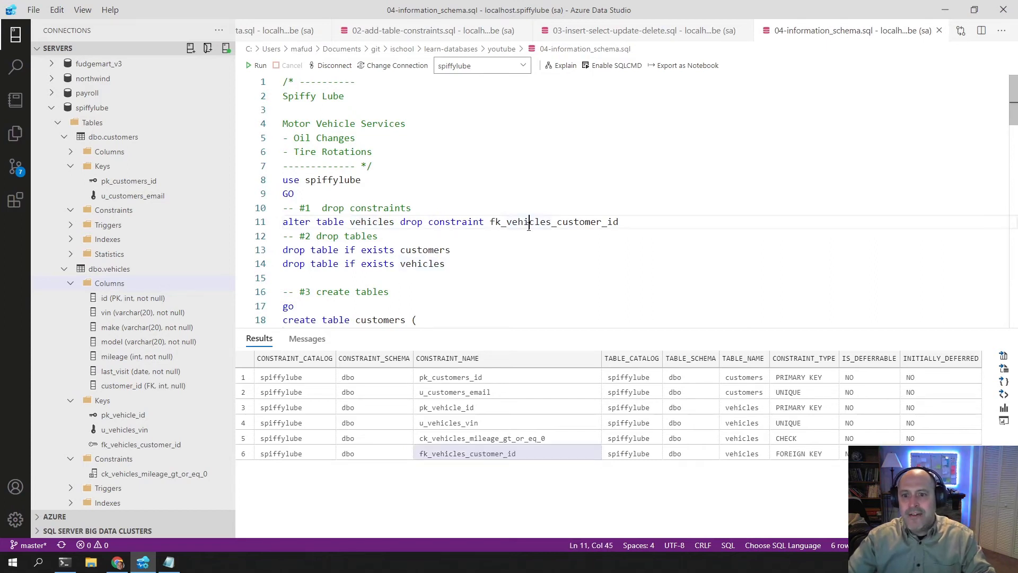
double_click(527, 222)
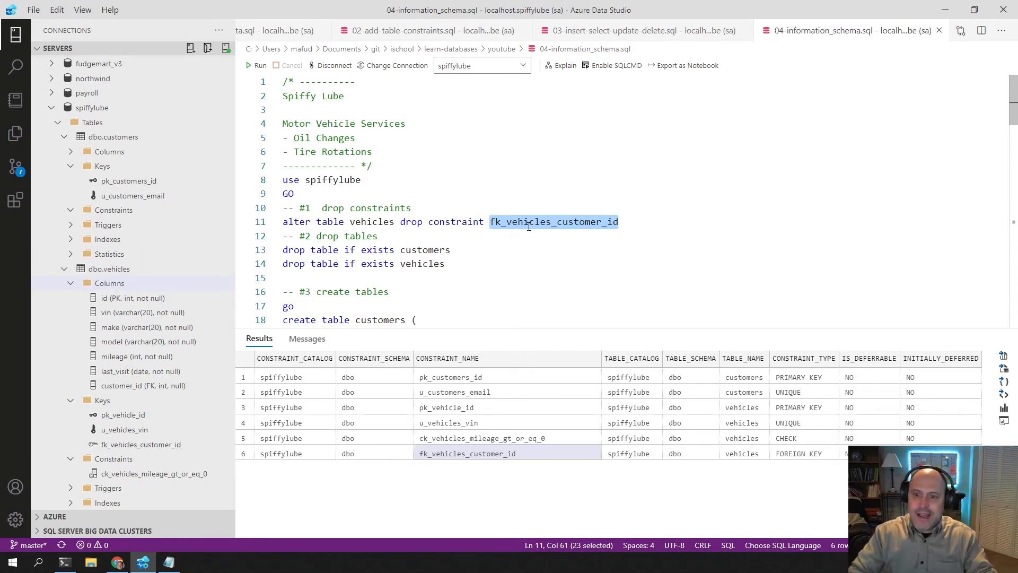
type("if exis")
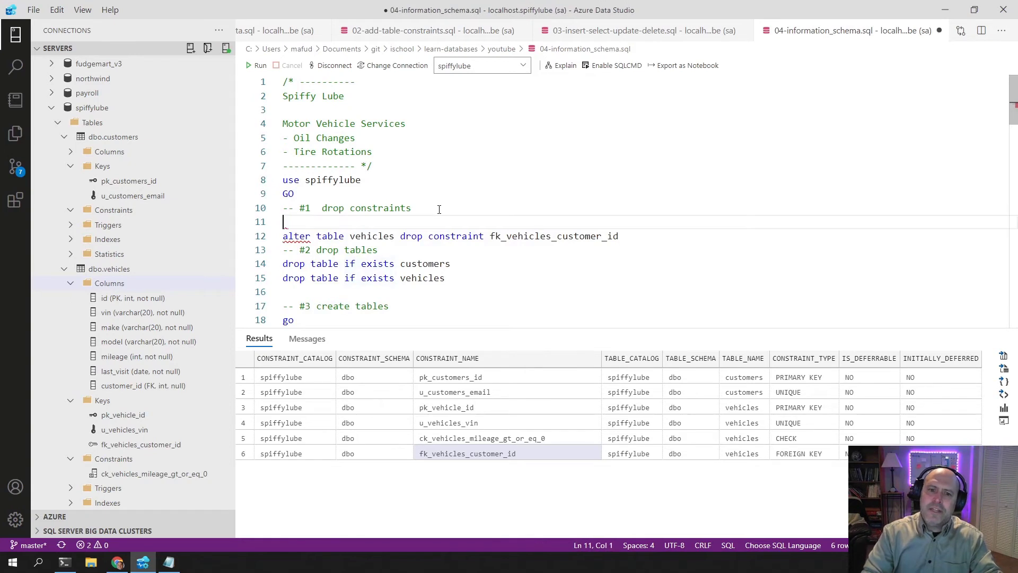
Step: Write select * from INFORMATION_SCHEMA.TABLE_CONSTRAINTS where CONSTRAINT_NAME = 'fk_vehicles_customer_id' on line 12
key("Enter")
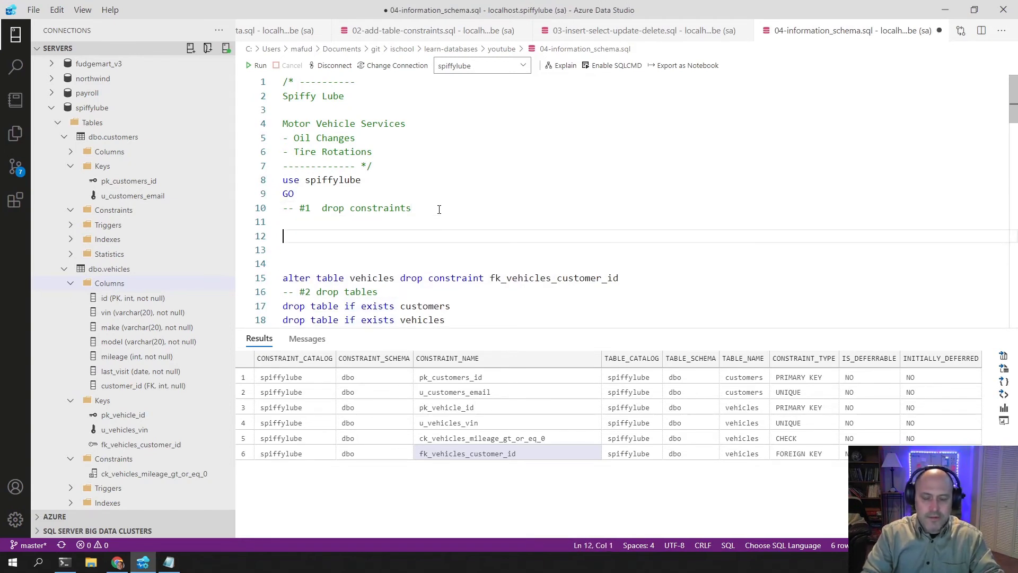
type("fk_vehicles_customer_id")
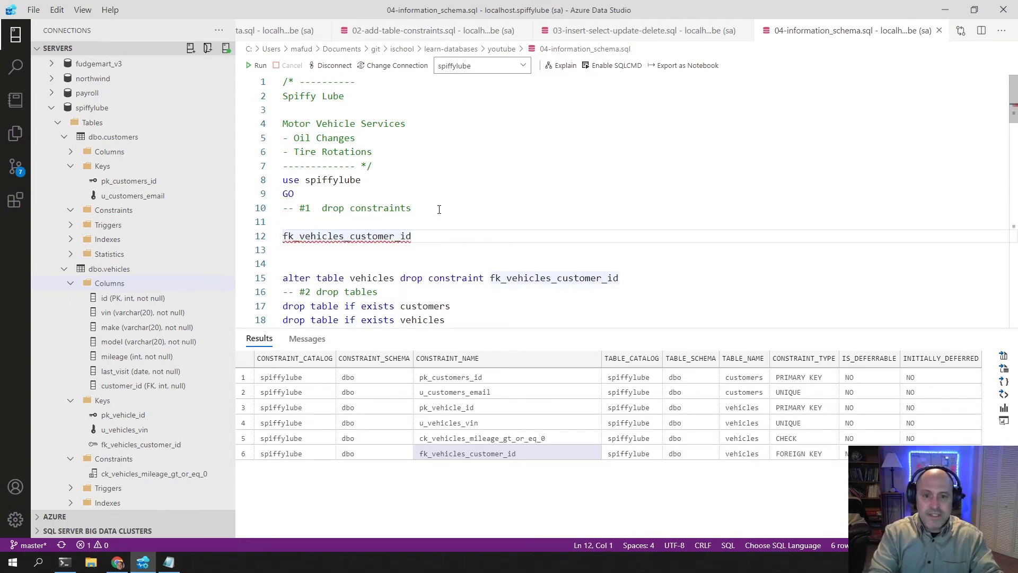
type("select")
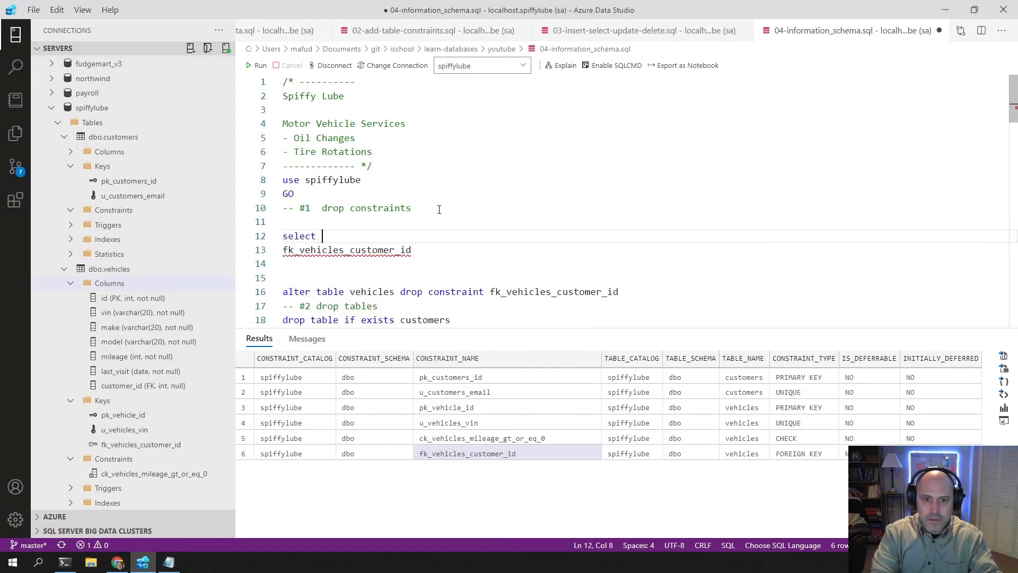
type("* from")
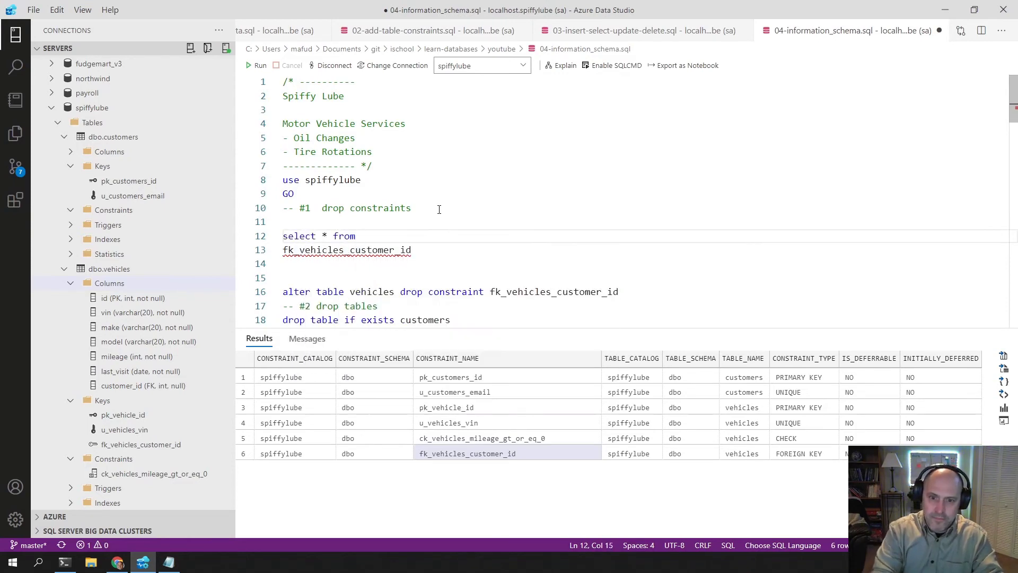
type("INFORMATION_SCHEMA")
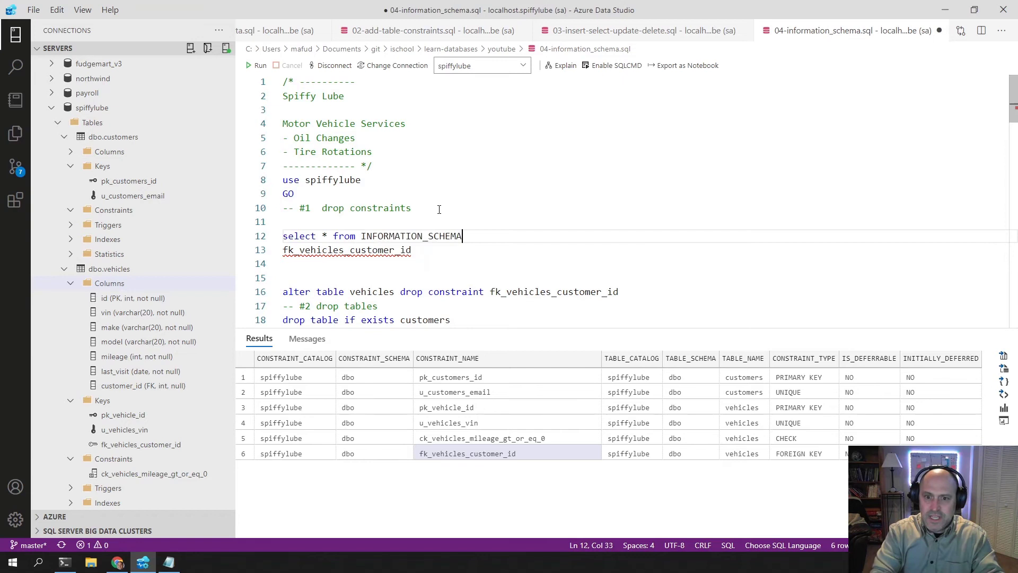
type(".")
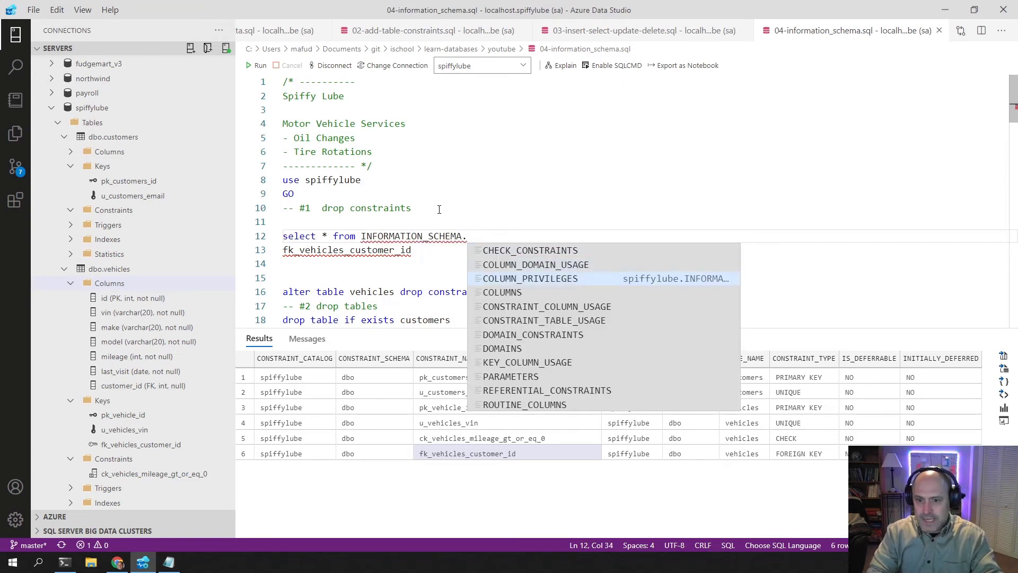
type("TABLE_CONSTRAINTS w")
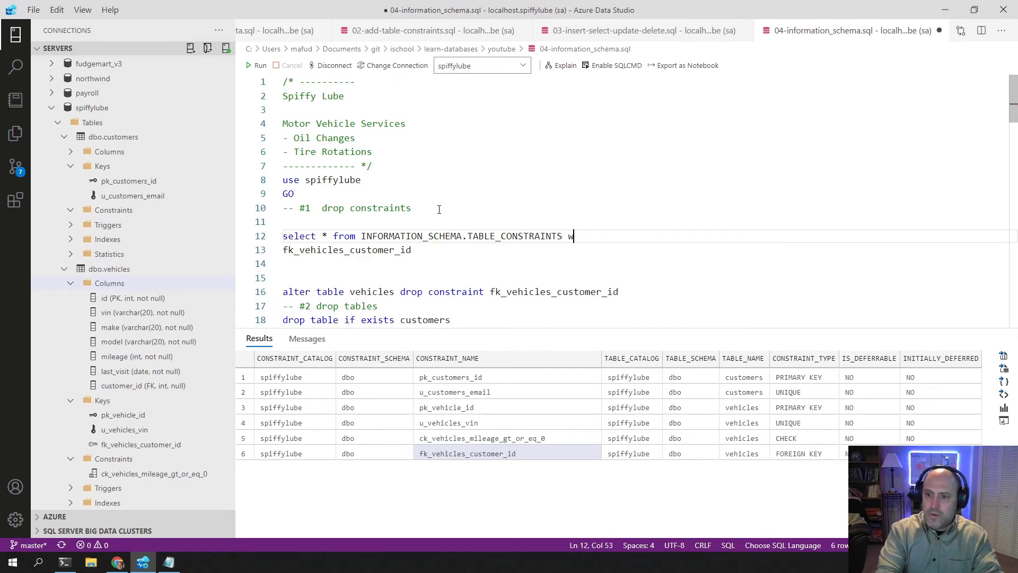
type("here")
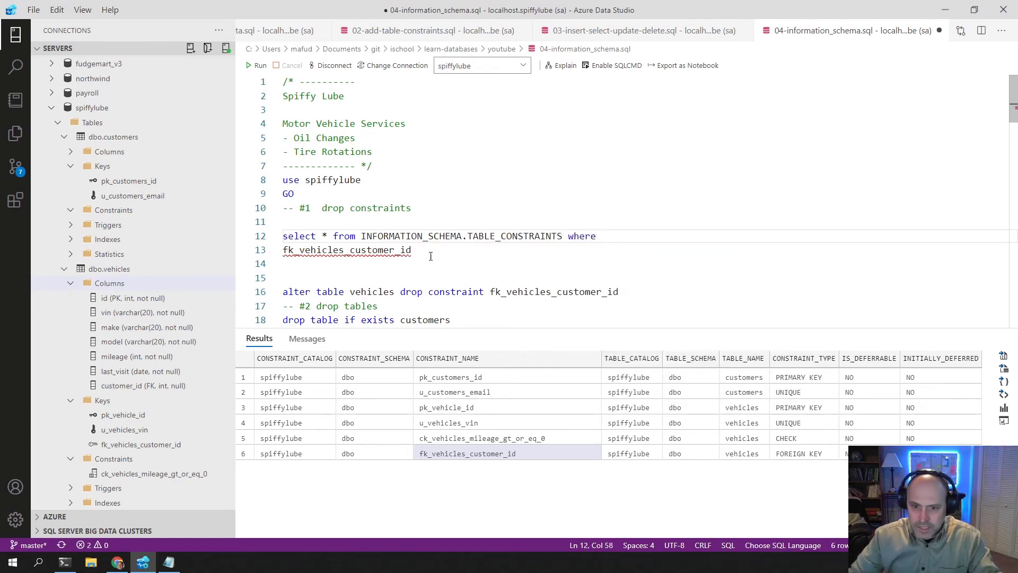
type("co")
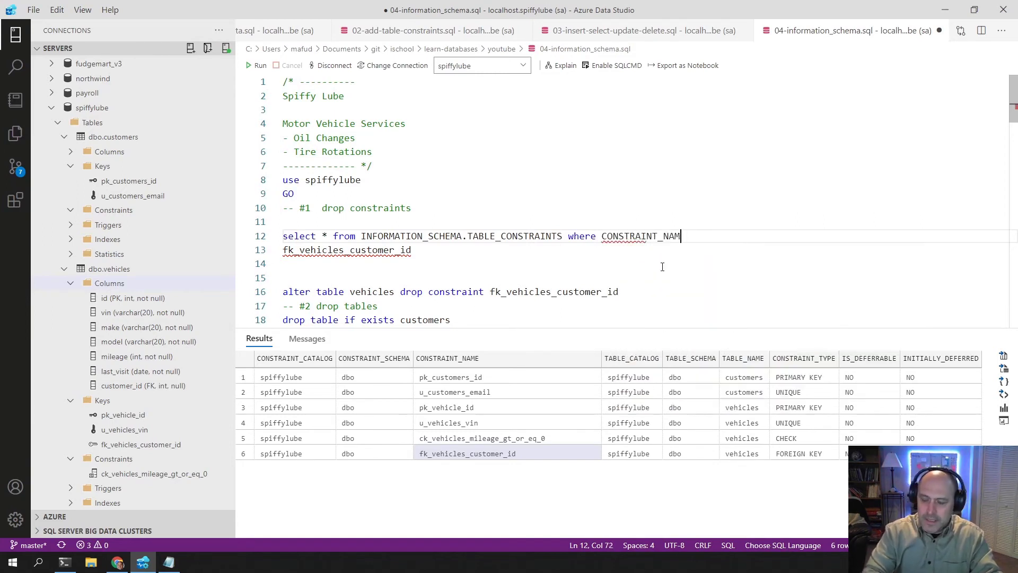
type("=''")
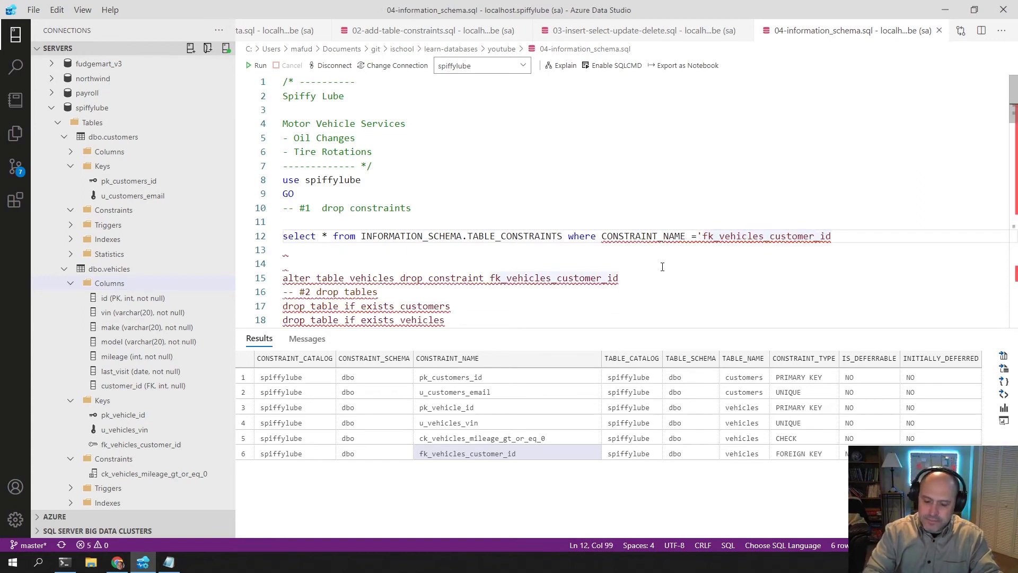
Step: Run the constraint lookup and get back the single fk_vehicles_customer_id foreign key row
left_click(259, 65)
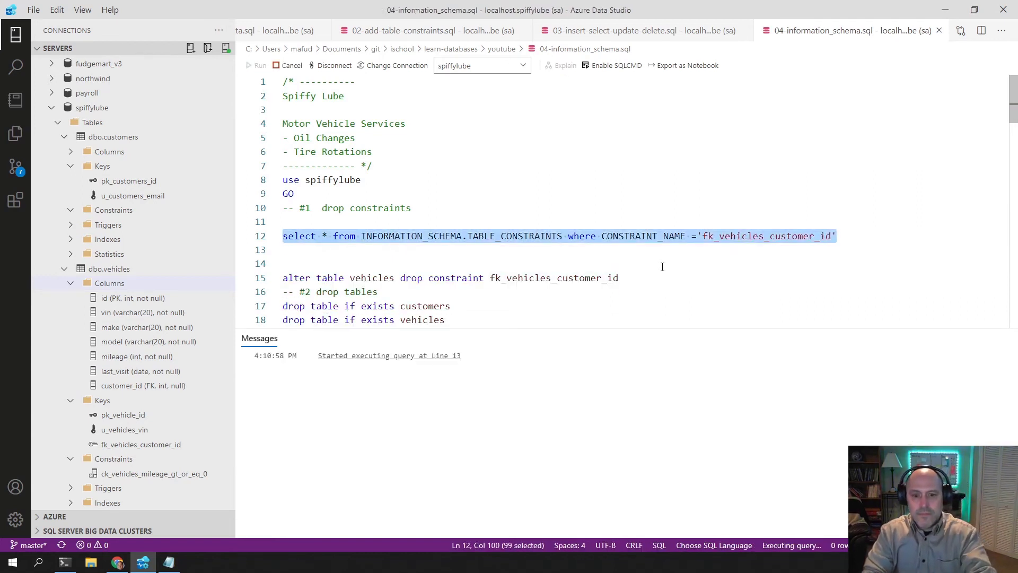
left_click(257, 65)
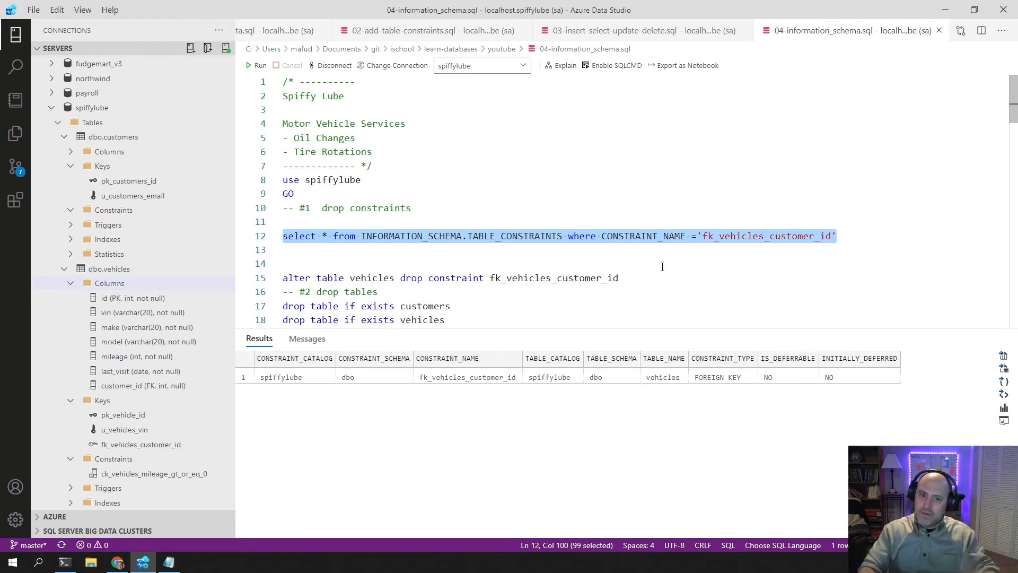
Step: Wrap the TABLE_CONSTRAINTS query in if exists(...) and run it with the indented alter table drop constraint
type("if exists(")
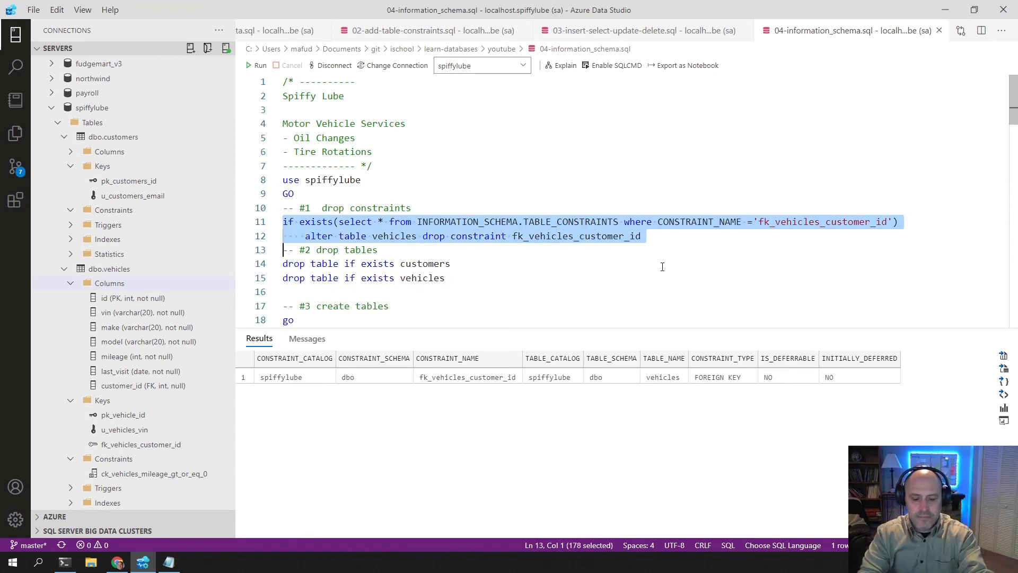
left_click(259, 65)
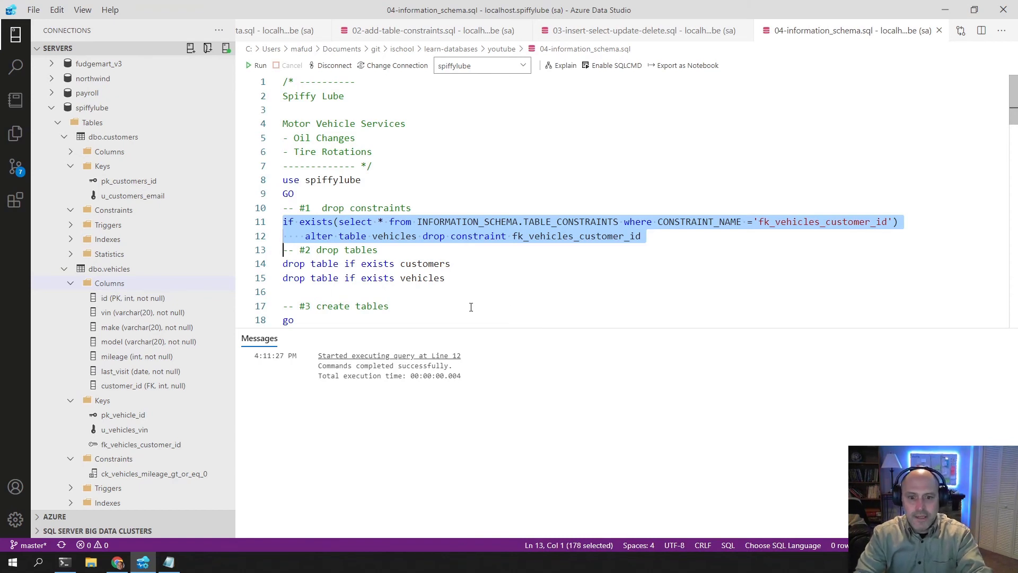
left_click(255, 64)
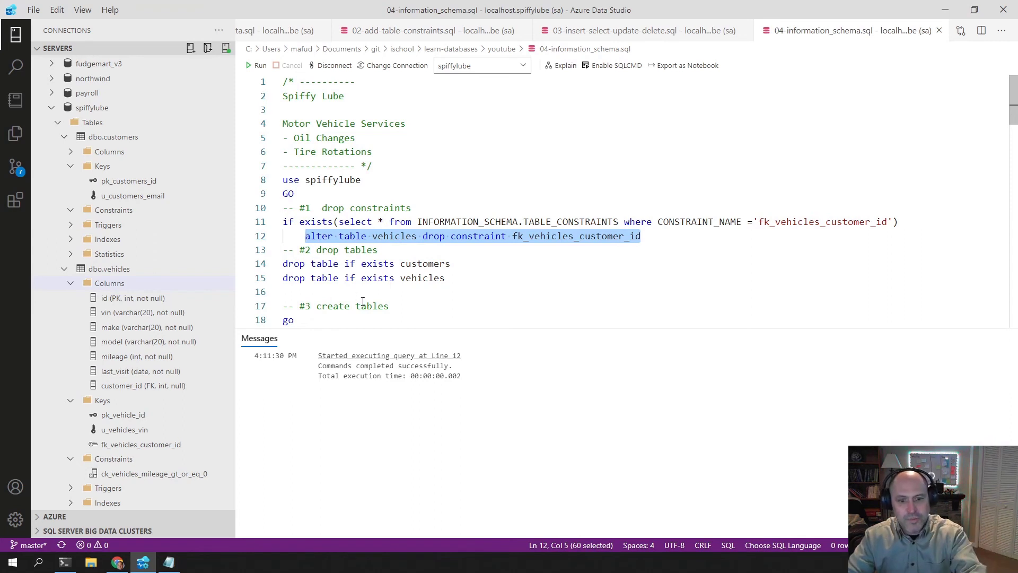
Step: Run the constraint and table drop sections together until the conditional drop completes without errors
left_click(257, 65)
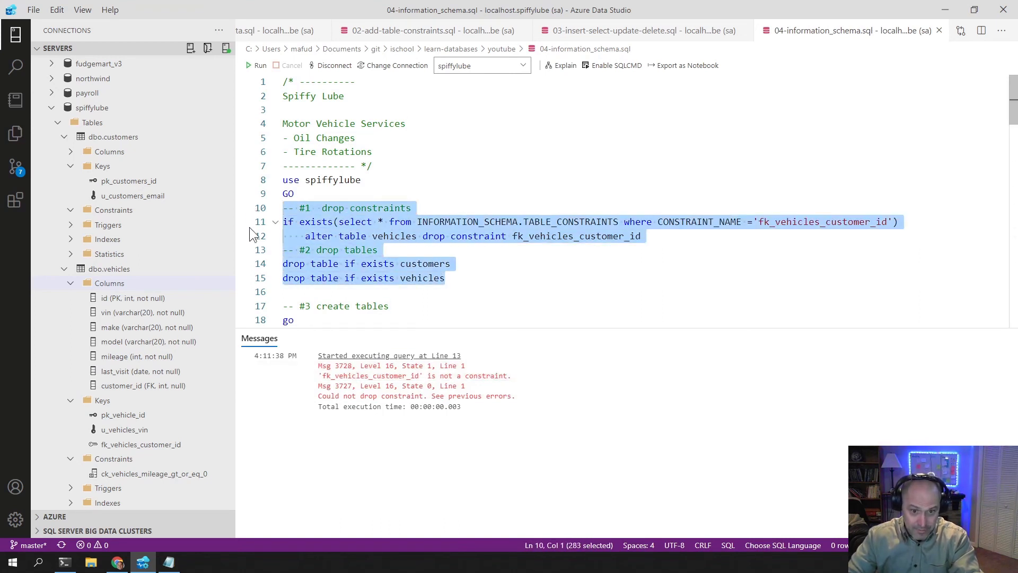
left_click(259, 65)
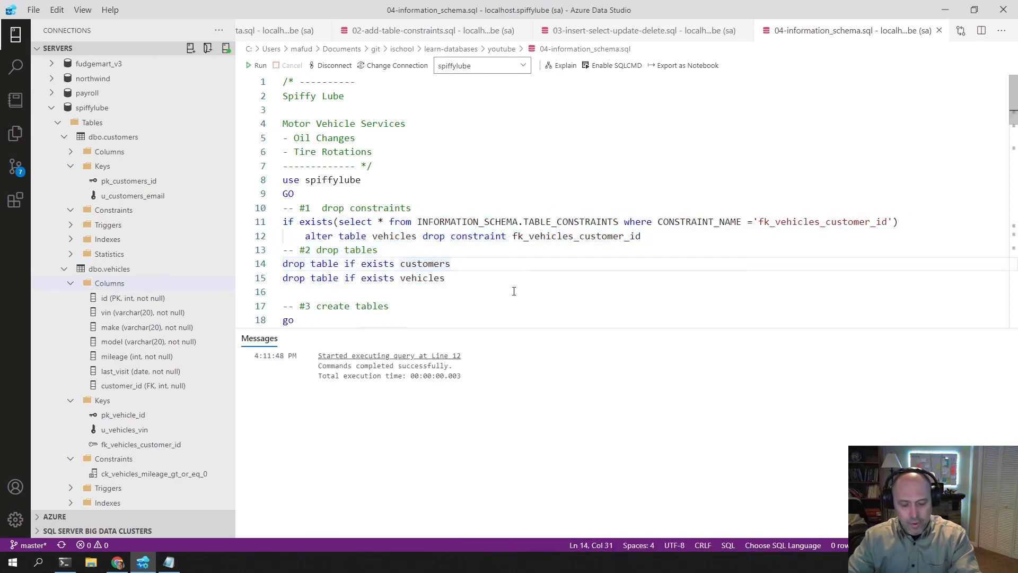
Step: Run the entire spiffylube script and confirm the Messages tab reports commands completed successfully
left_click(257, 65)
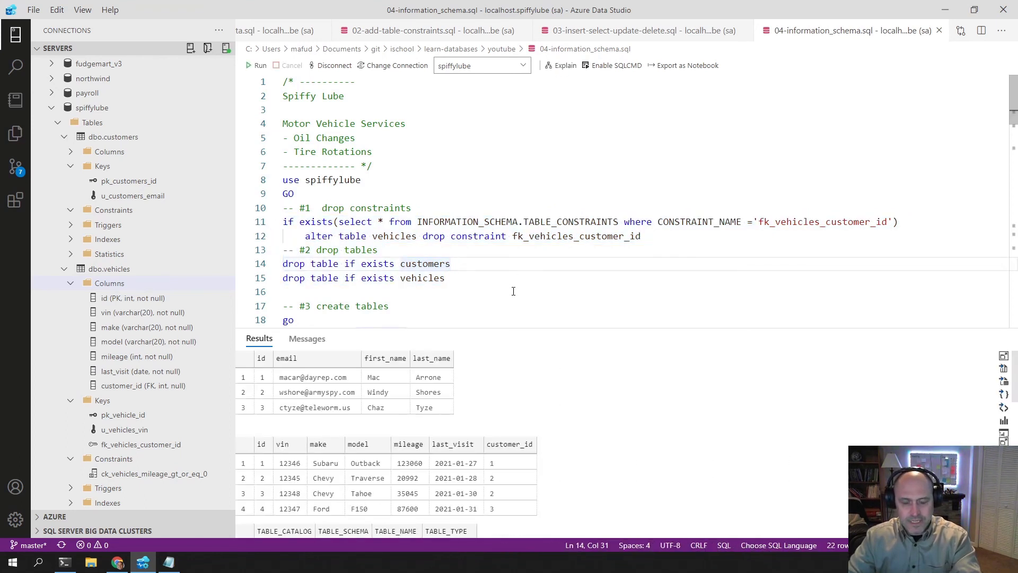
left_click(515, 297)
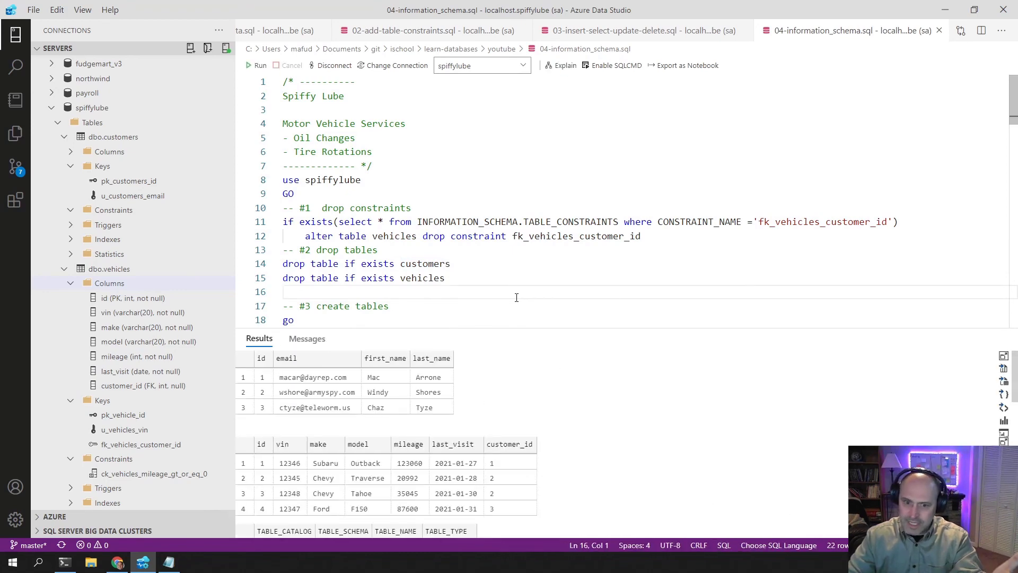
scroll("down", 3)
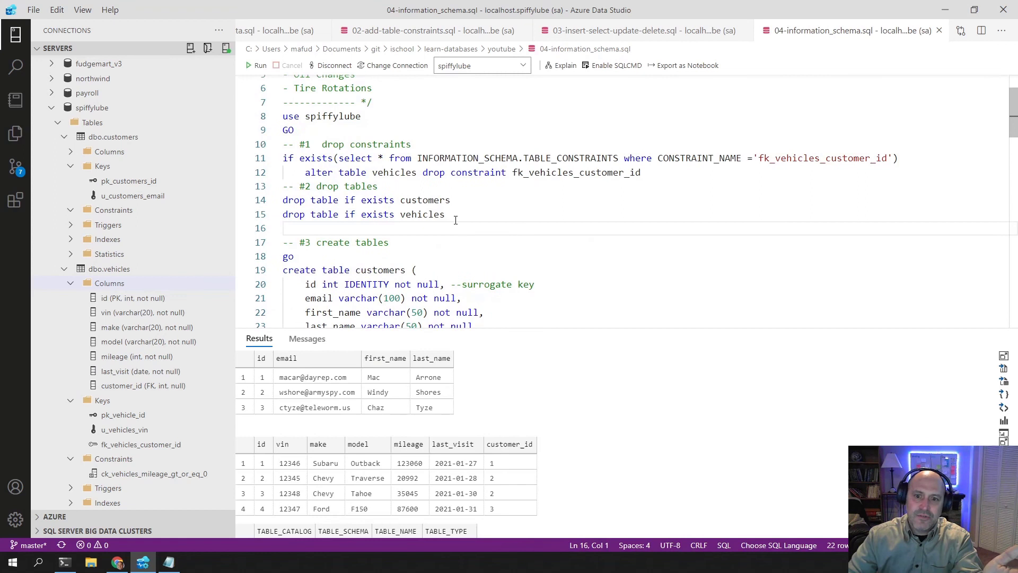
Step: Rerun the whole script with the if exists vehicles drop, returning three customers and four vehicles
left_click_drag(445, 214, 343, 214)
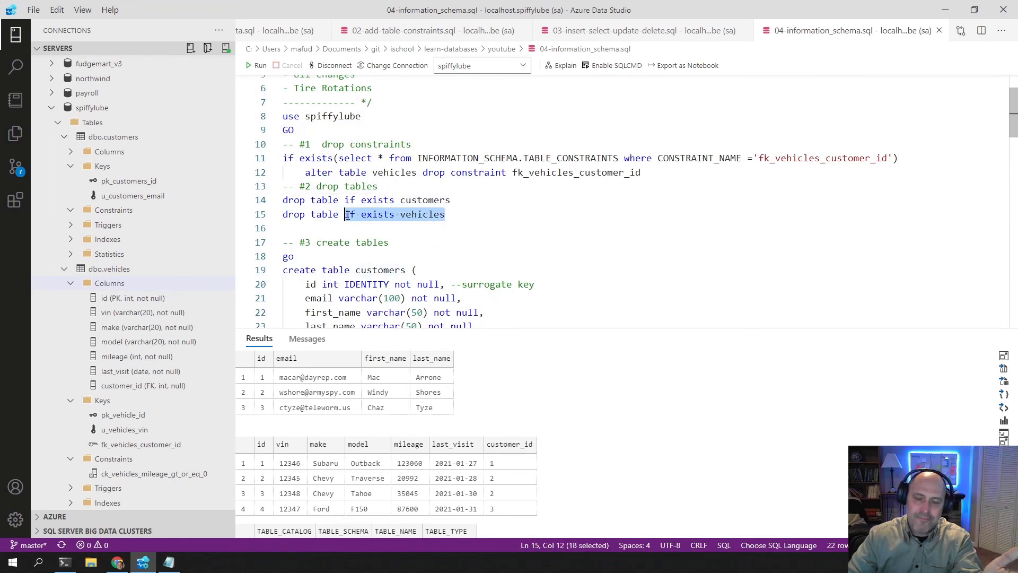
left_click(260, 65)
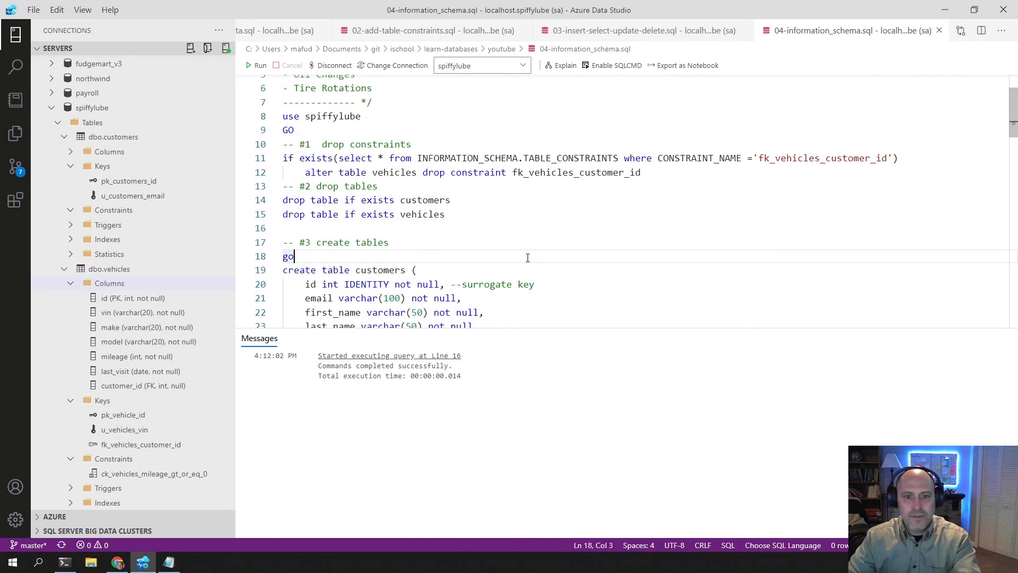
left_click(259, 65)
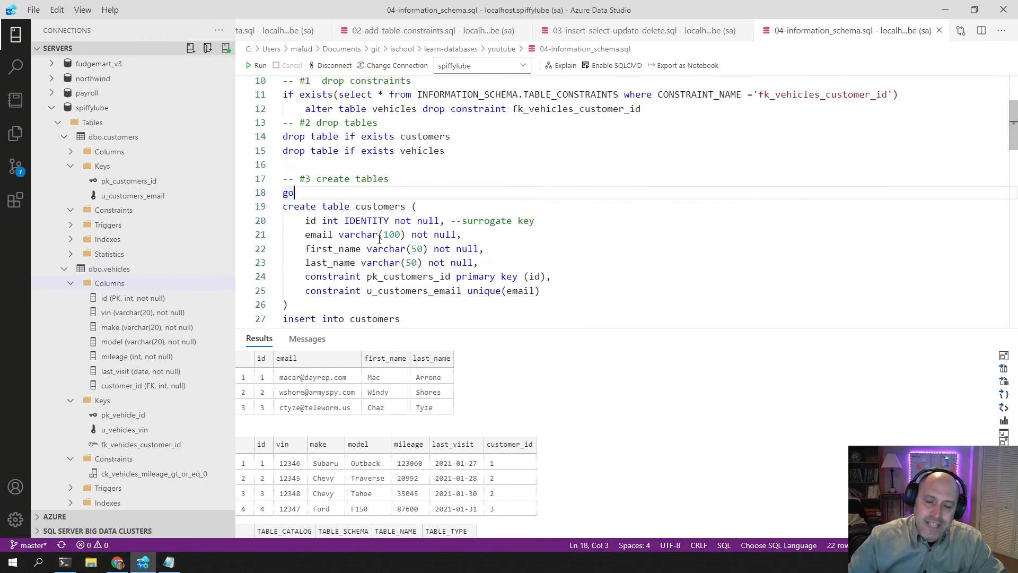
scroll("down", 3)
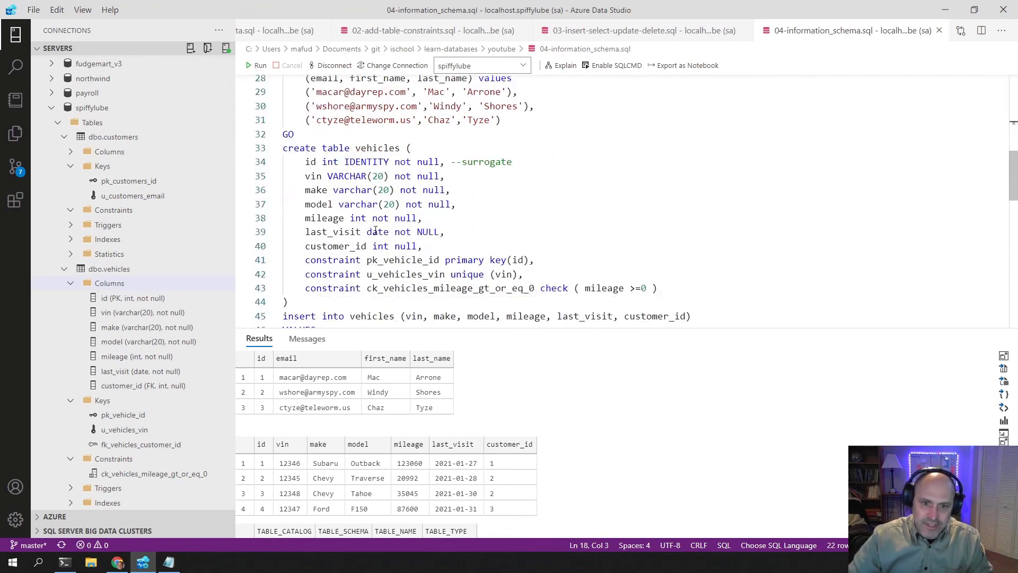
scroll("down", 3)
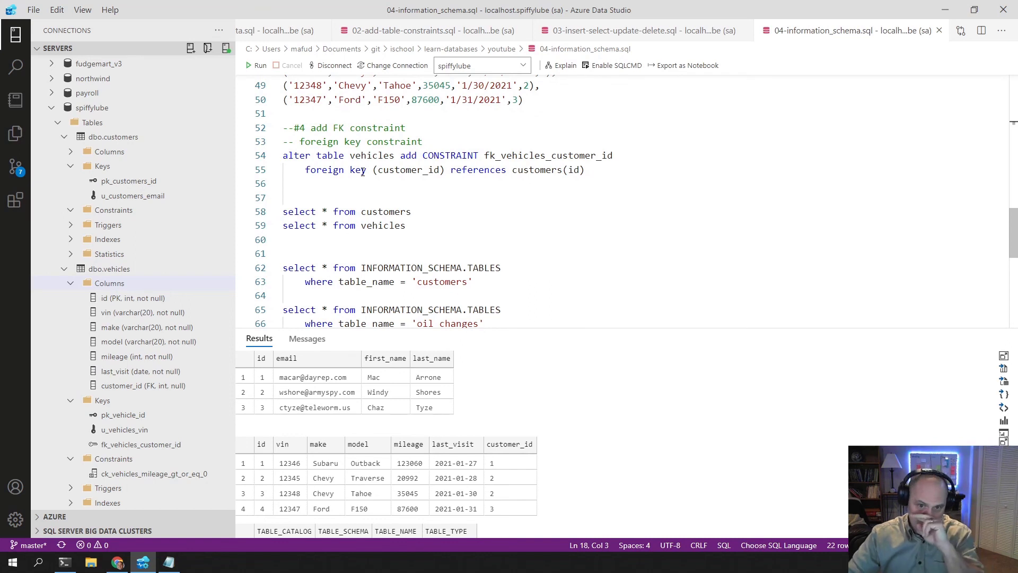
mouse_move(590, 249)
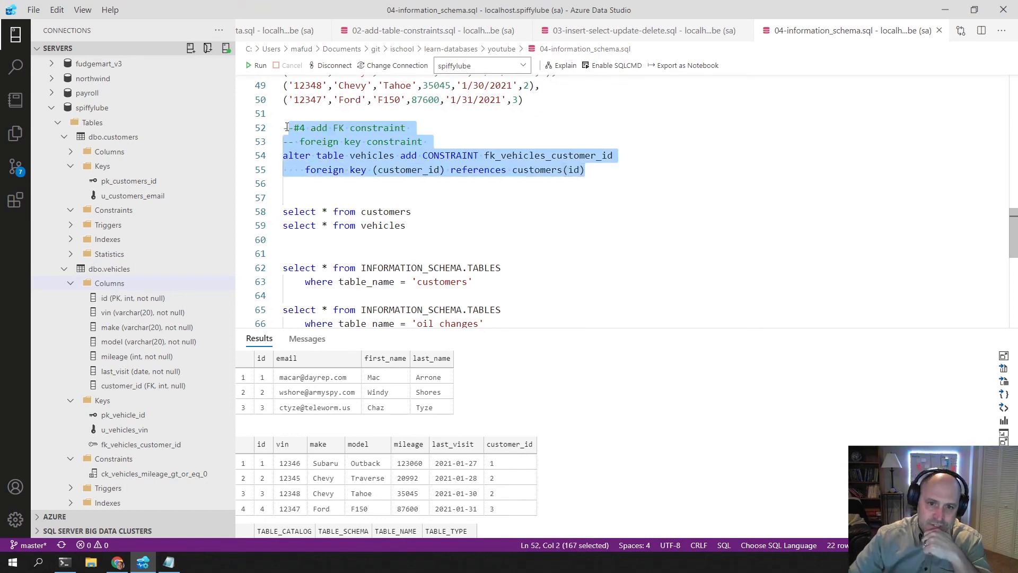
scroll("up", 3)
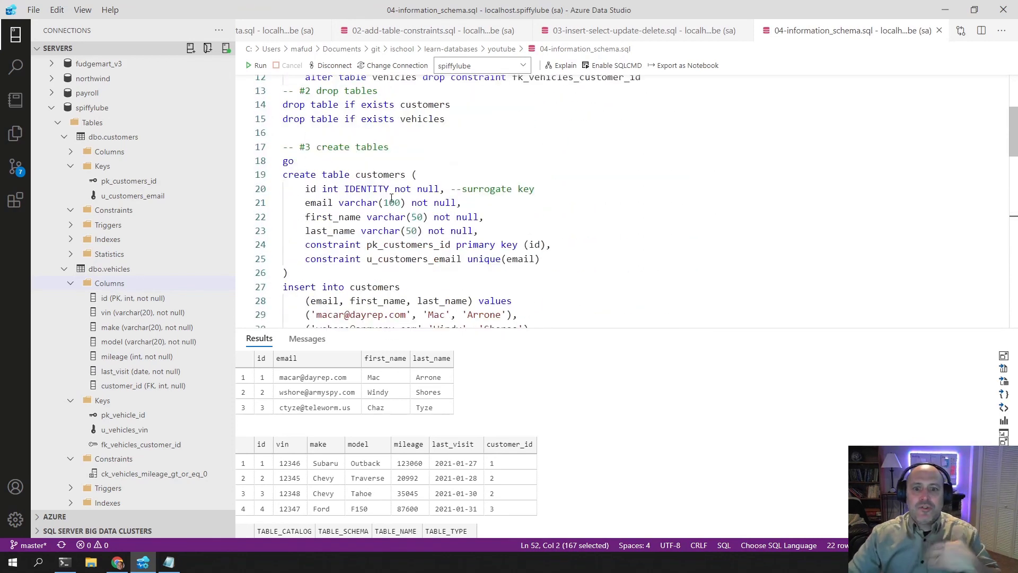
scroll("up", 3)
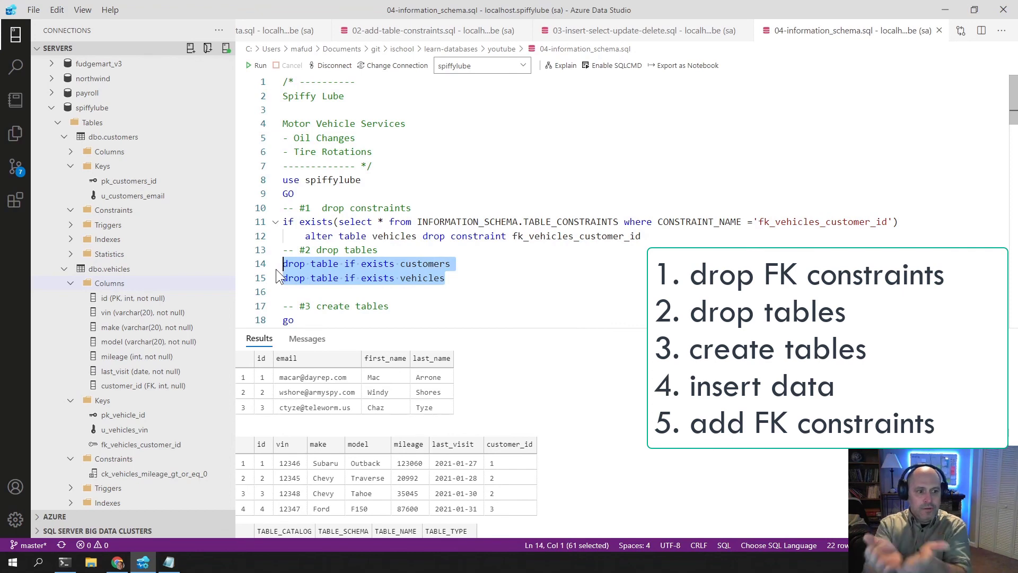
scroll("down", 3)
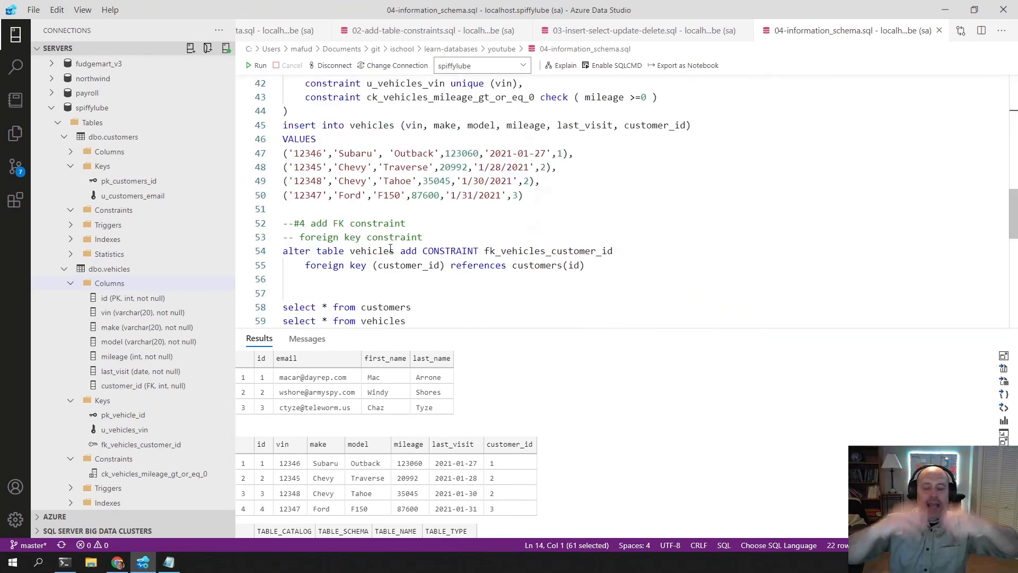